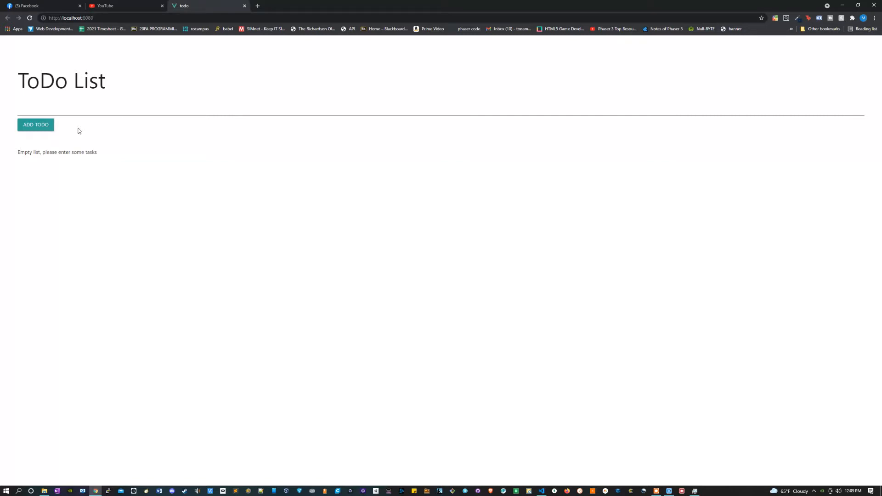
Add a task named 'Test' to the empty ToDo List
left_click(62, 109)
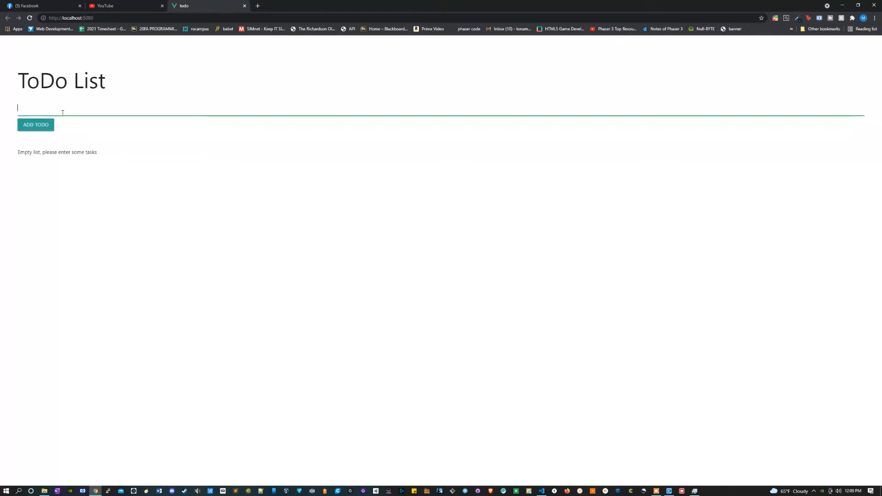
type("Test")
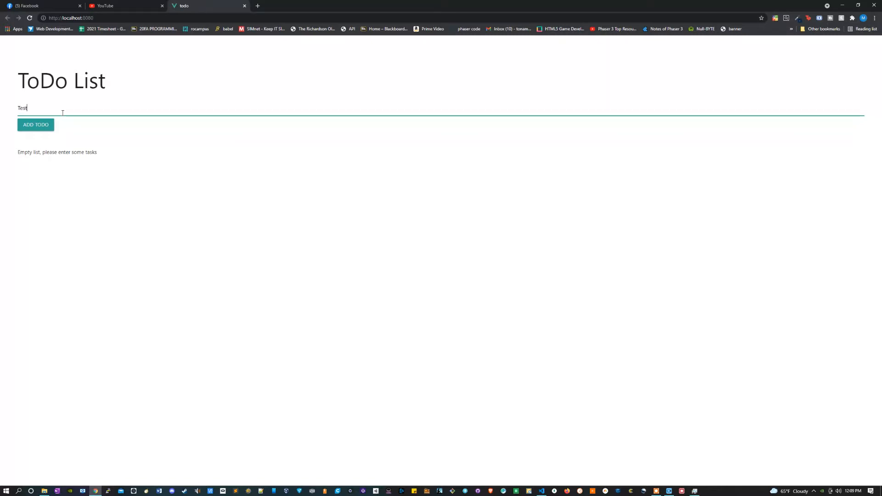
left_click(36, 124)
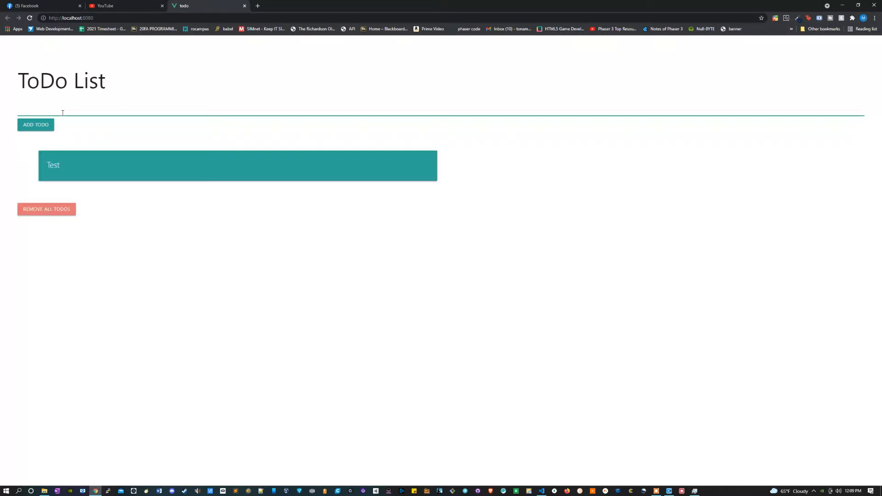
Add a second task named 'Create todo in vue'
type("c")
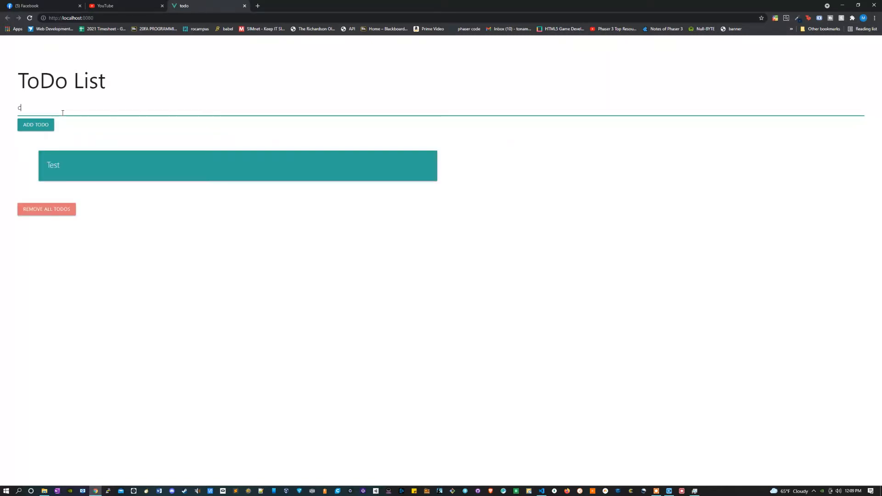
type("Create todo in vue")
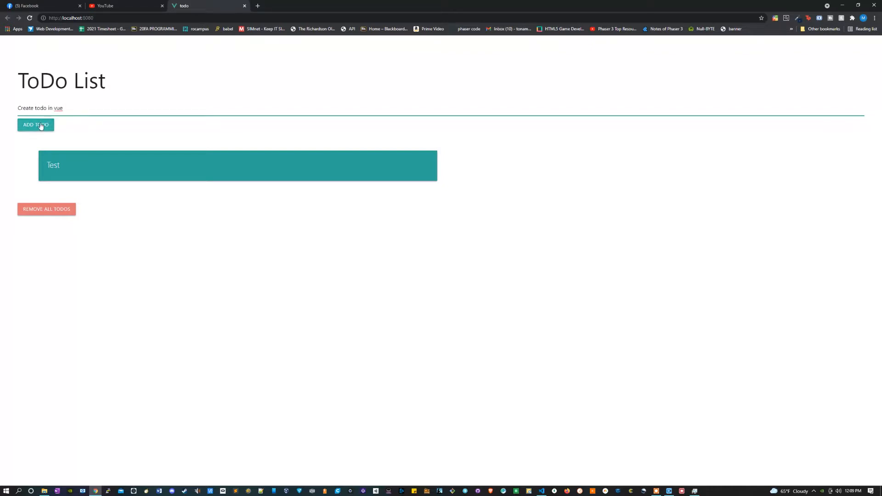
left_click(35, 124)
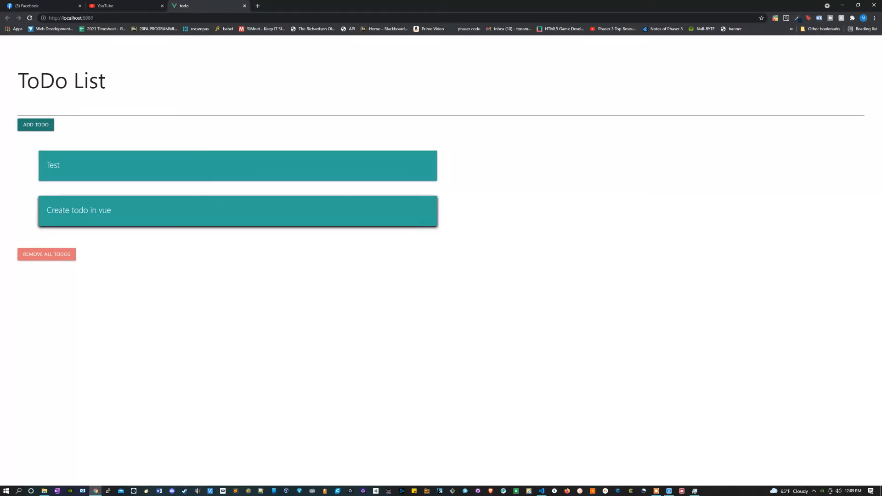
mouse_move(92, 223)
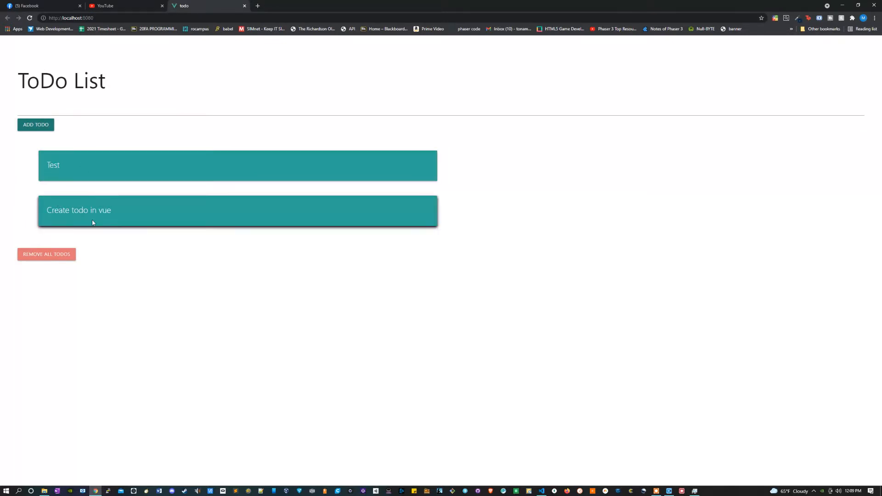
Mark the tasks done and clear the whole list with Remove All Todos
left_click(236, 209)
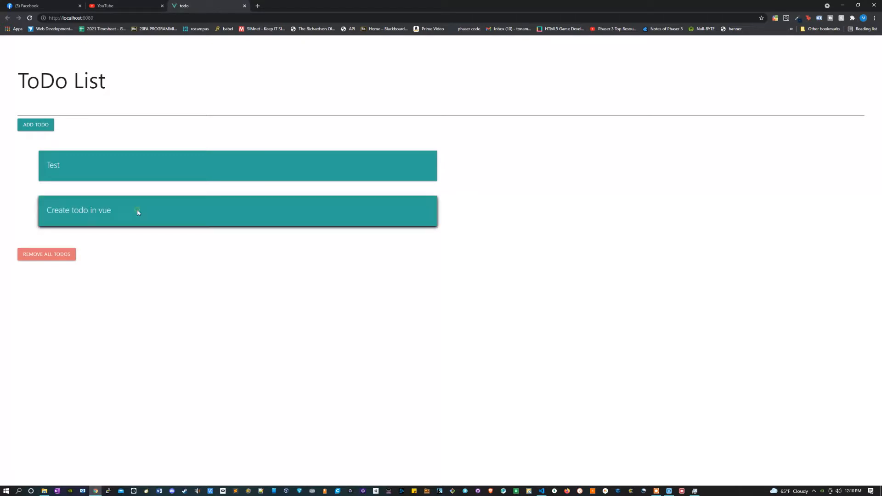
mouse_move(156, 187)
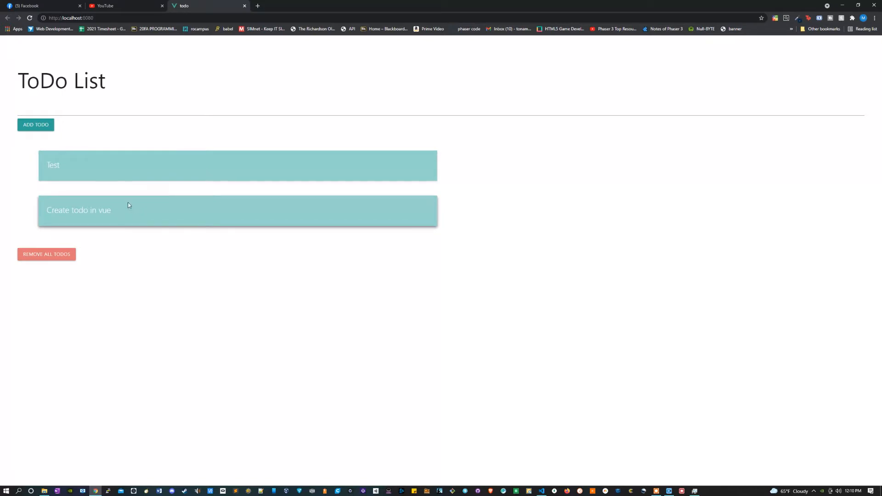
mouse_move(116, 198)
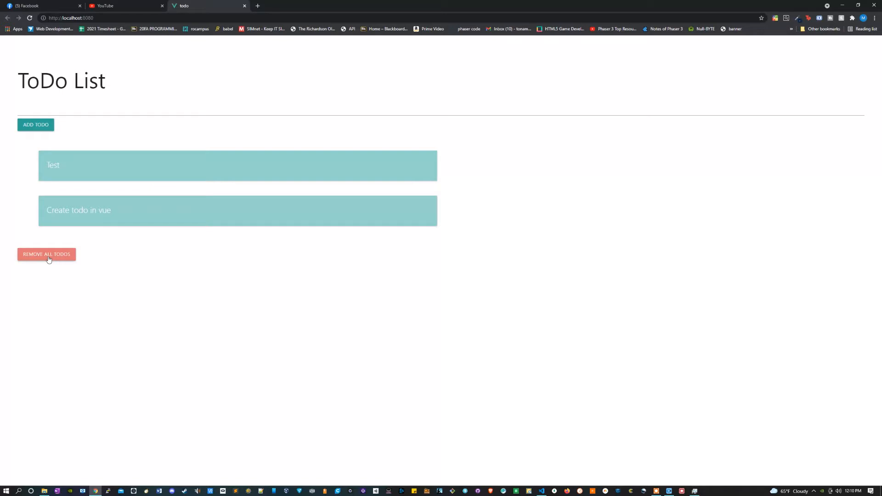
left_click(46, 254)
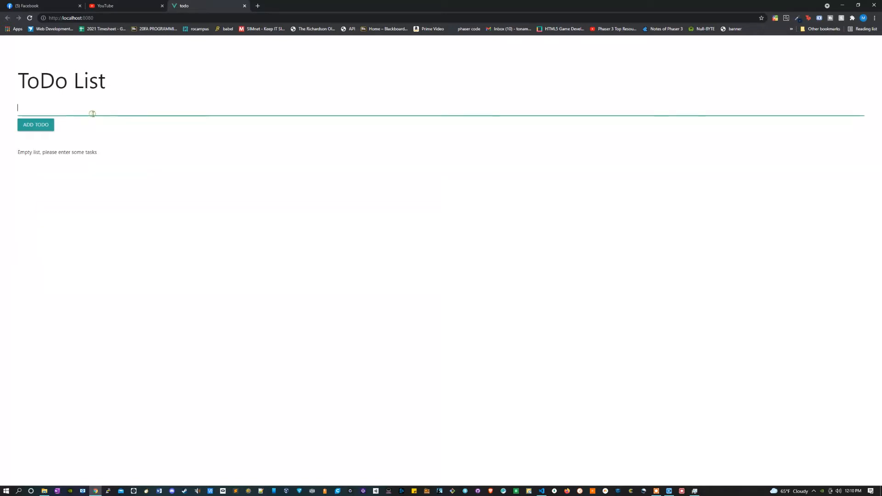
left_click(36, 124)
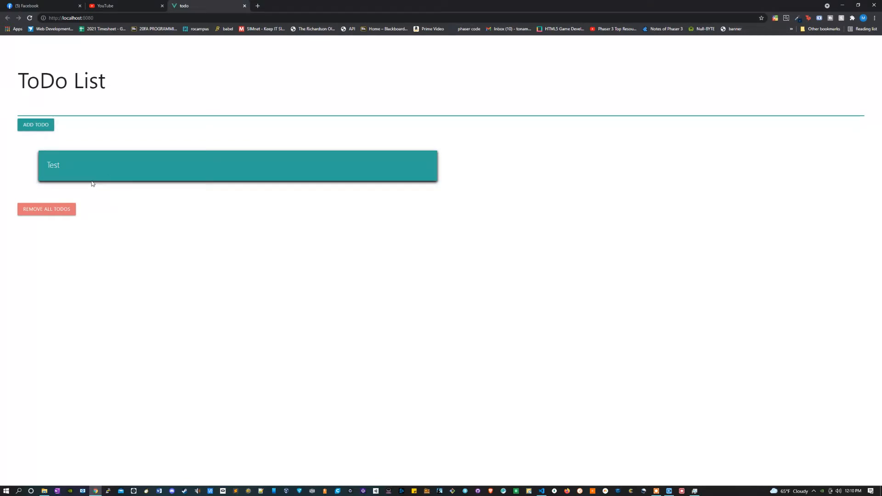
Re-add the Test task and bring up a terminal in the todo project
left_click(225, 108)
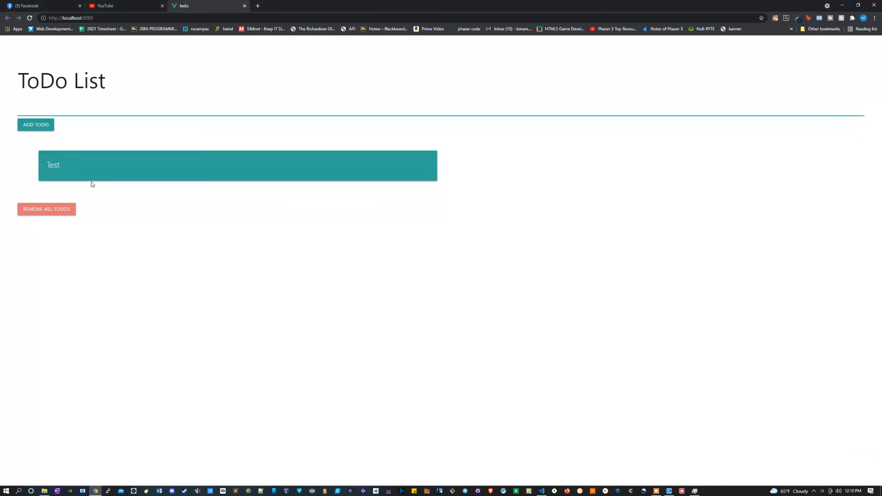
left_click(225, 108)
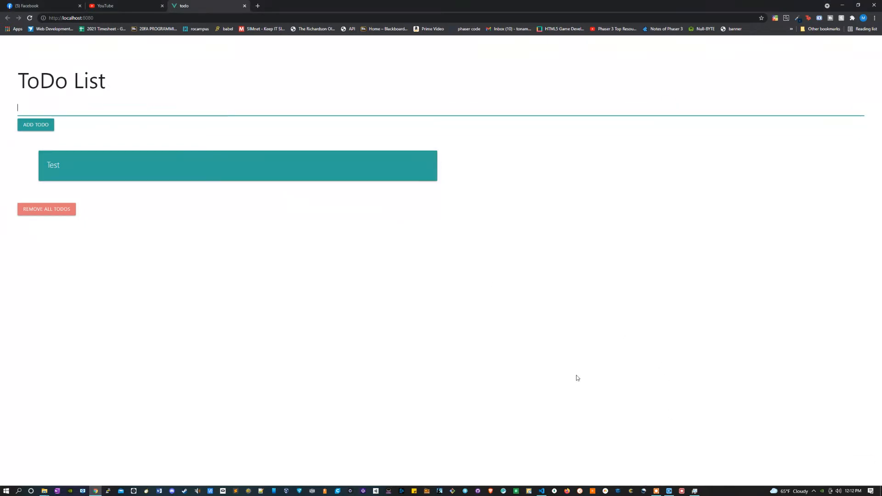
mouse_move(518, 339)
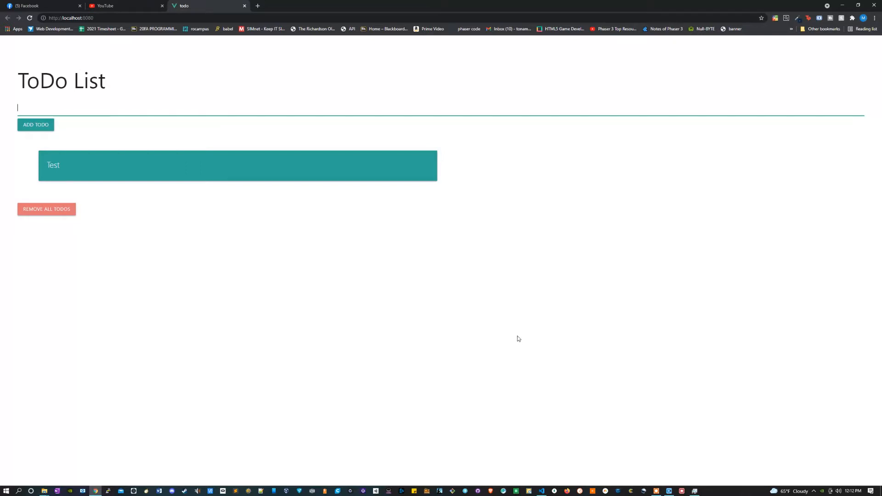
mouse_move(518, 336)
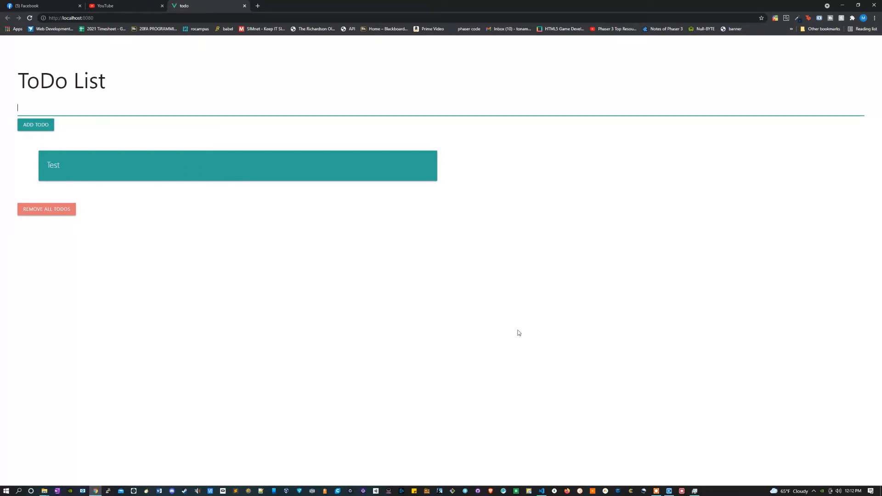
left_click(452, 491)
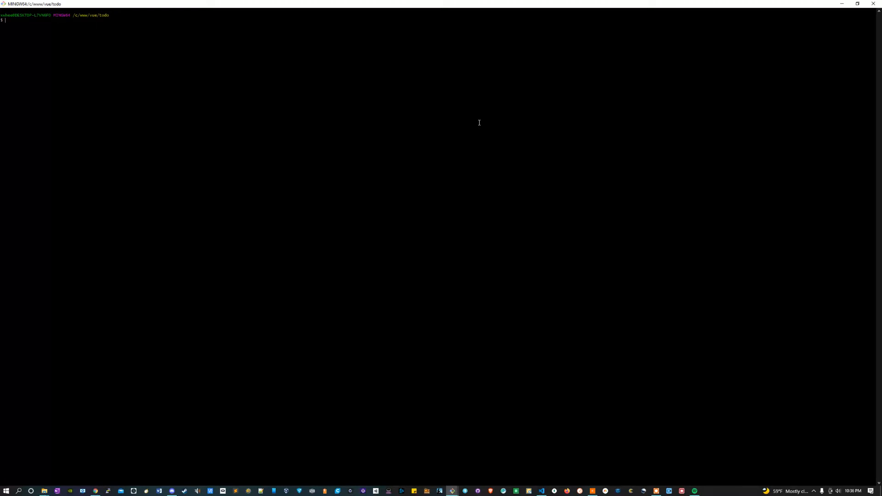
Scaffold a Vue 3 project 'todo-tutorial' with vue create and the default preset
type("vue")
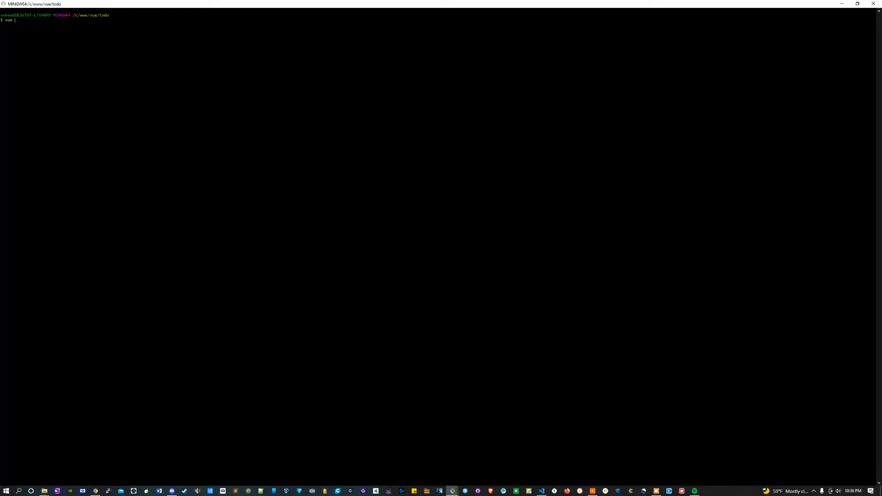
type("create")
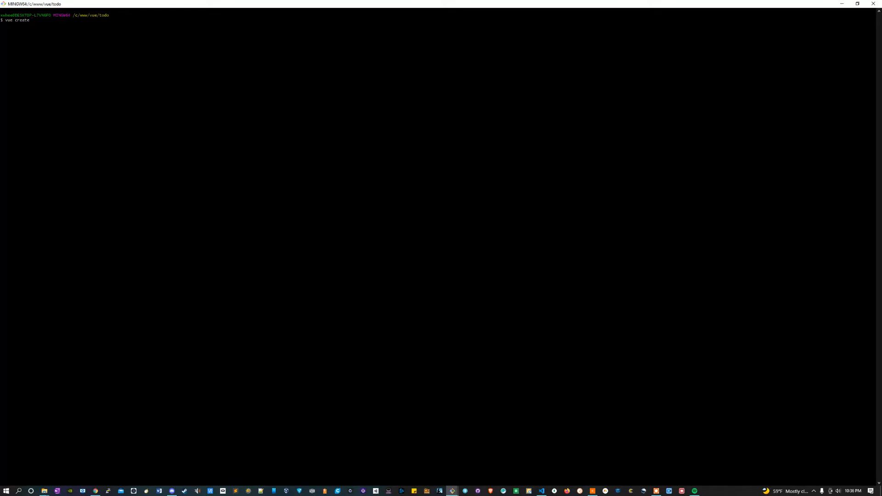
type("todo")
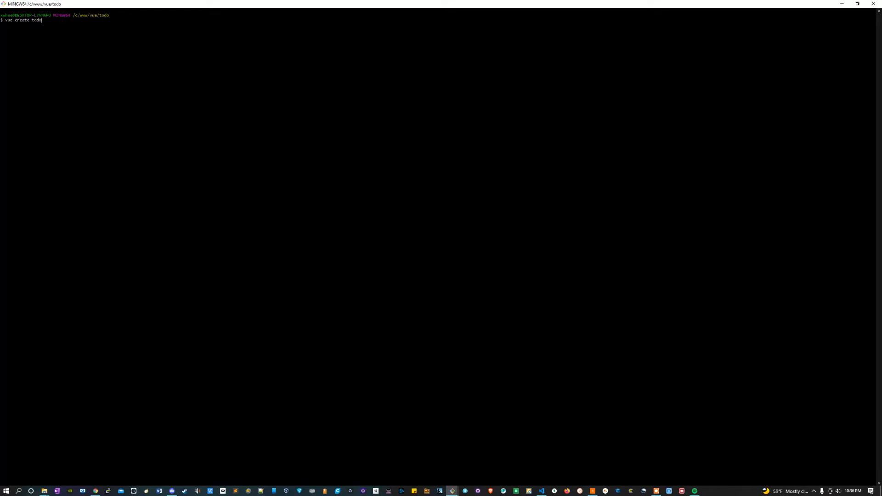
type("-")
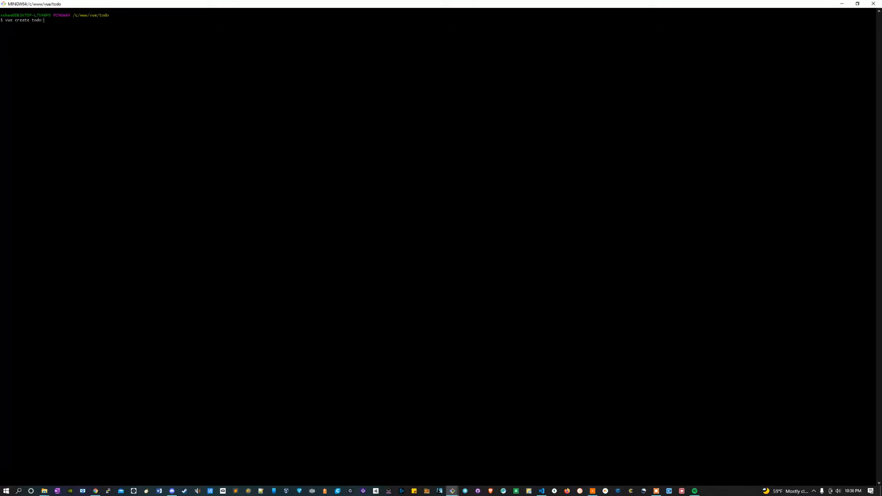
type("tutorial")
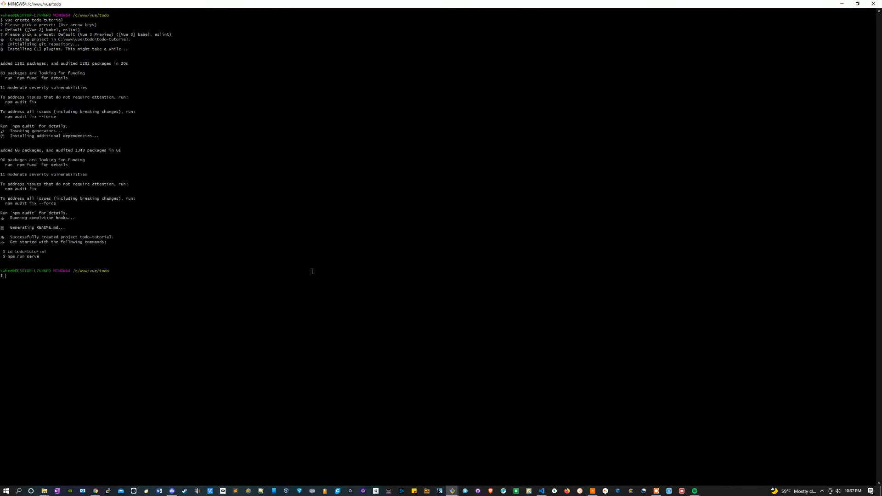
Launch the todo-tutorial project in a maximized editor window via 'code .'
type("code")
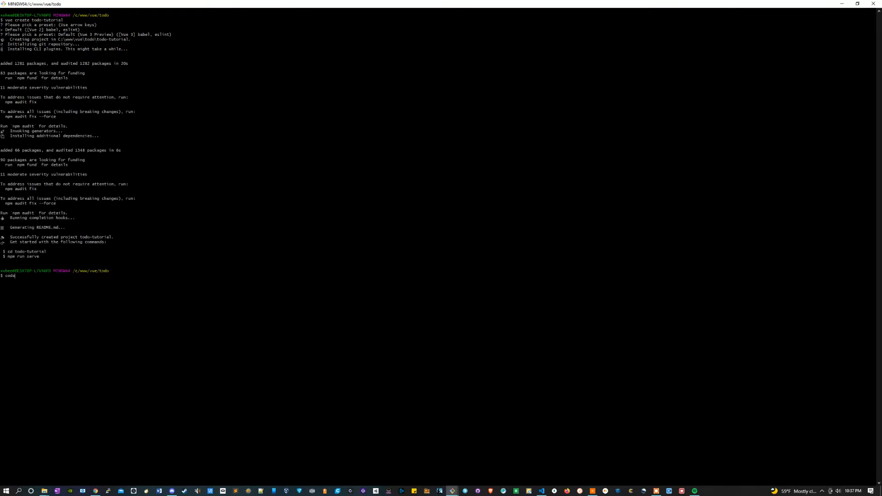
type("tod")
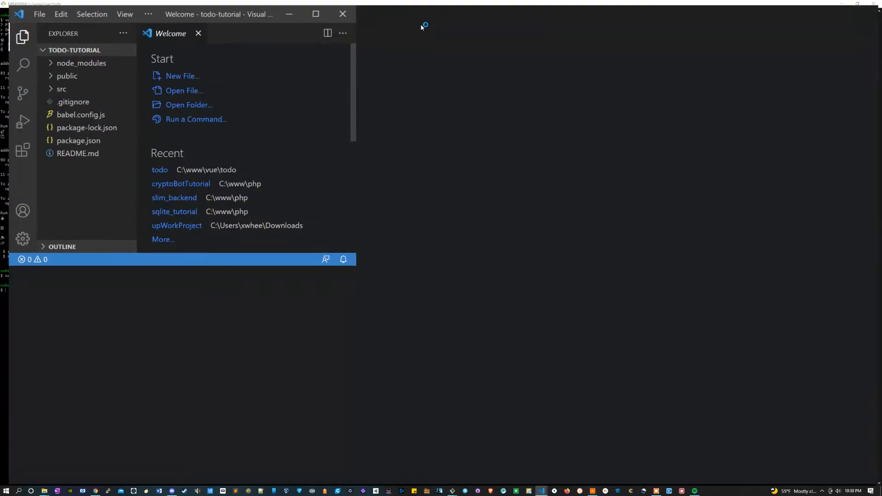
left_click(315, 14)
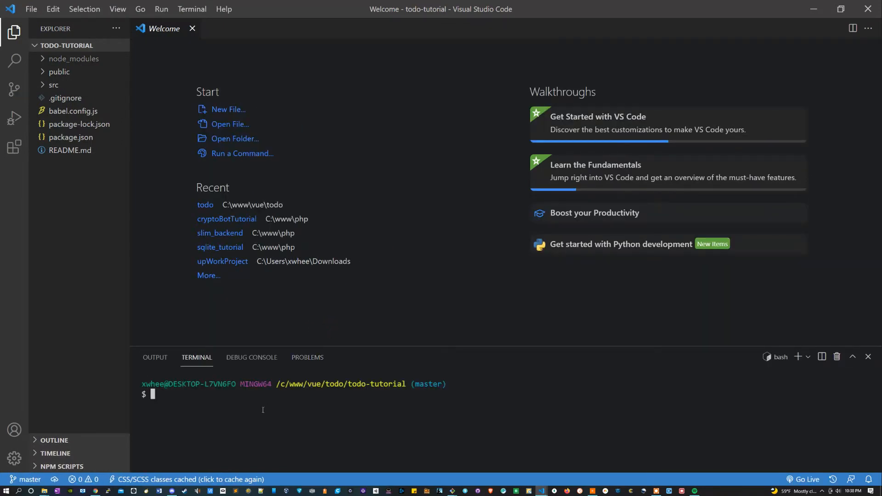
Start the dev server with npm run serve and locate src/App.vue in the explorer
type("np")
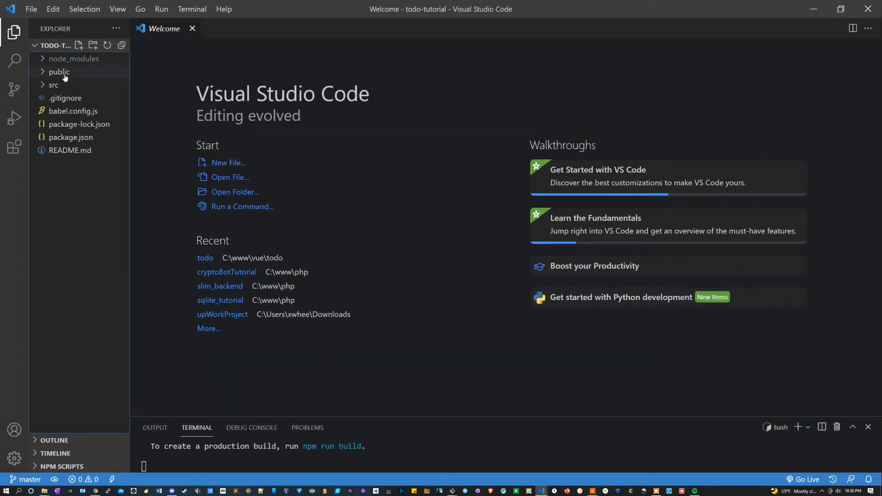
left_click(58, 71)
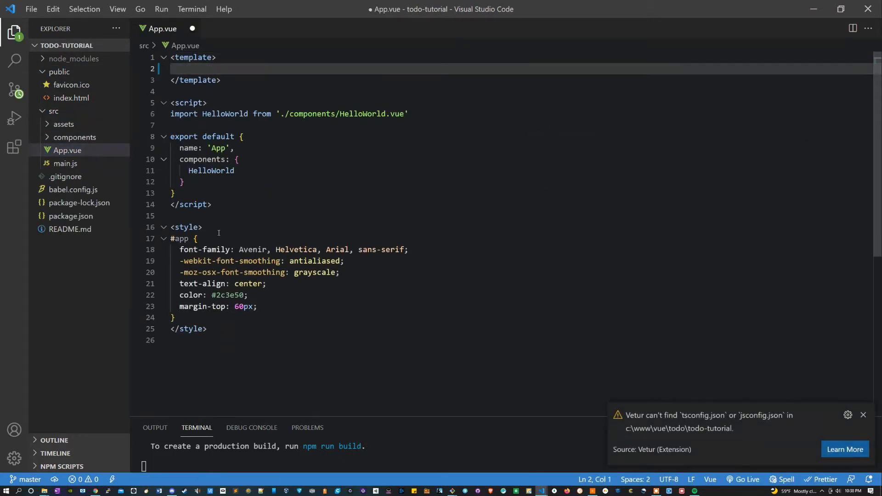
Remove the HelloWorld import and default markup, leaving a minimal App component
left_click_drag(171, 114, 408, 113)
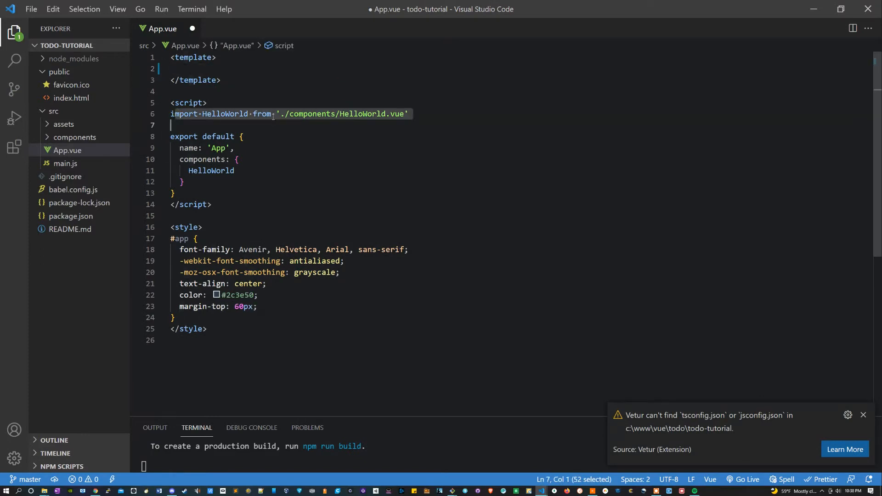
key("Delete")
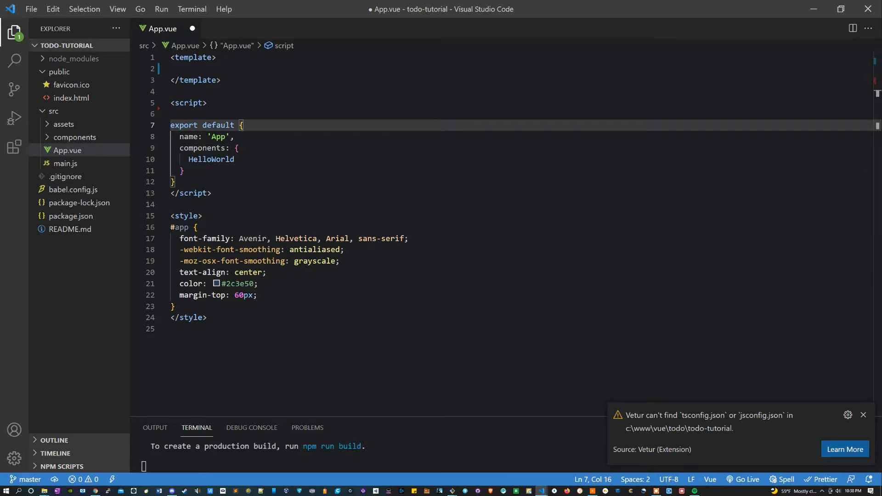
left_click(175, 182)
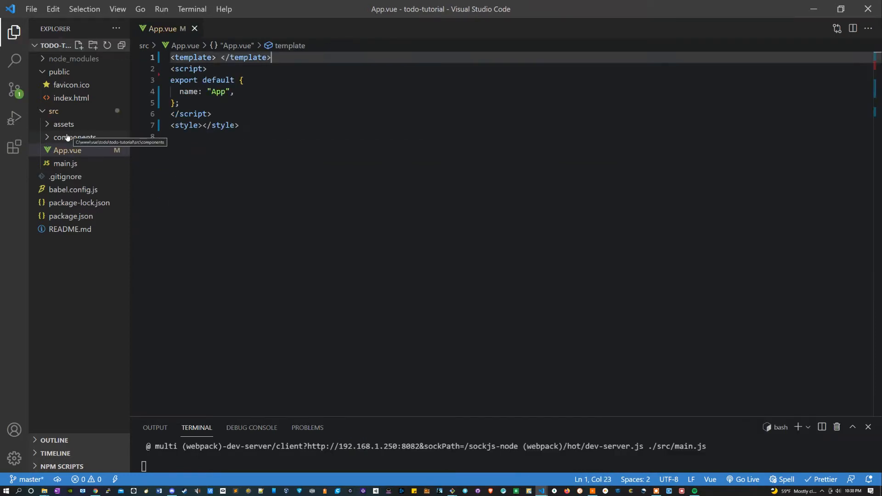
Delete the unused components and assets folders from src
left_click(75, 137)
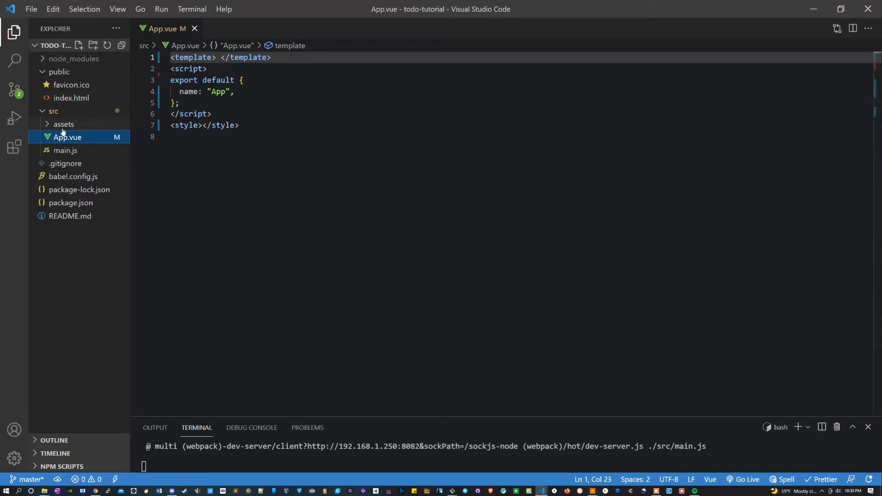
left_click(64, 124)
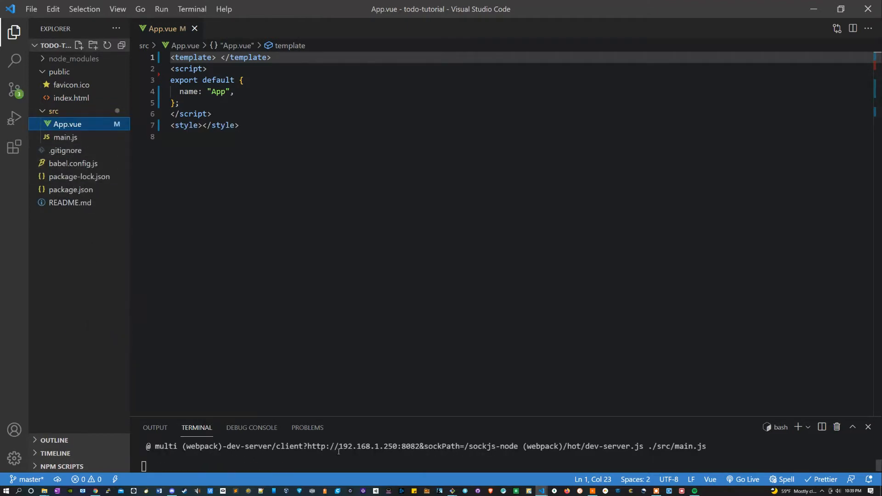
Add an empty <div id="appContainer"></div> to the template, save, and view the compiled app
type("<div")
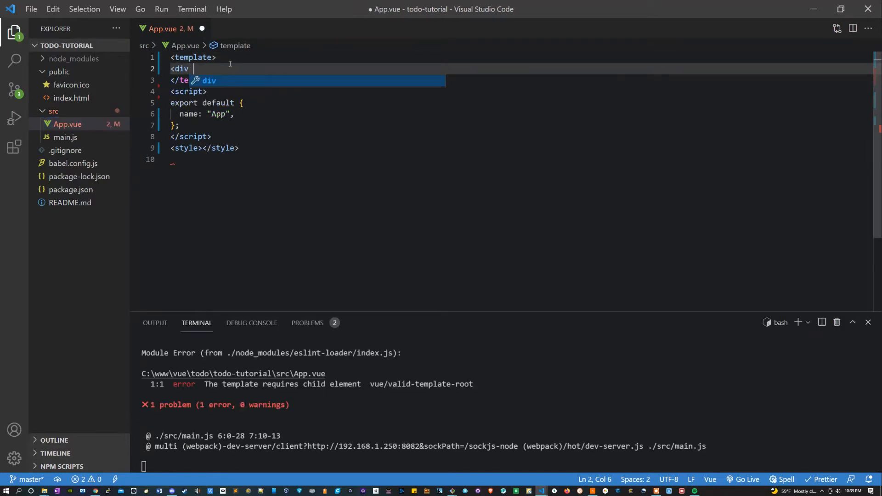
type("id = \"a\"")
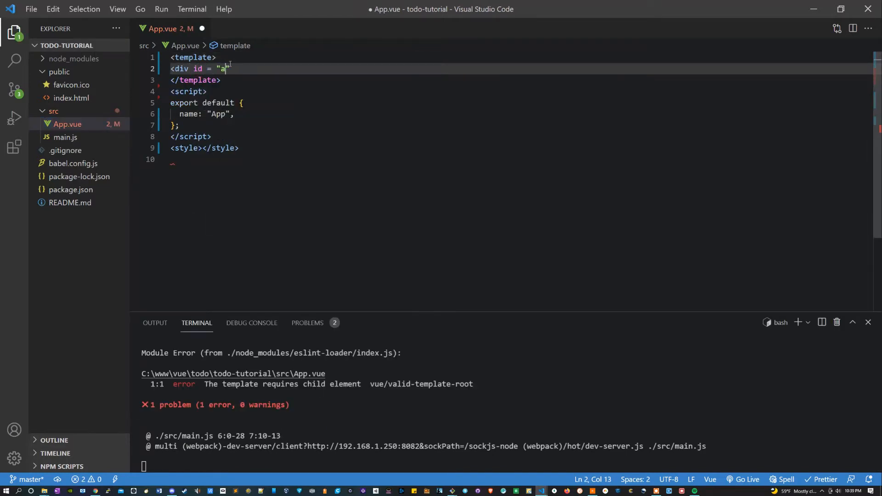
type("ppContainer")
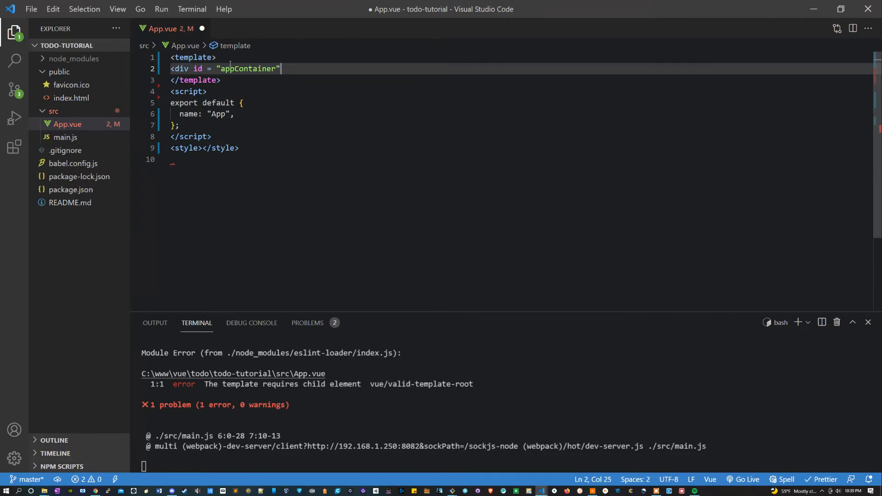
type("> M")
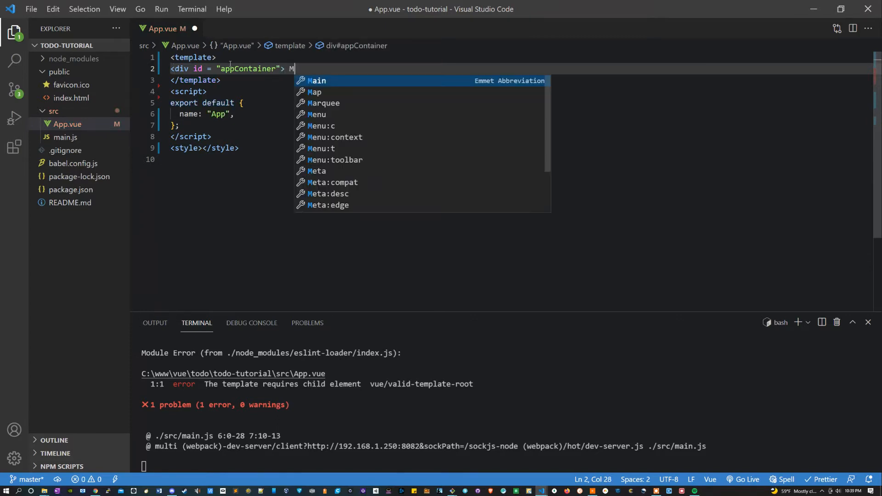
type("</div")
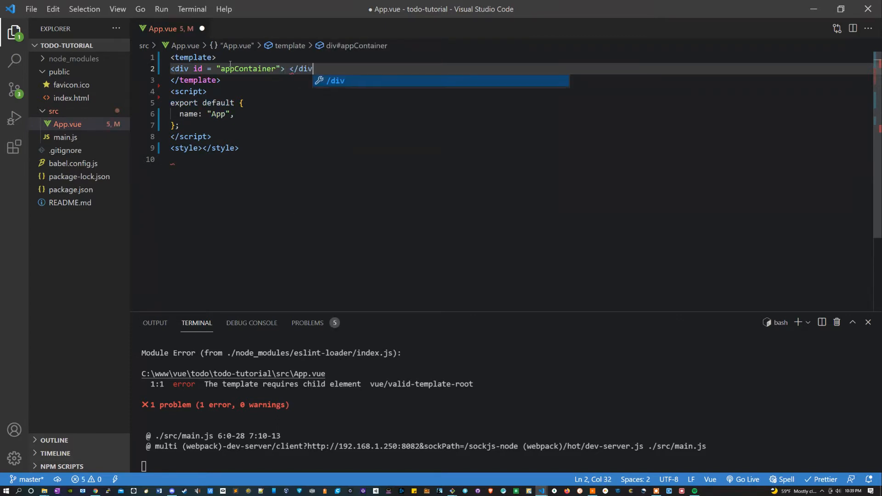
key("ctrl+s")
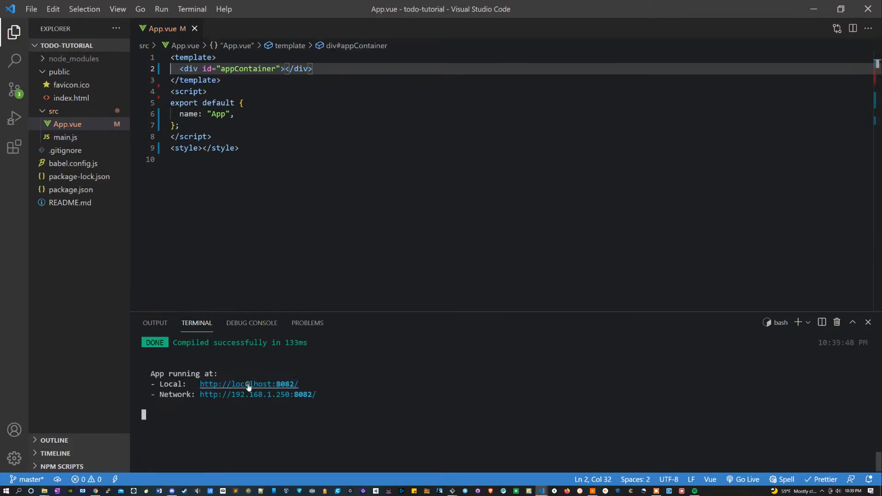
left_click(248, 384)
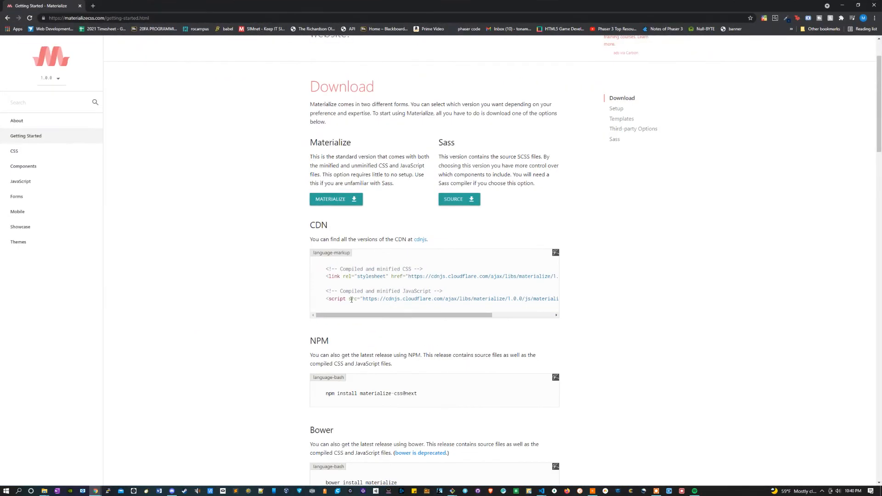
Paste the Materialize 1.0.0 CDN stylesheet link into index.html's <head> and save
double_click(366, 277)
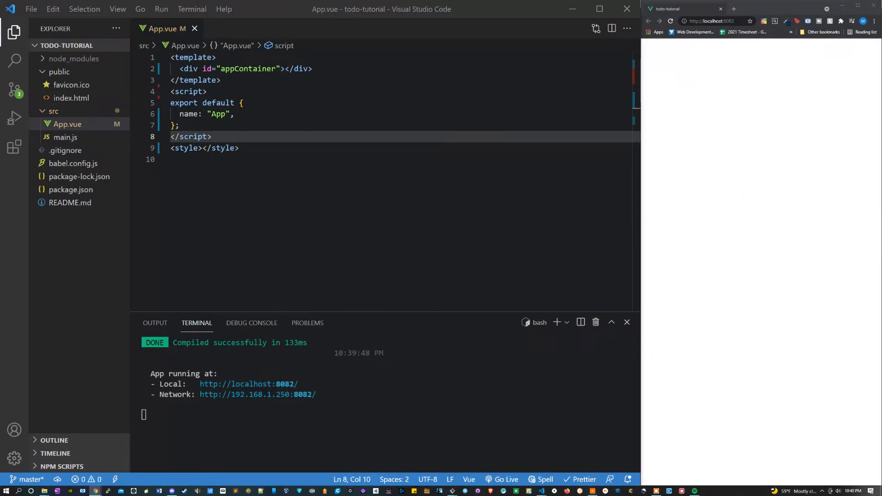
mouse_move(71, 98)
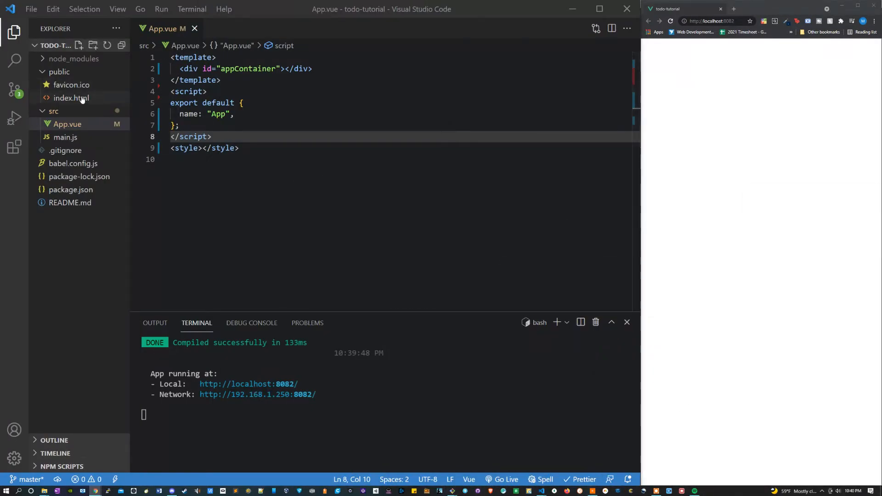
left_click(70, 98)
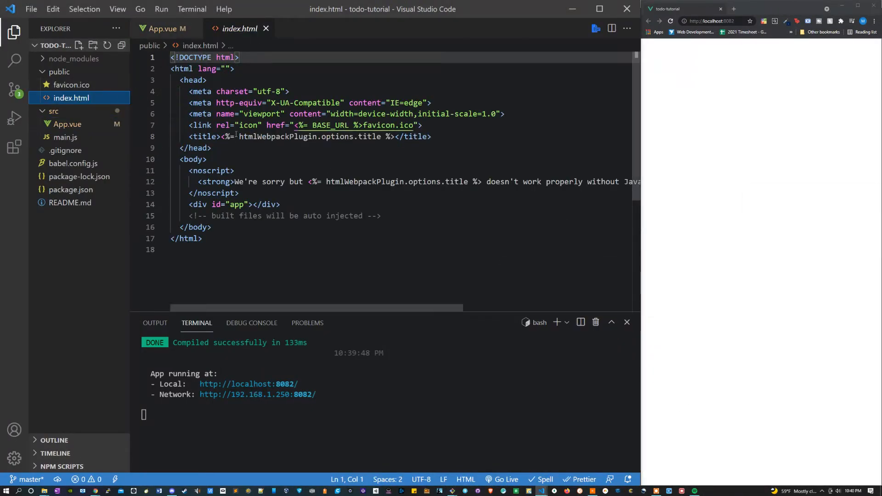
left_click(422, 125)
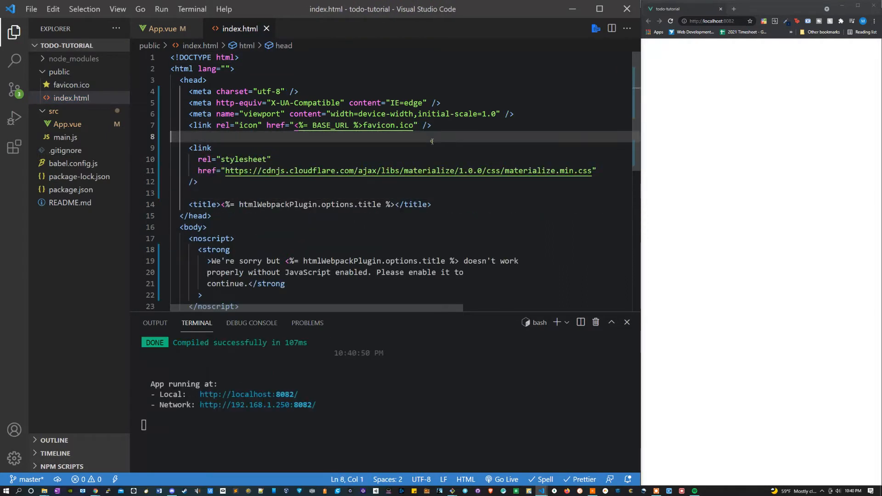
key("Backspace")
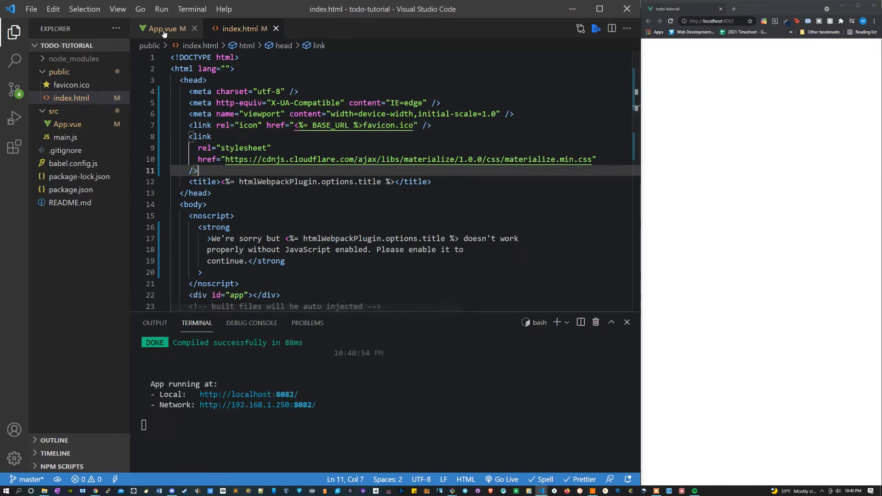
Add an <h1>ToDo List</h1> heading inside the appContainer div of App.vue
left_click(162, 29)
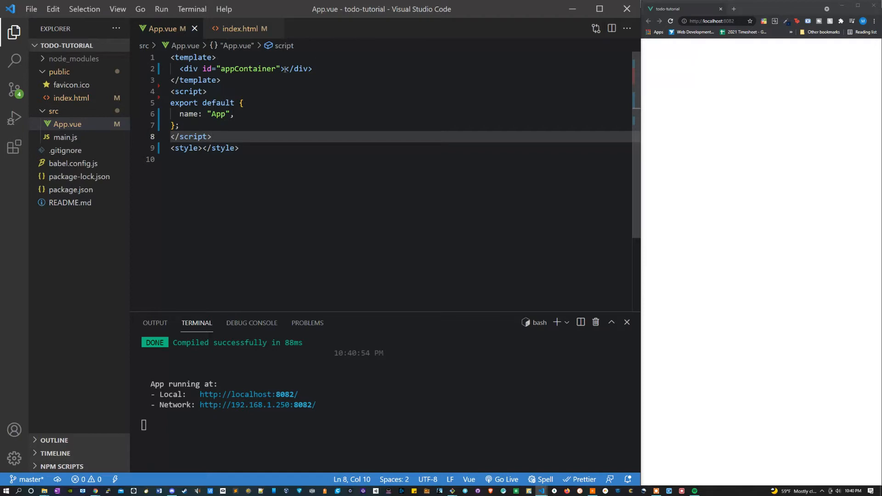
left_click(285, 69)
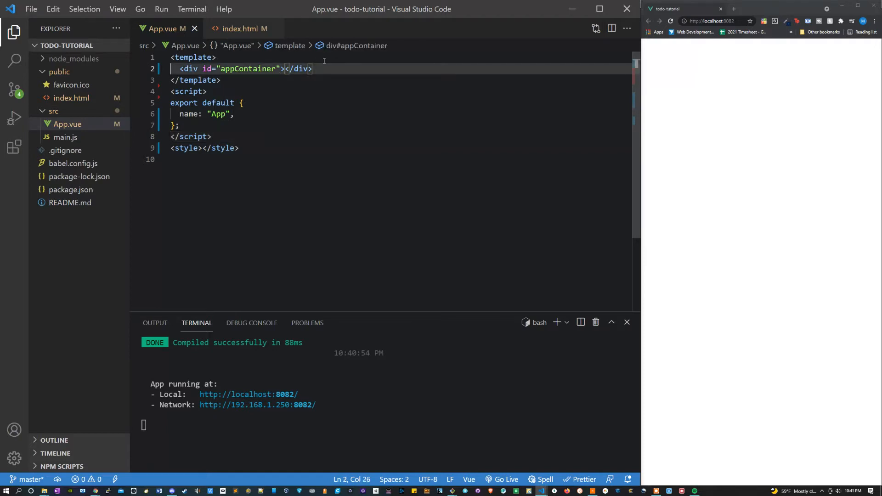
key("Enter")
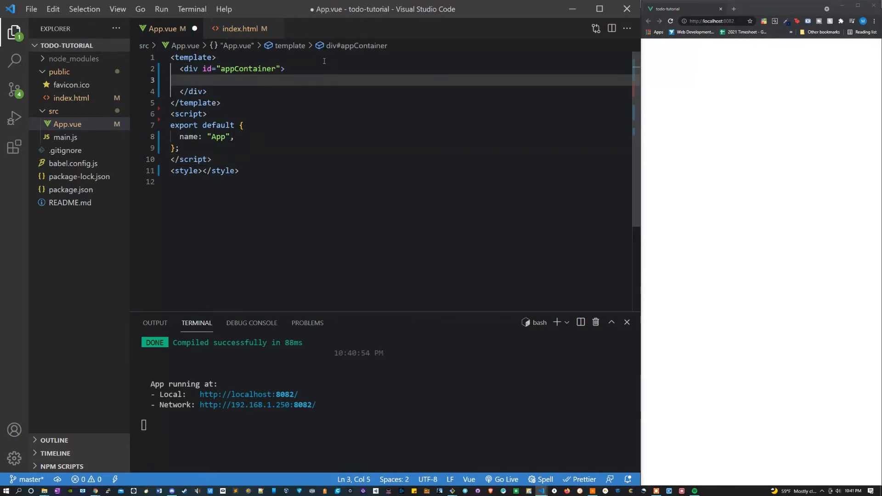
type("<h1>")
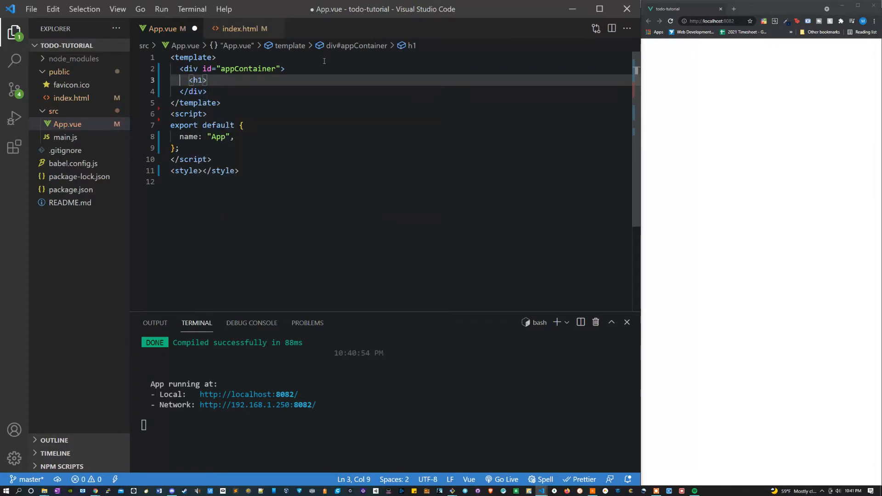
type("To")
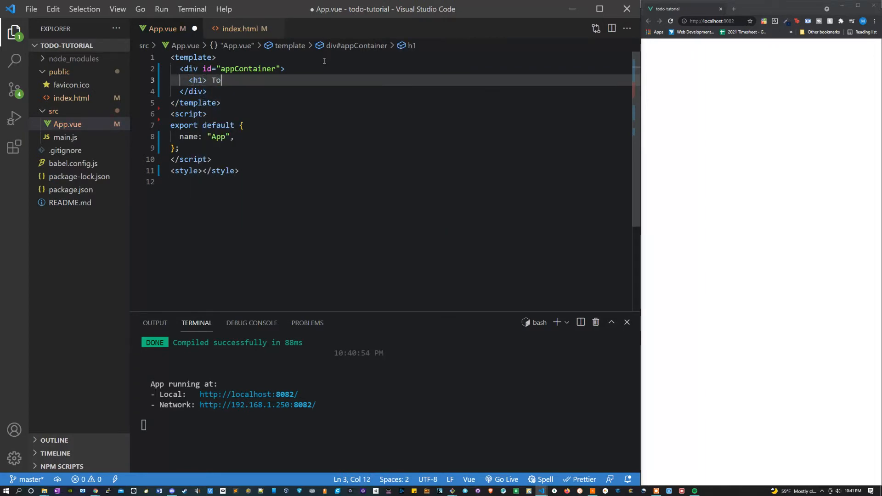
type("Do List")
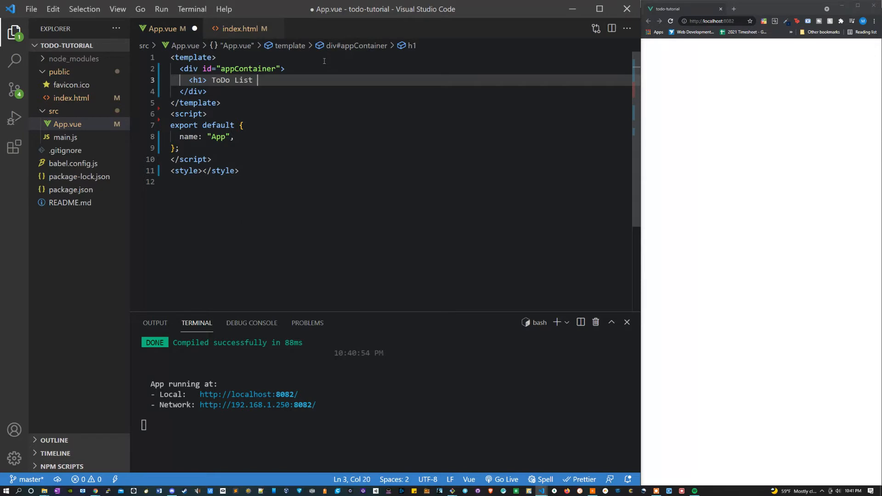
type("</h1>")
type("<p")
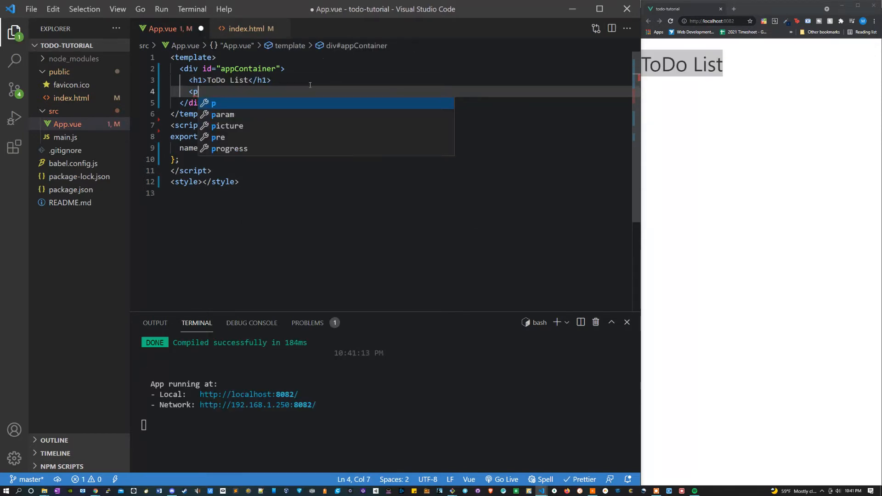
Add an <input v-model="newTodo" /> below the heading and save
type("input v")
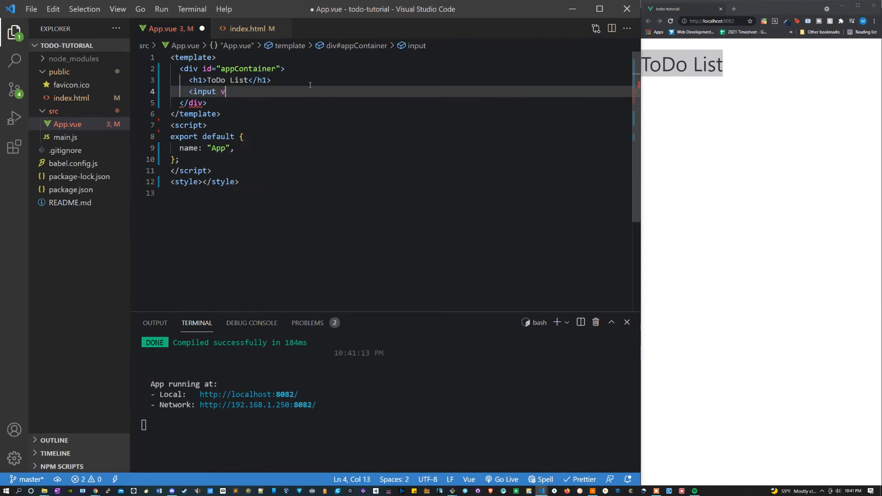
type("-model=\"\"")
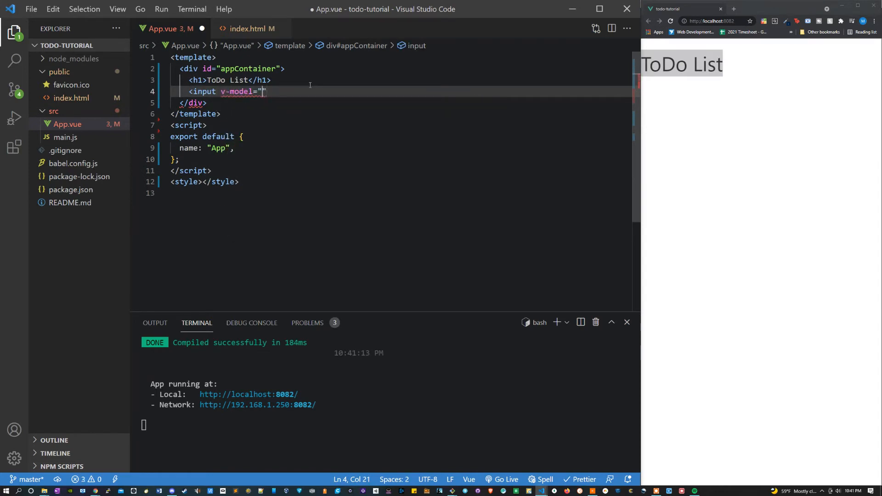
type("newTodo")
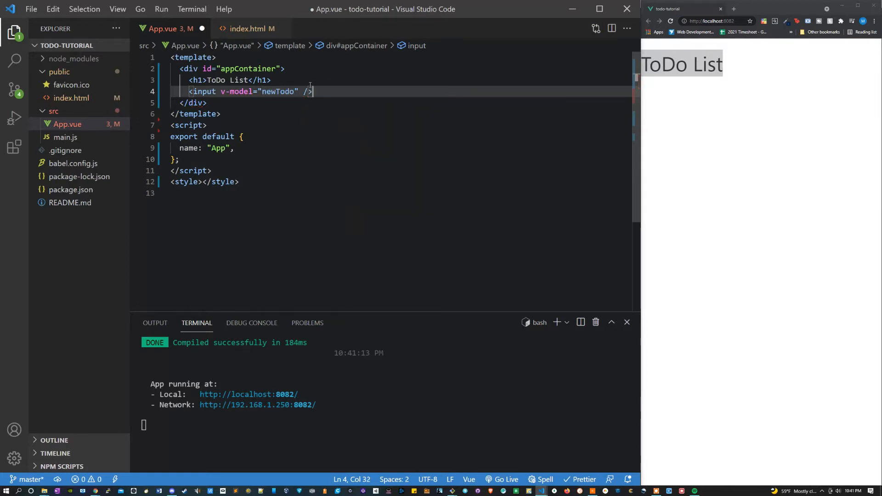
key("Enter")
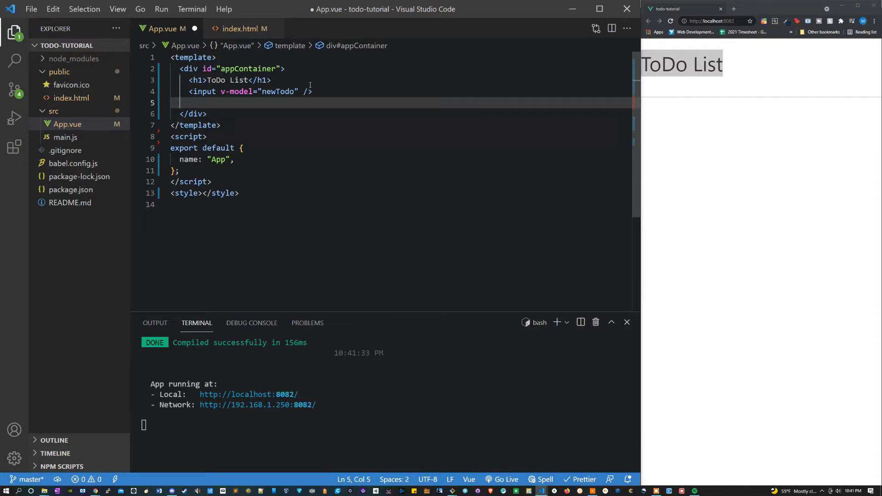
Add an Add ToDo button with classes 'waves-effect waves-light btn' after the input
type("<button class")
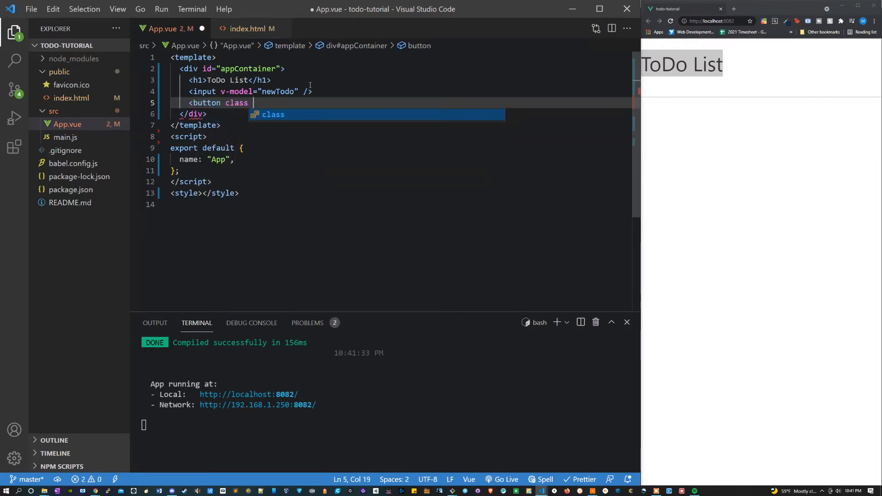
type("= \"w\"")
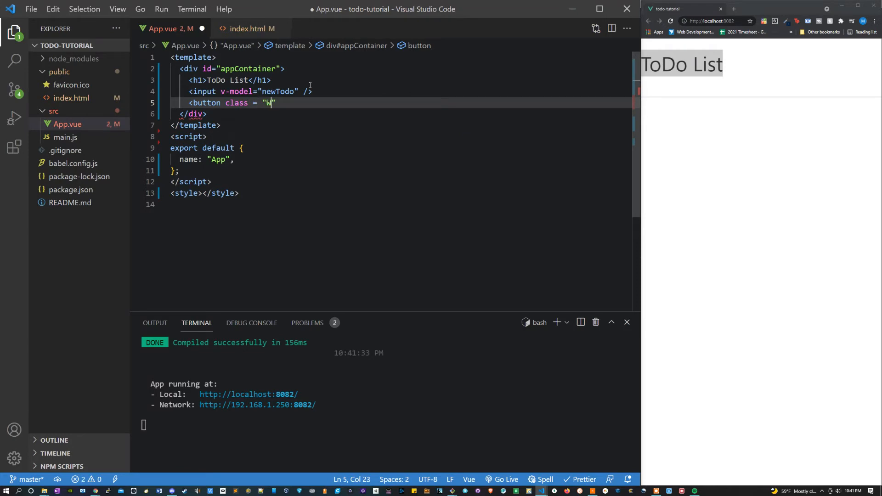
type("aves-eff")
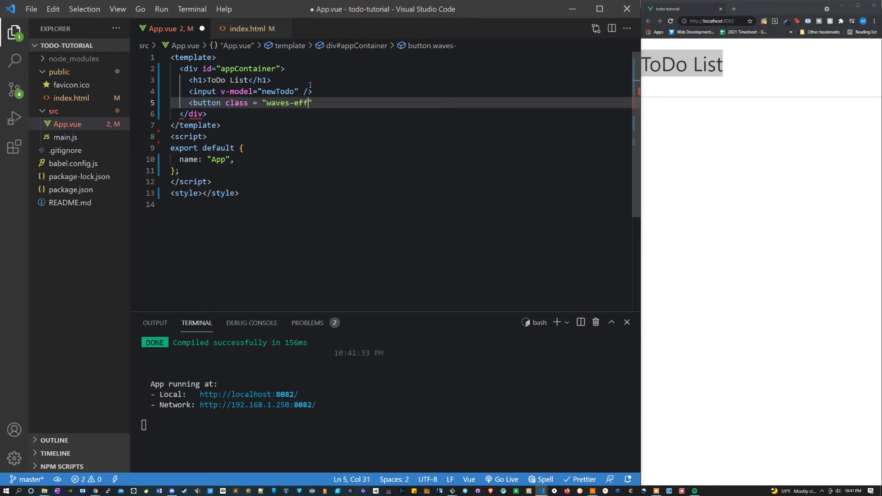
type("ect waves-")
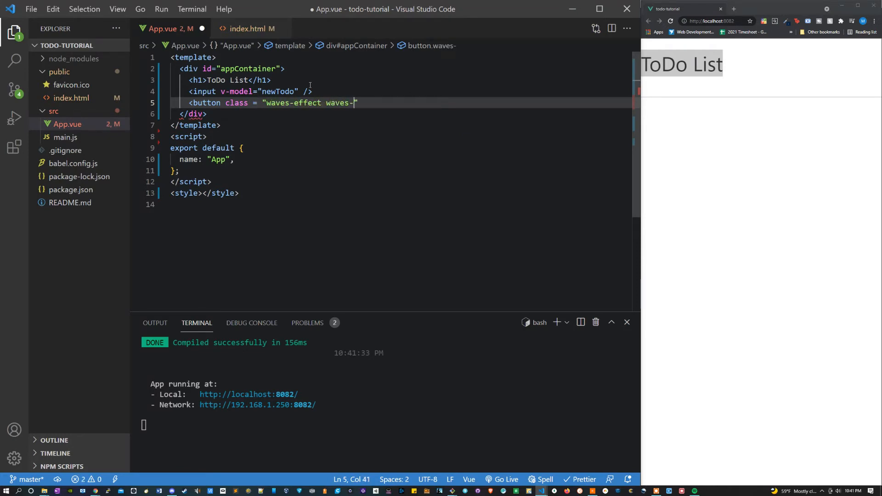
type("light btn")
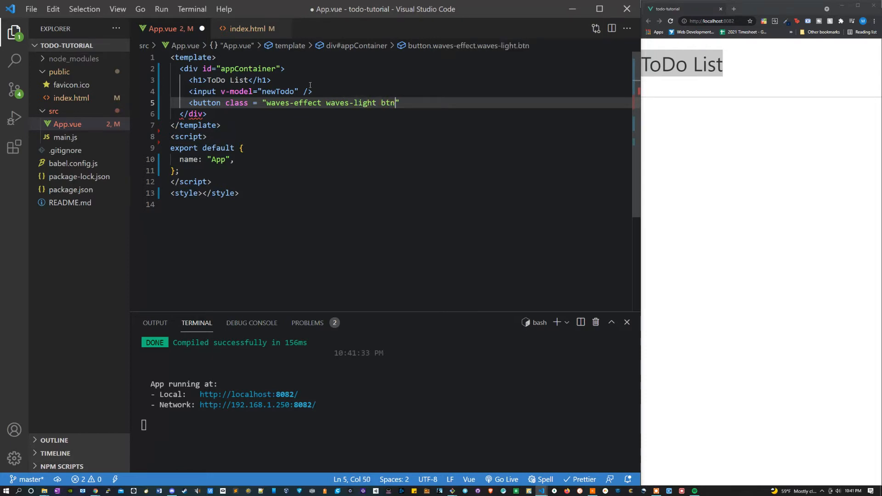
type("> Add T")
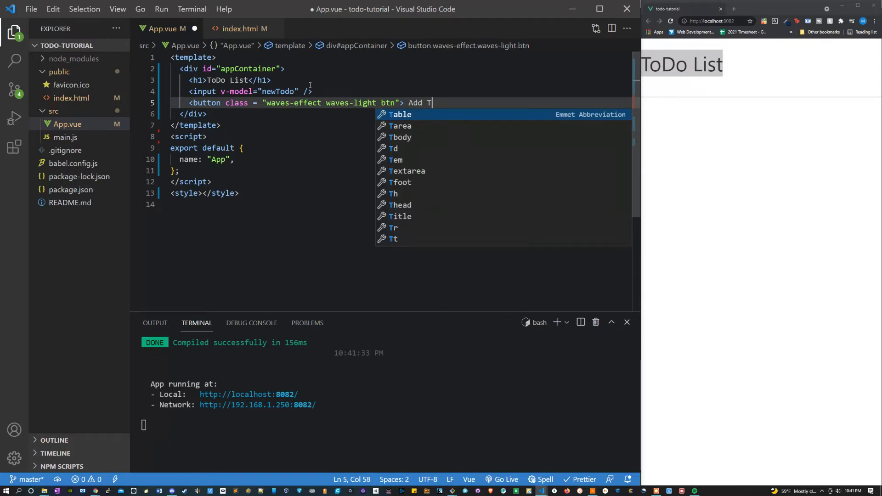
type("oDo <")
type("<form")
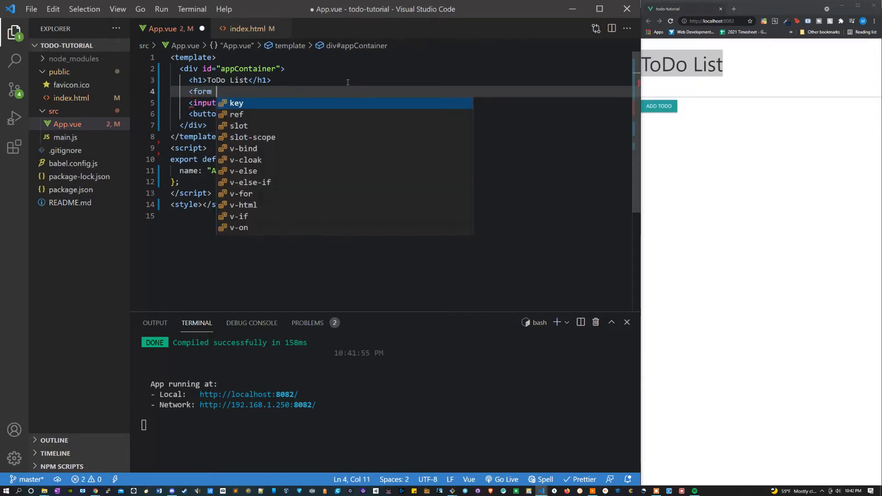
type("@")
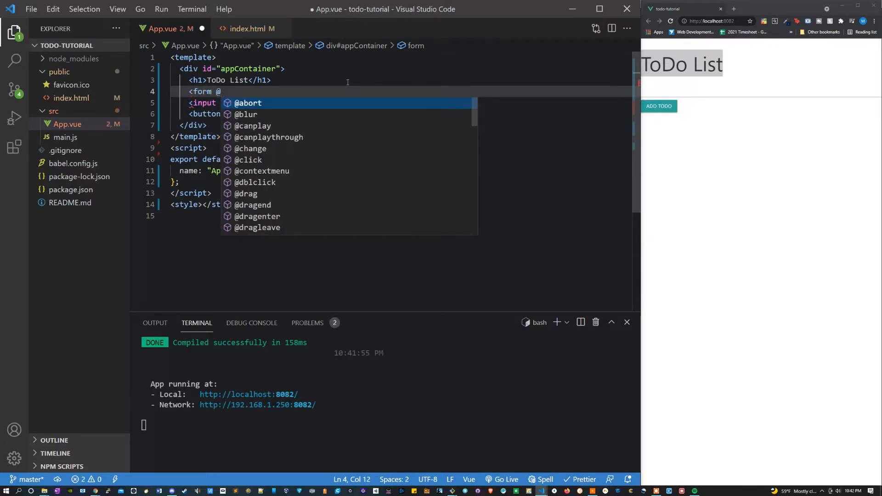
type("submit=\"")
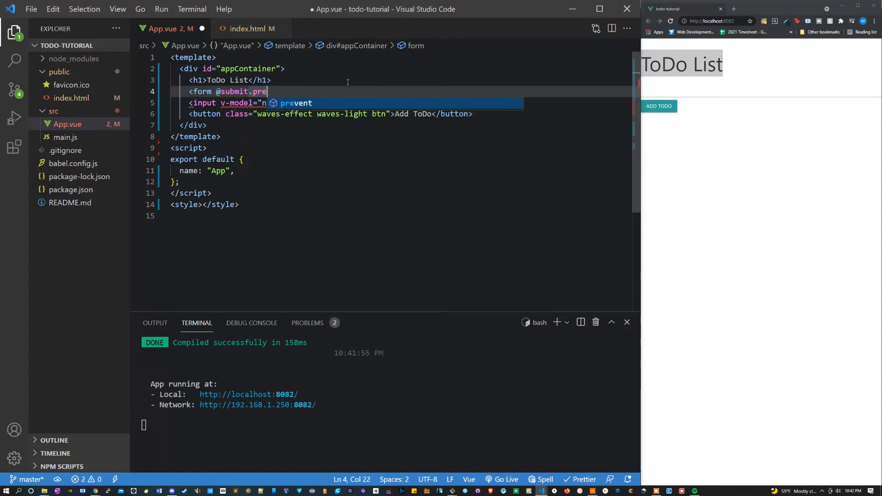
key("Tab")
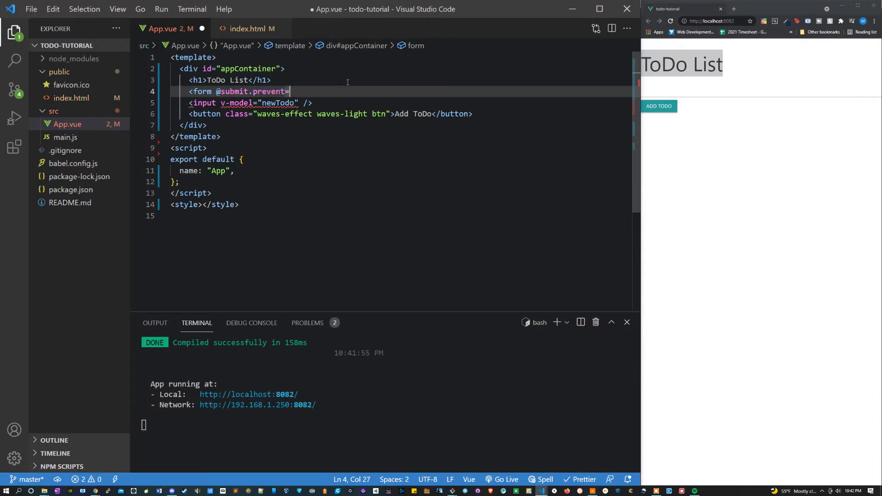
type("\"")
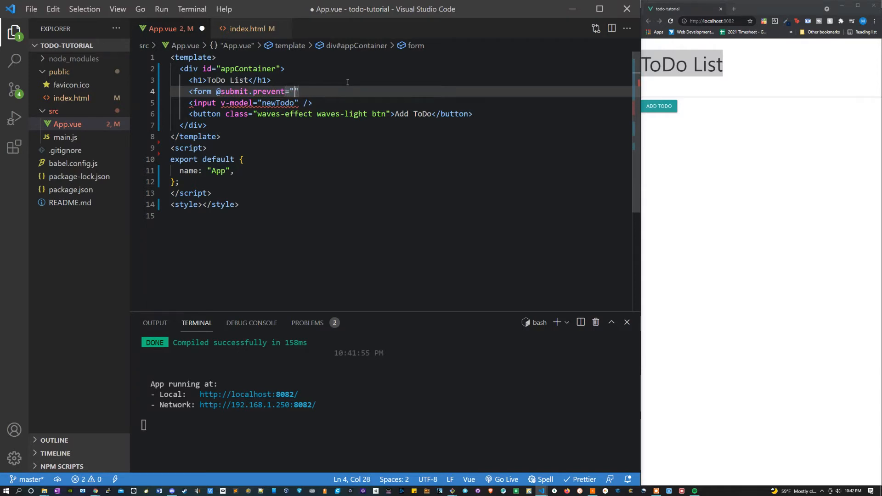
type("addTodo")
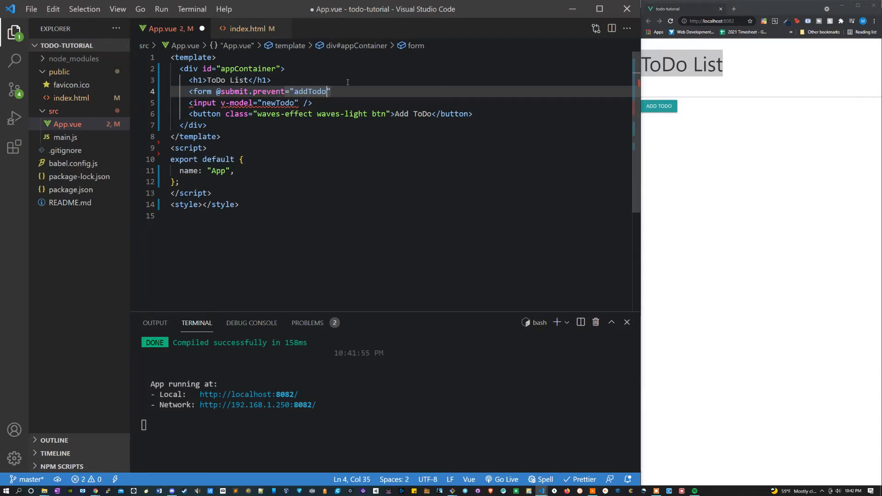
type("s(")
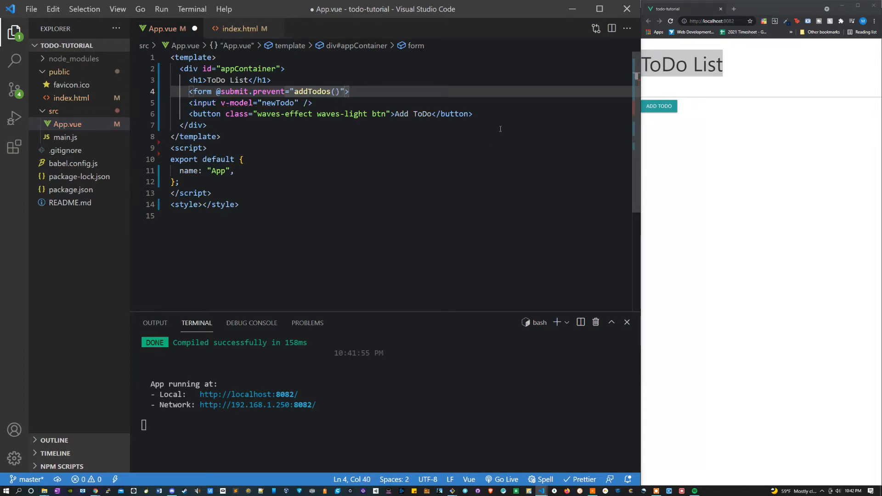
type("</form>")
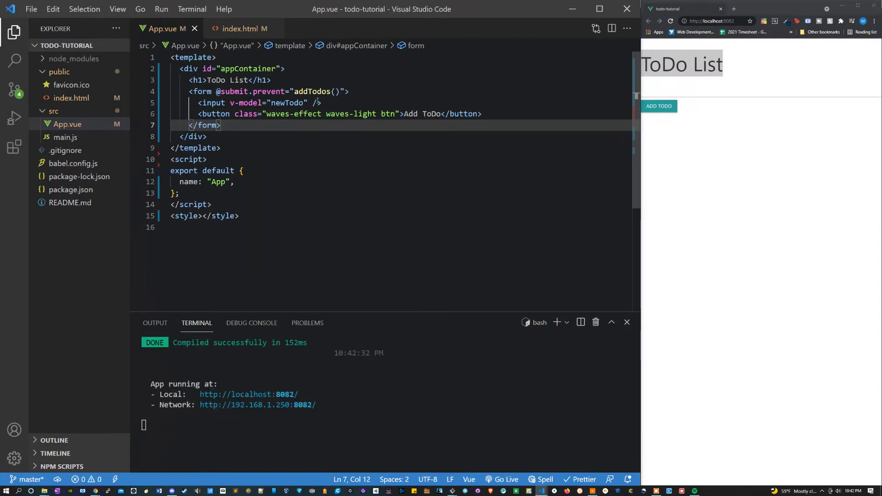
type("<div id")
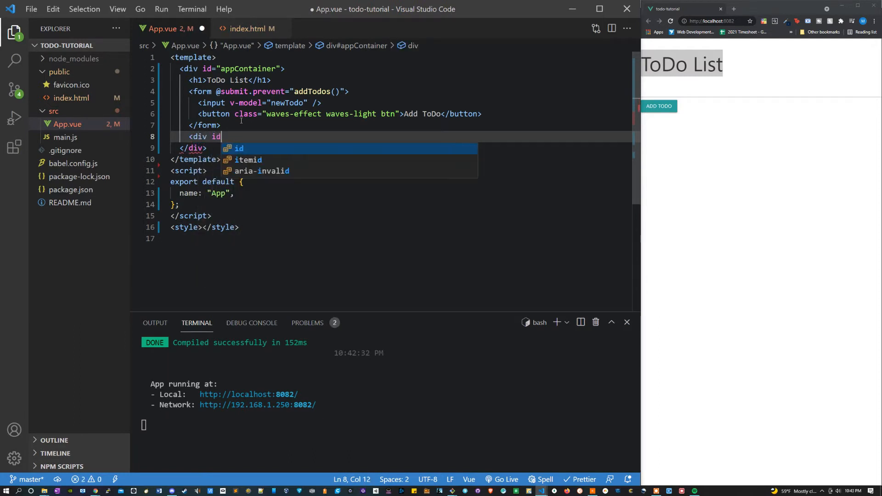
Add an empty <div id="todoList"></div> container below the form
type("=\"t\"")
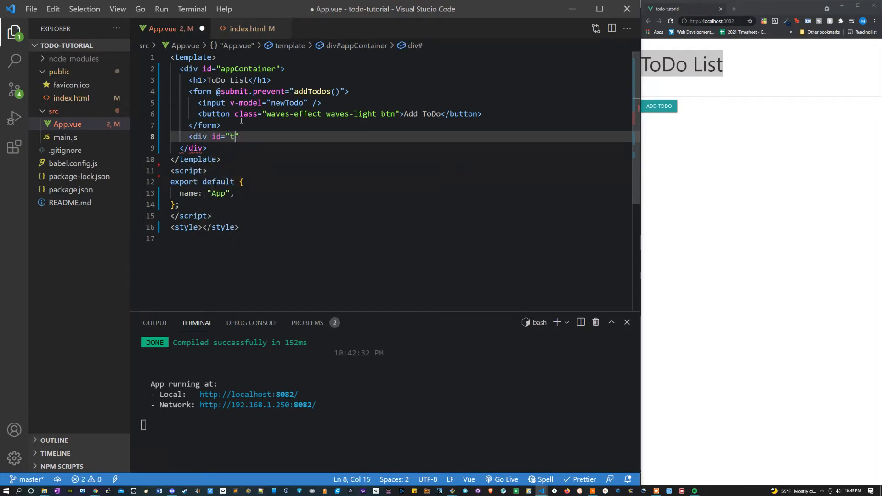
type("odoList")
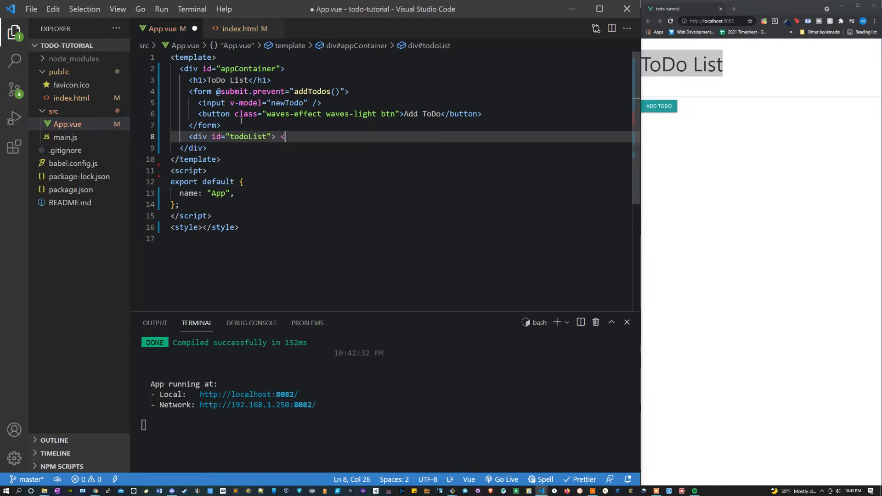
type("/div>")
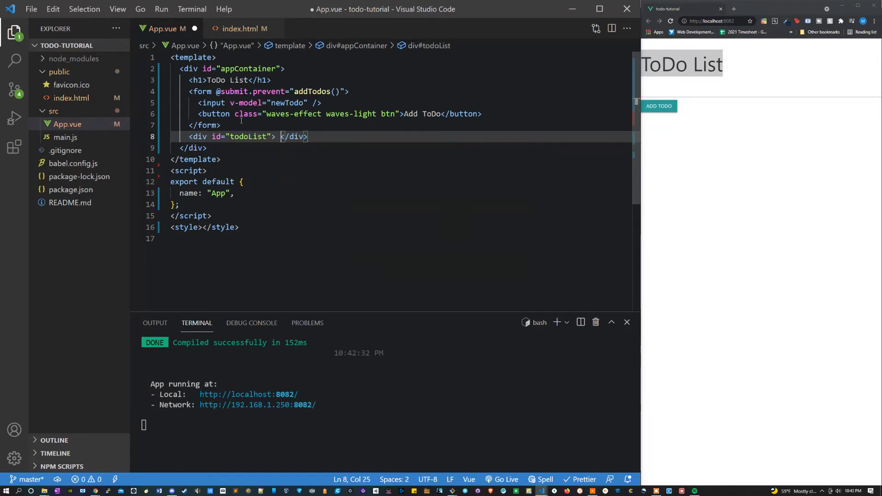
key("Enter")
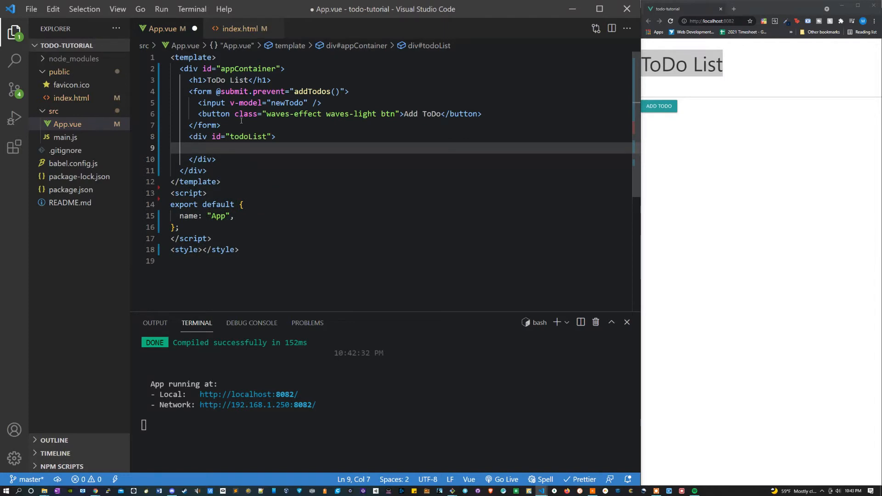
Inside it add a div with :class="{ completed: todo.completed }"
type("<div")
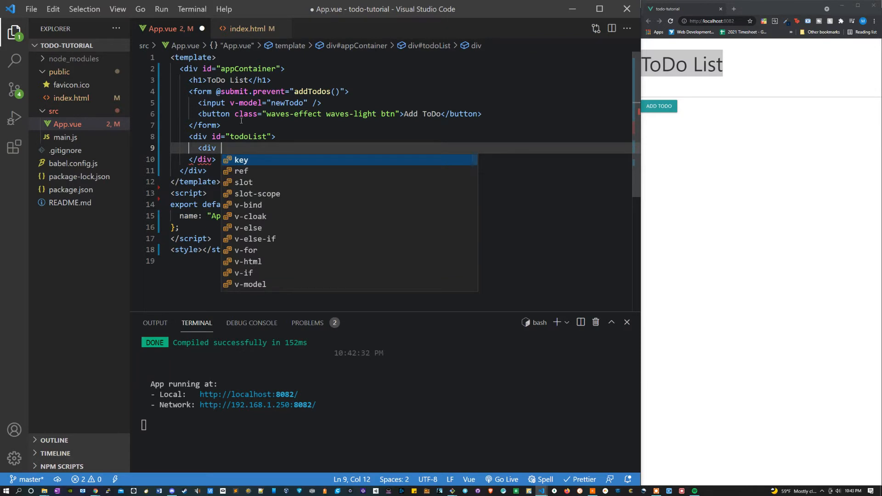
type(":class=")
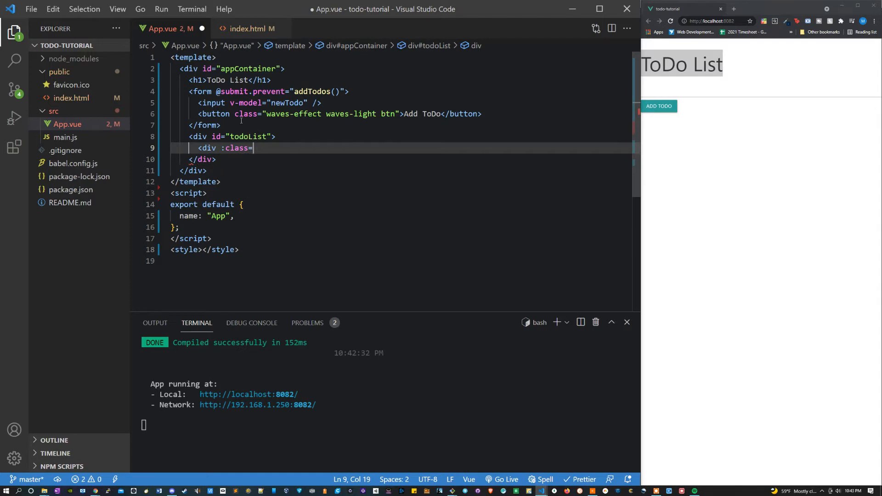
type("{\"")
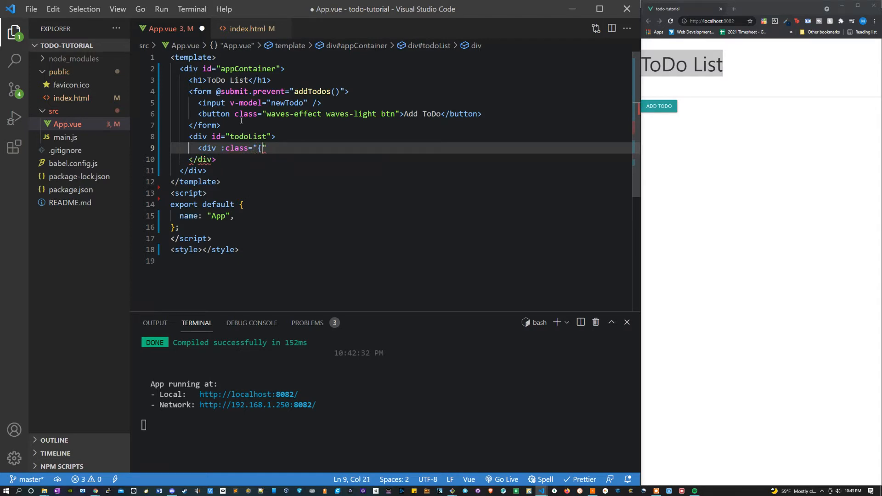
type("comple")
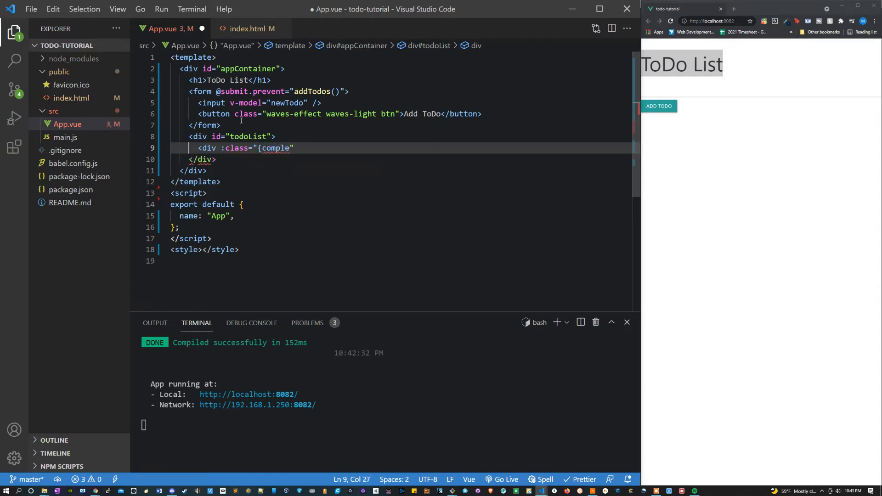
key("Backspace")
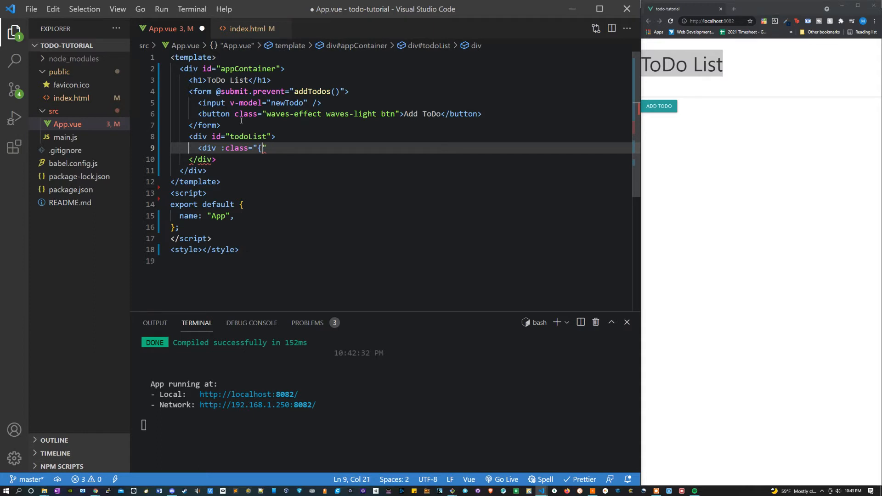
type("completed")
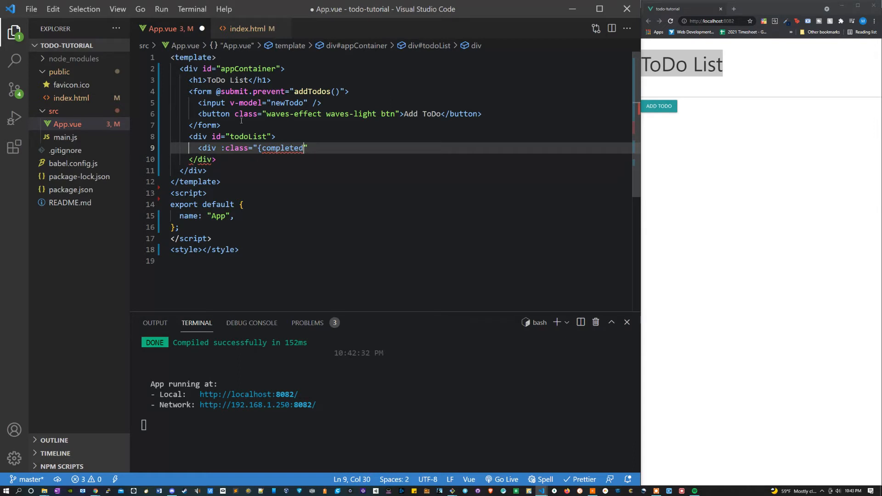
type(":t")
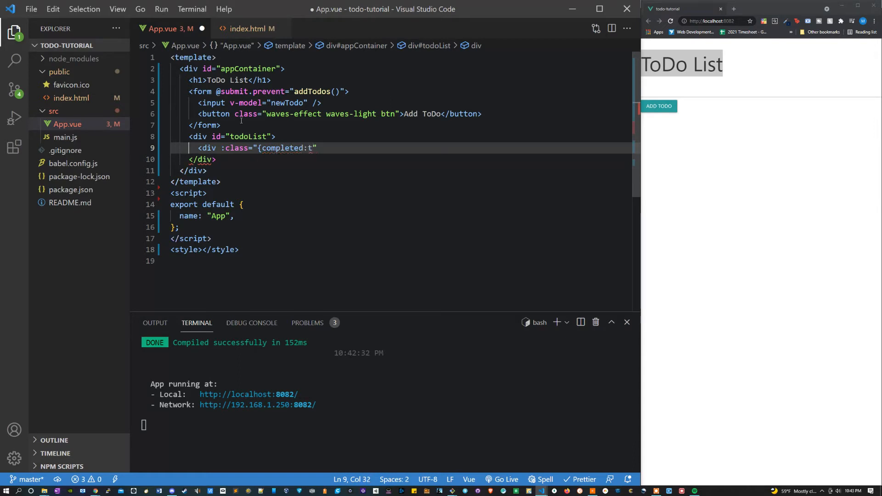
type("todo.com")
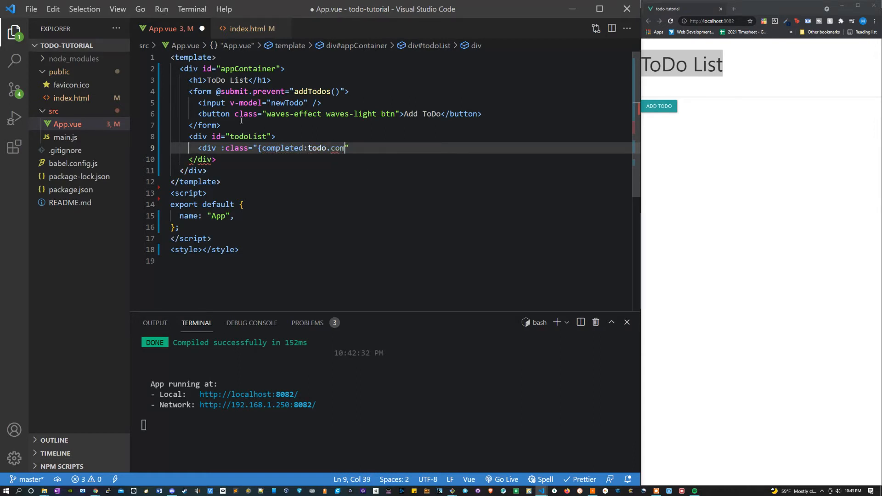
type("pleted }")
type("{{t")
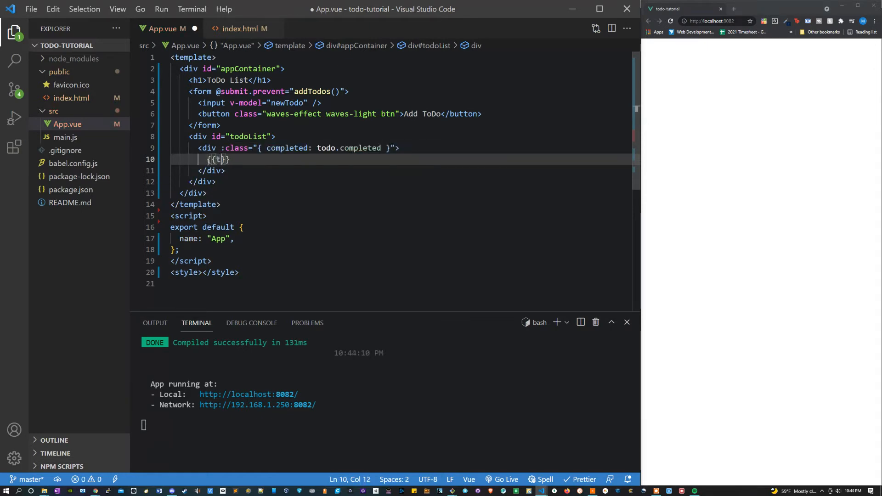
Place a <span>{{ todo.text }}</span> inside the item div and close it
type("odo.text")
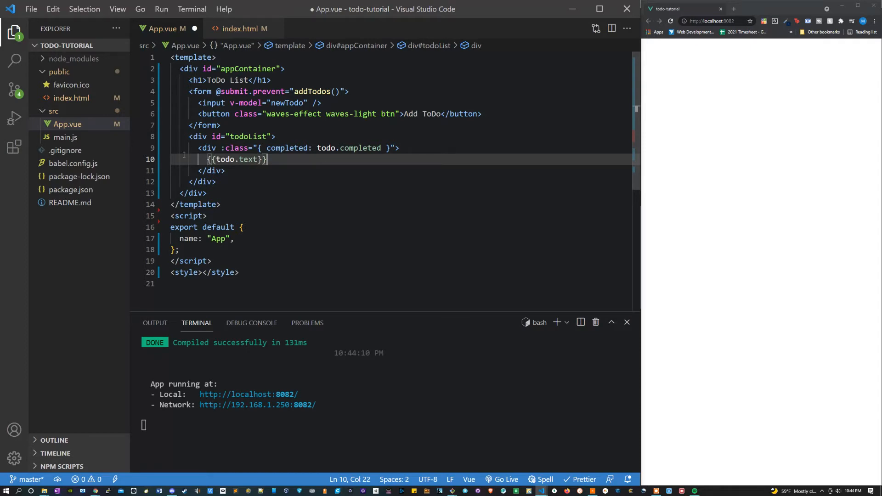
type("<")
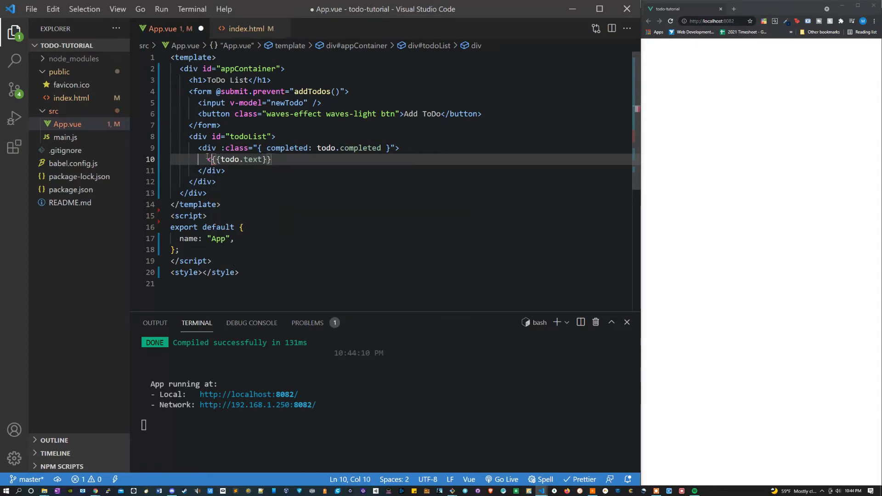
type("span>")
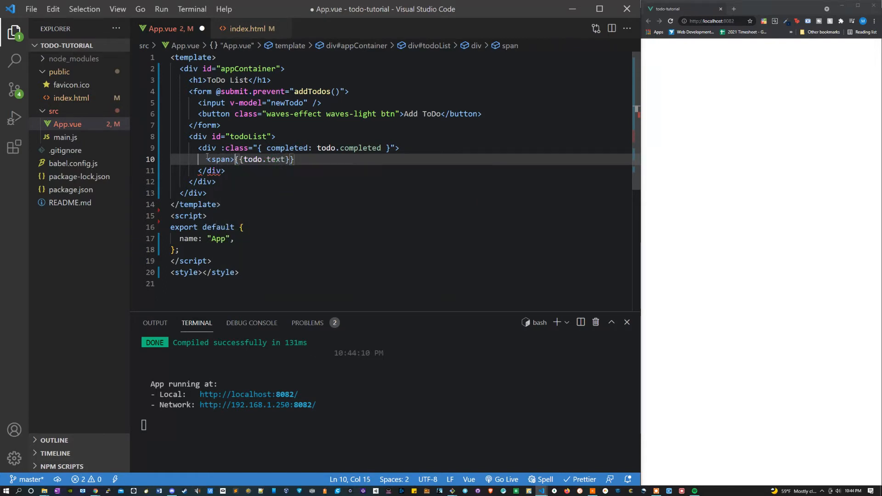
type("</span>")
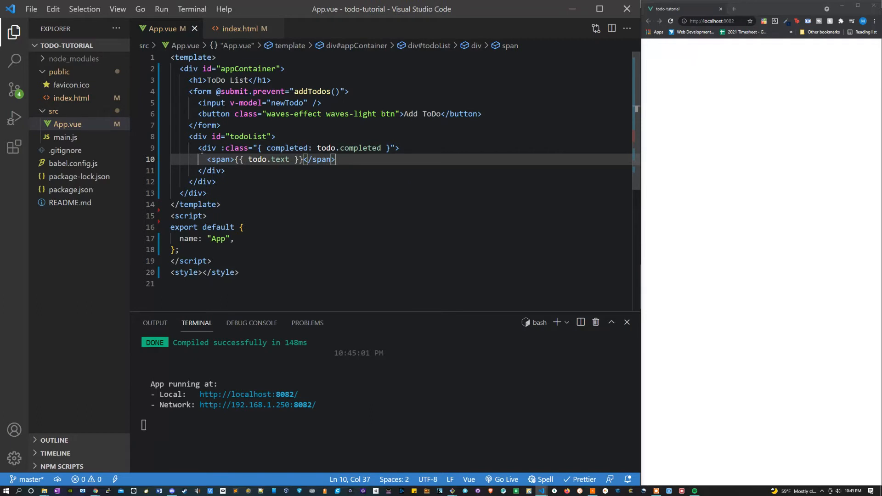
key("Enter")
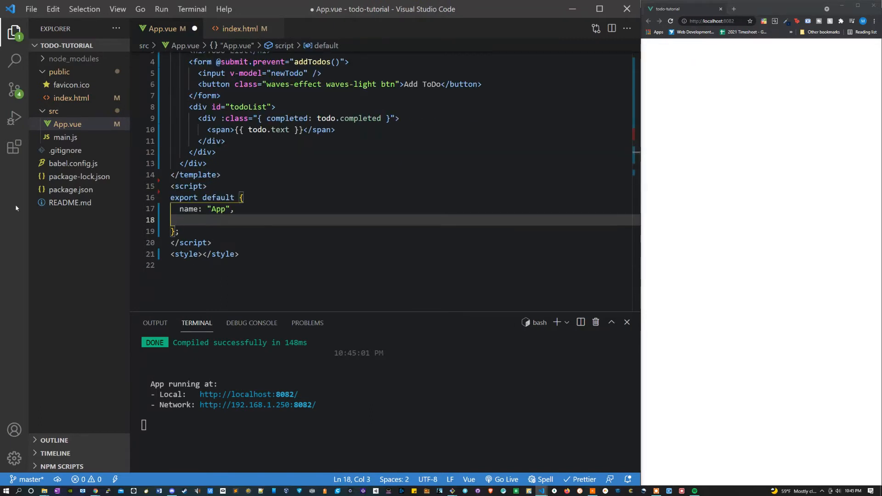
mouse_move(297, 179)
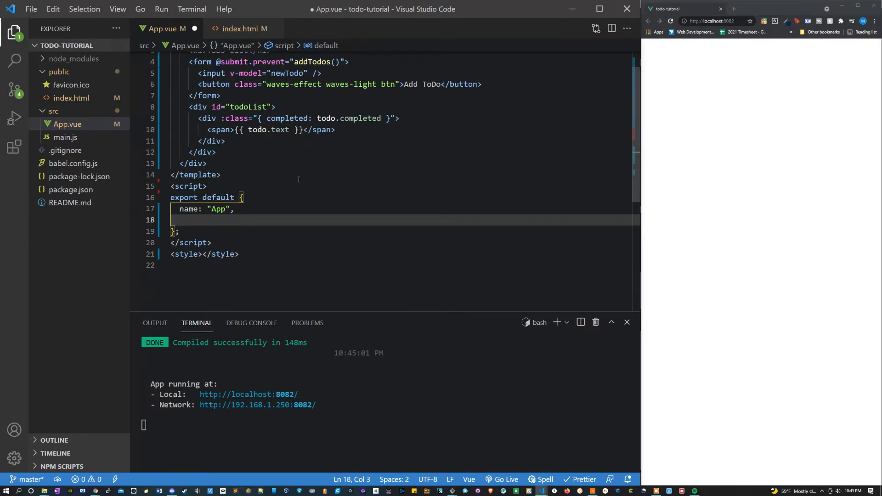
Write an empty setup() { } in export default and import { ref } from "vue"
type("setup")
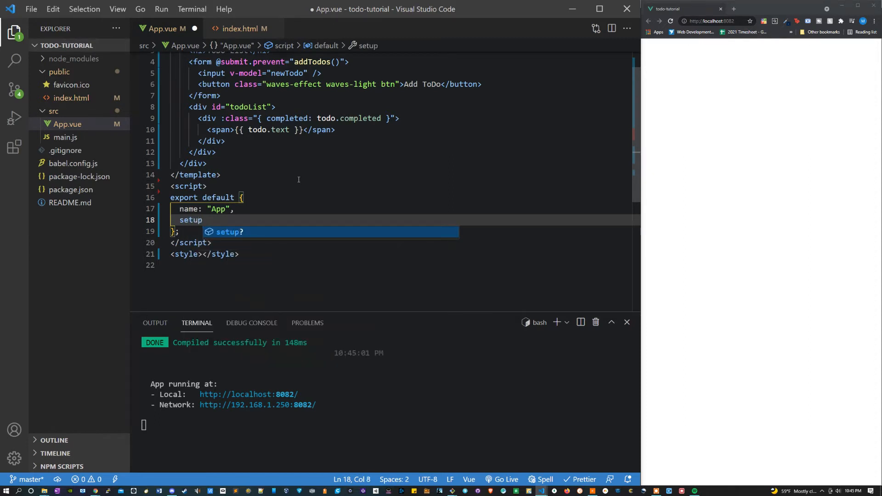
type("()")
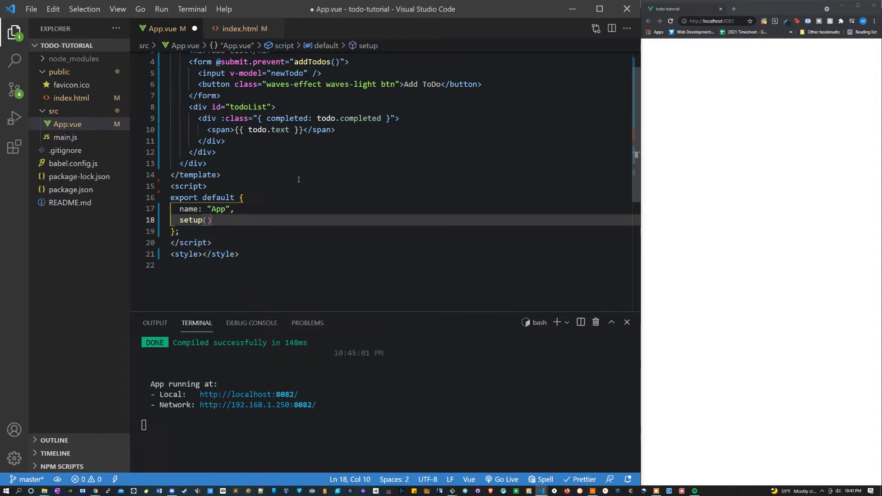
type("{")
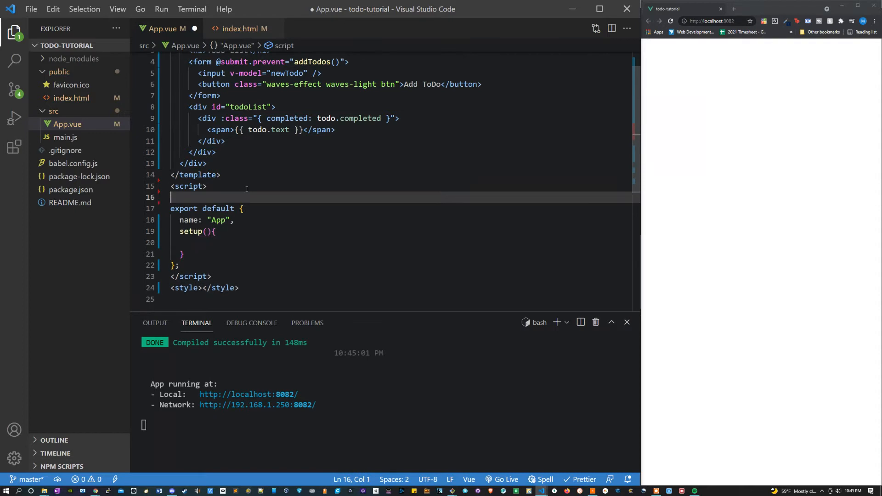
type("import")
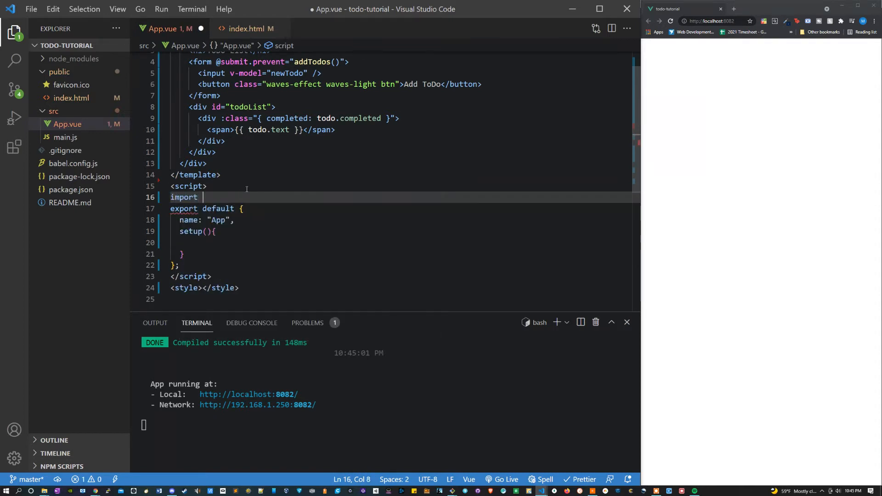
type("{ref}")
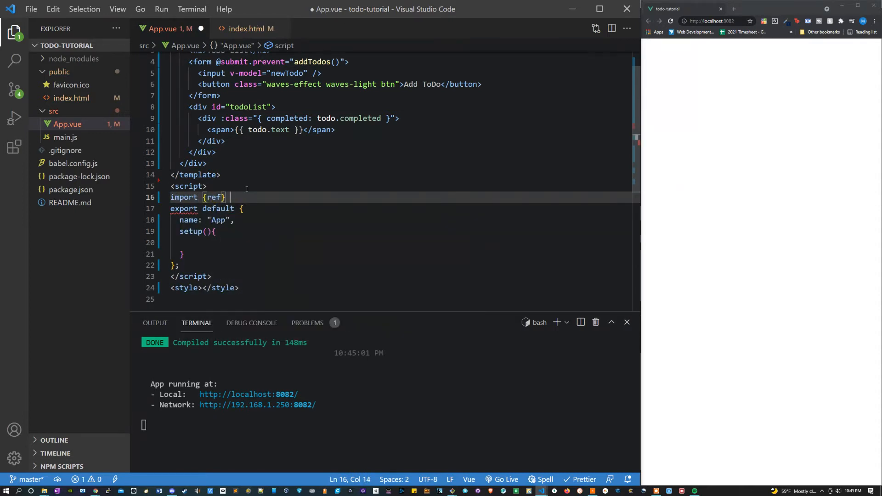
type("from \"vue\";")
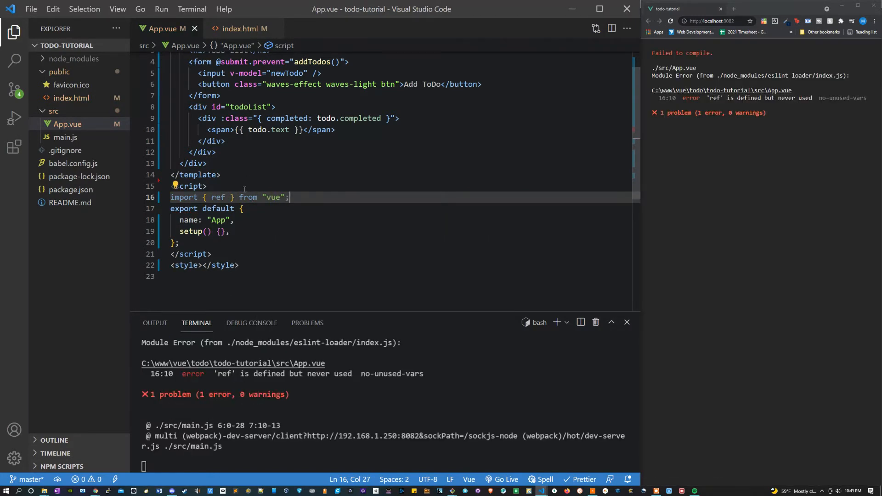
left_click(222, 232)
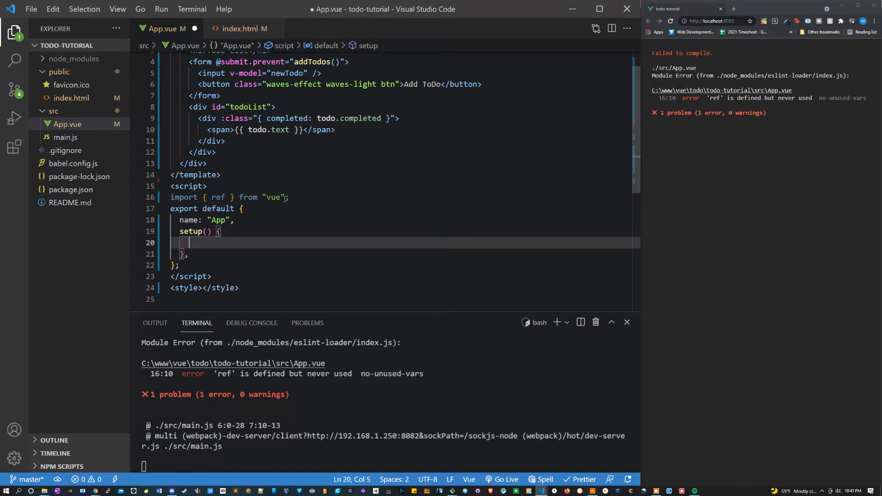
Declare const newTodo = ref("") inside setup()
type("const")
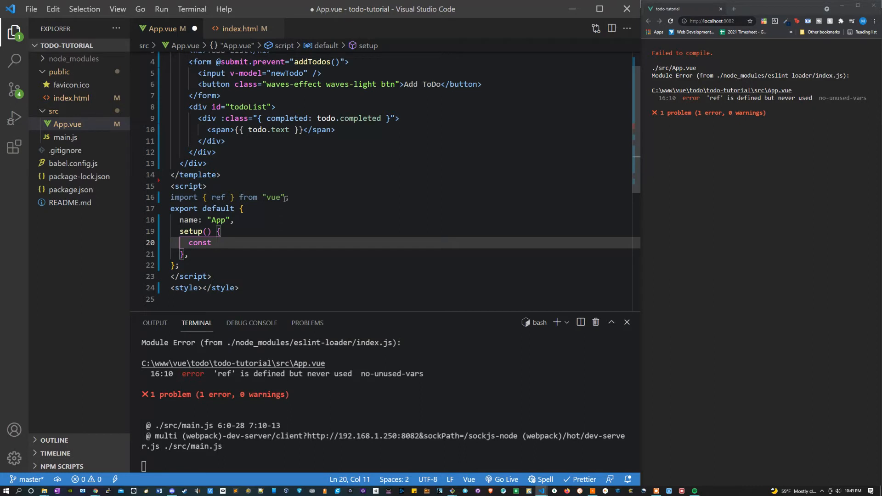
type("newTod")
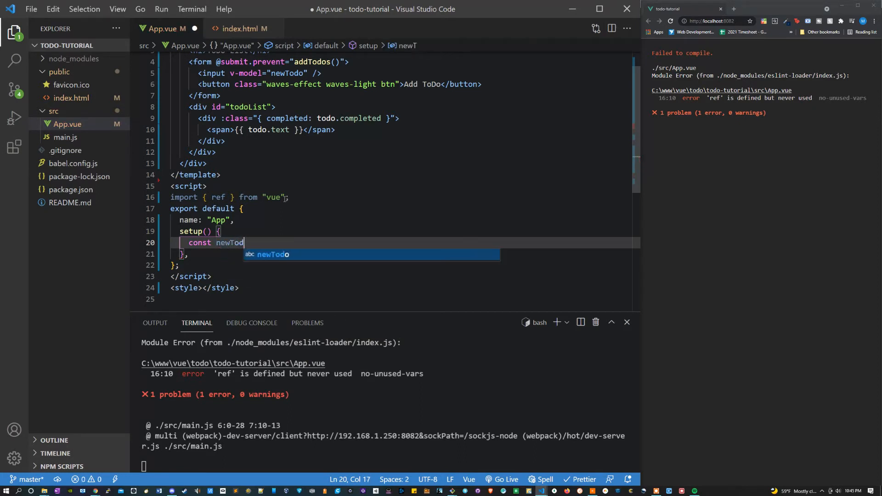
type("o = ref(\"\");")
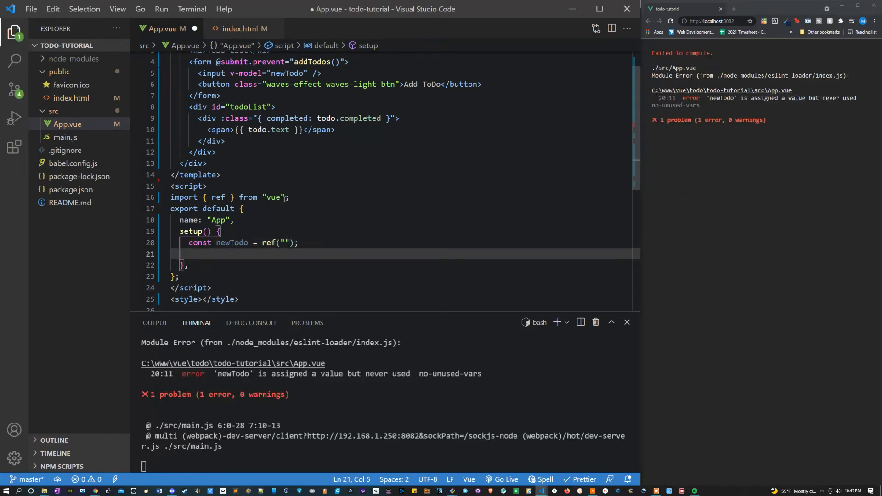
Declare initialLoadData as an array with one todo: complete false, text "Create todo list functionality"
type("const initialLoadData =")
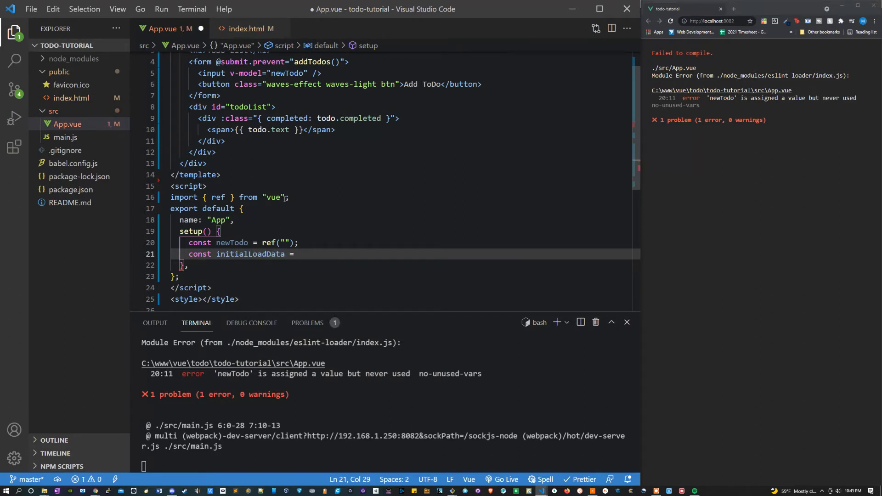
type("[")
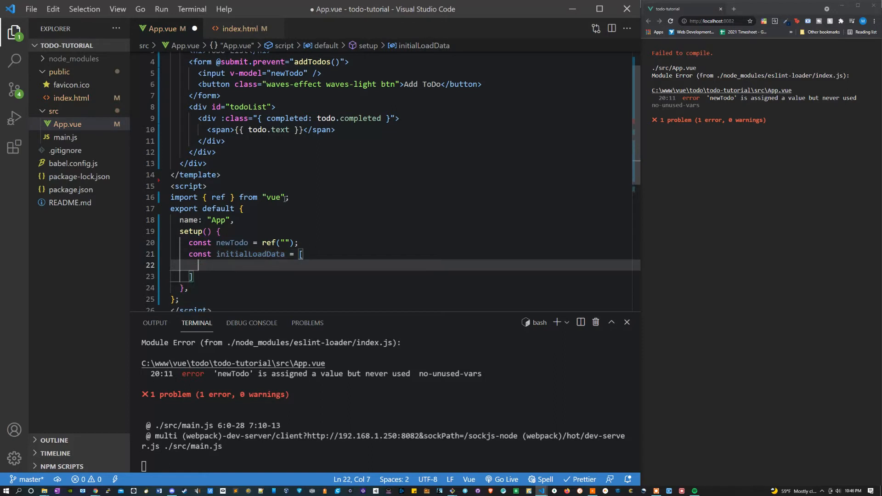
type("{")
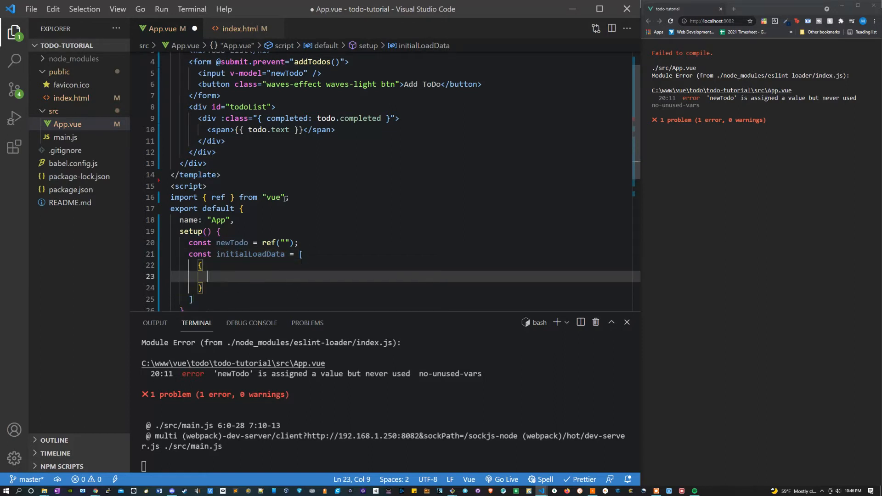
scroll("down", 3)
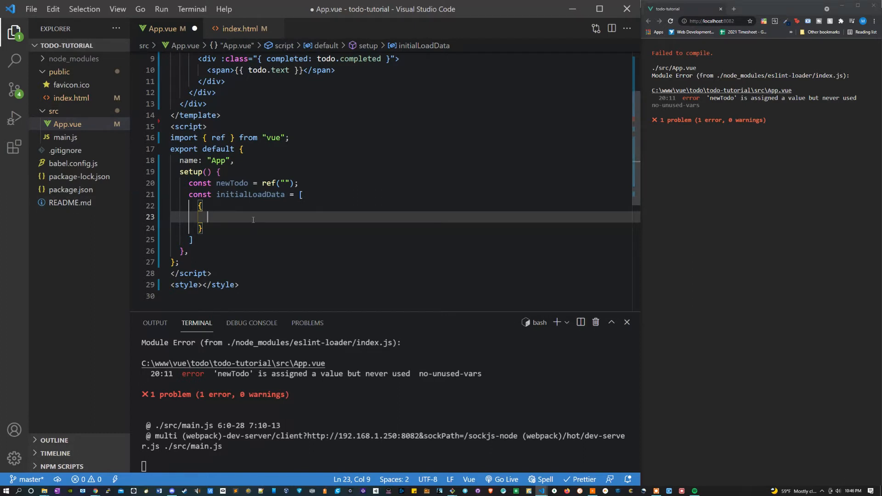
type("complete")
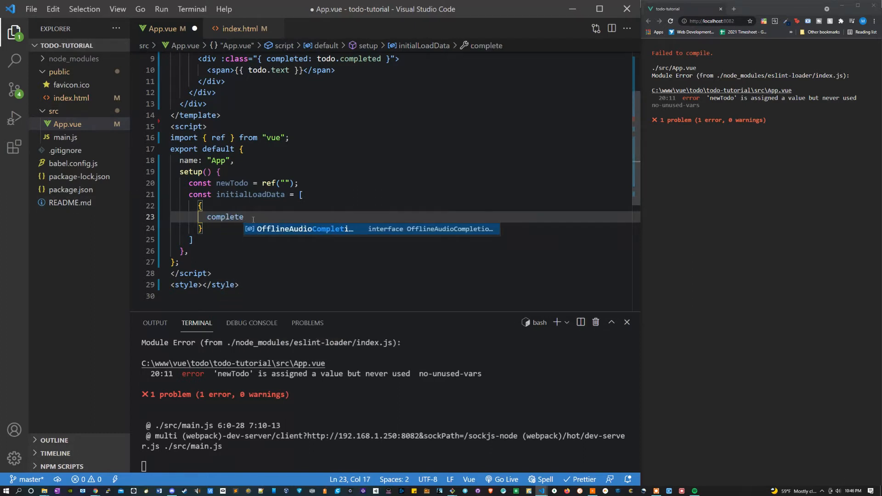
key("Escape")
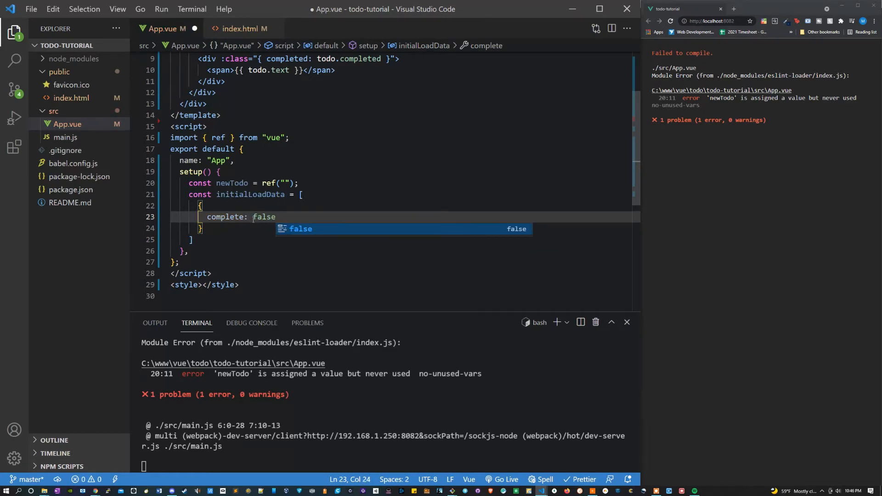
type(",")
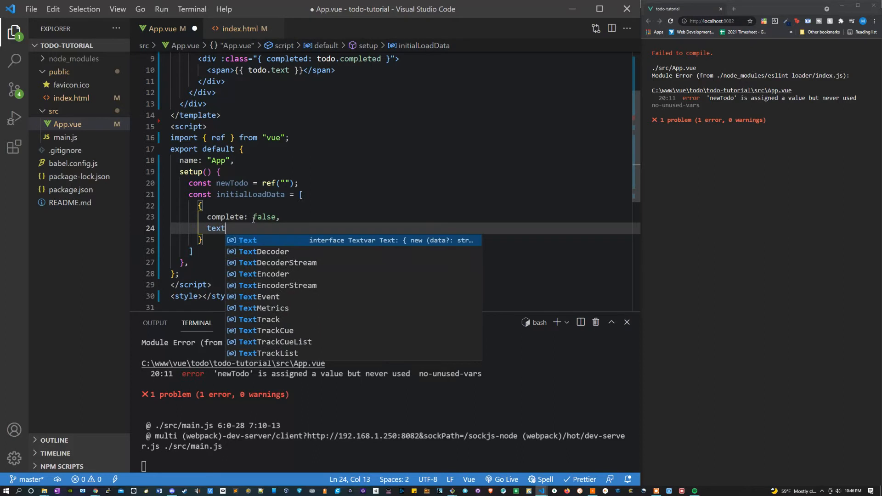
type(":\"\"")
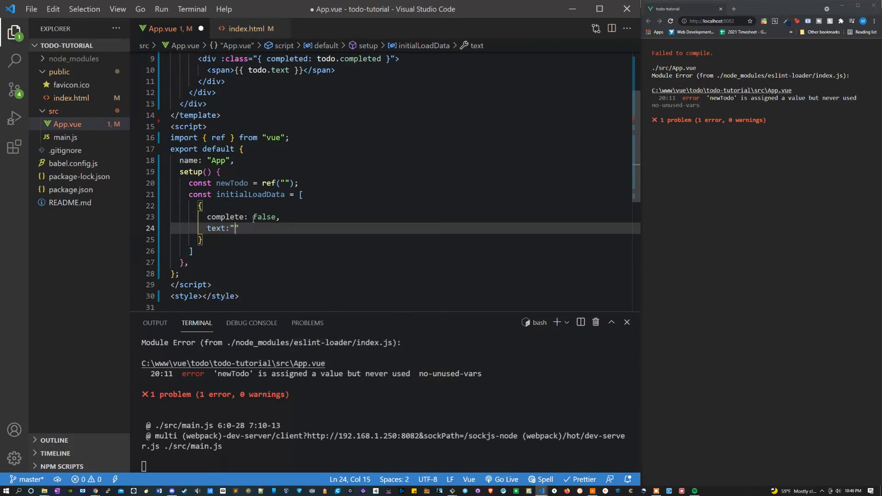
type("Create t")
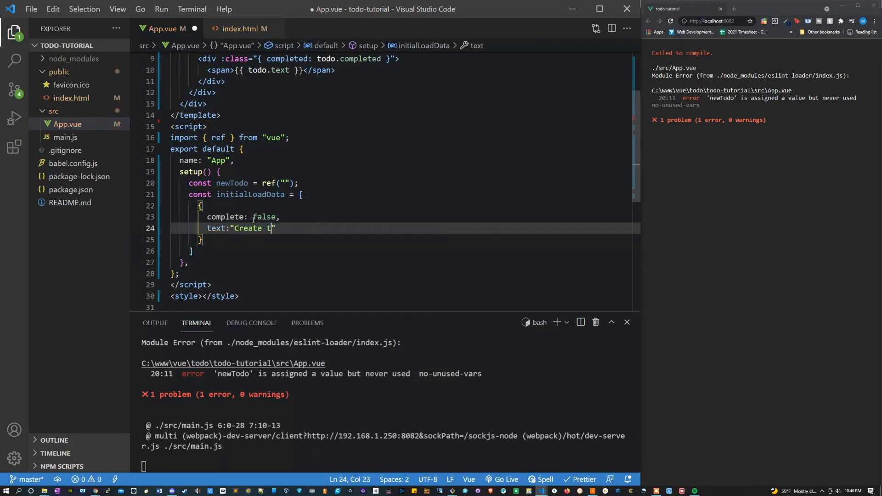
type("odo list fu")
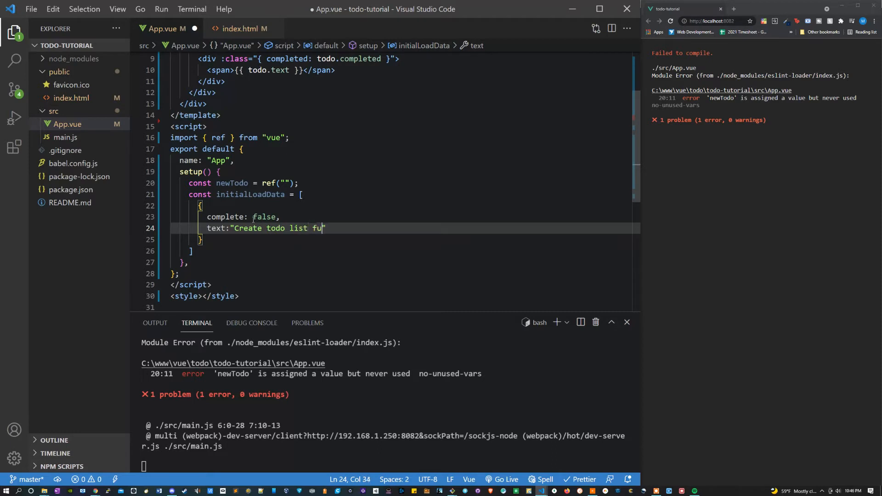
type("nctionality")
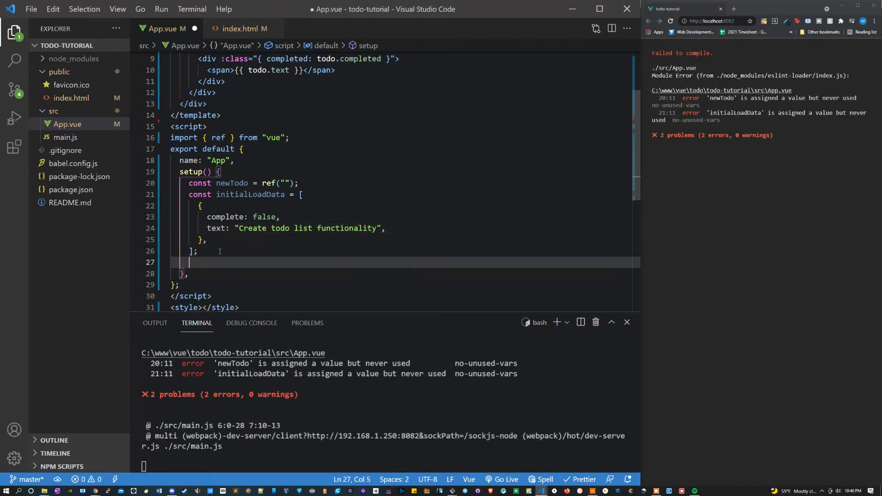
Declare let stroedTodos; and start the localStorage.getItem("todos") check
type("let")
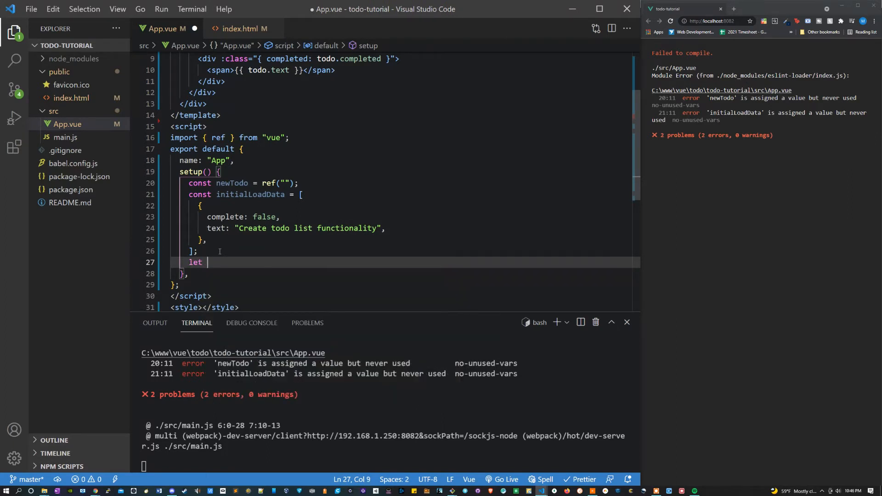
type("stroedT")
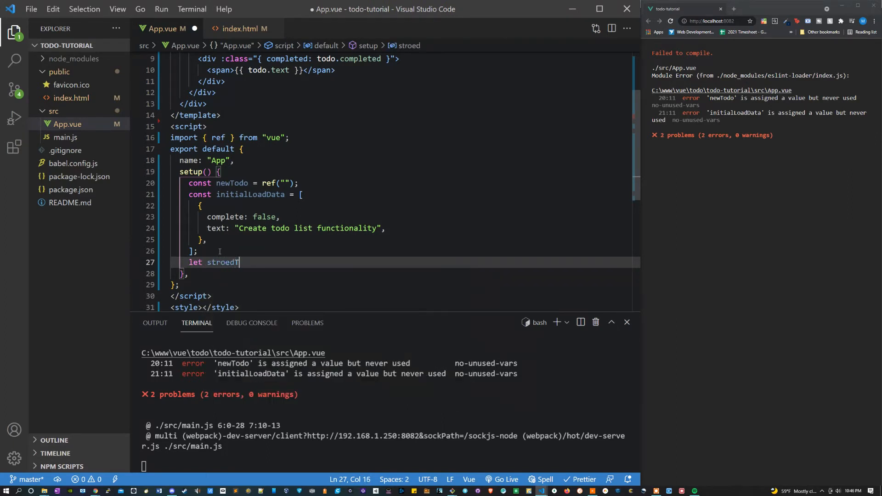
type("odos;")
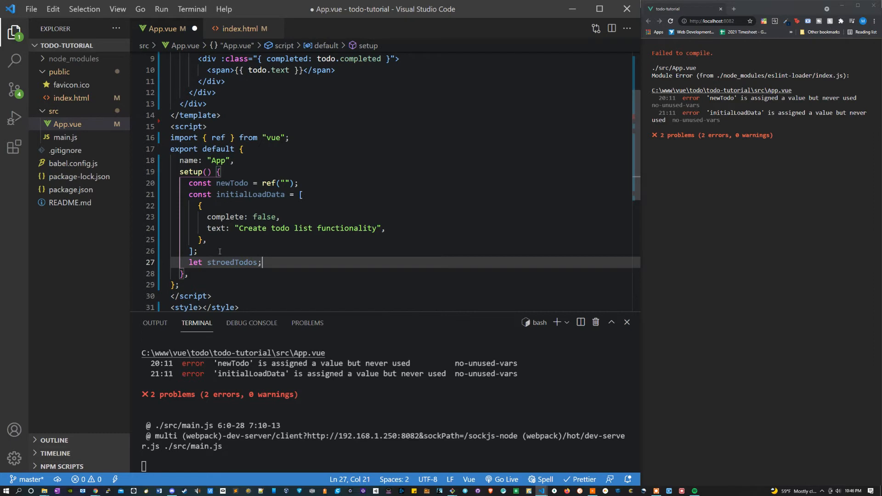
type("localStorage.getItem(\"")
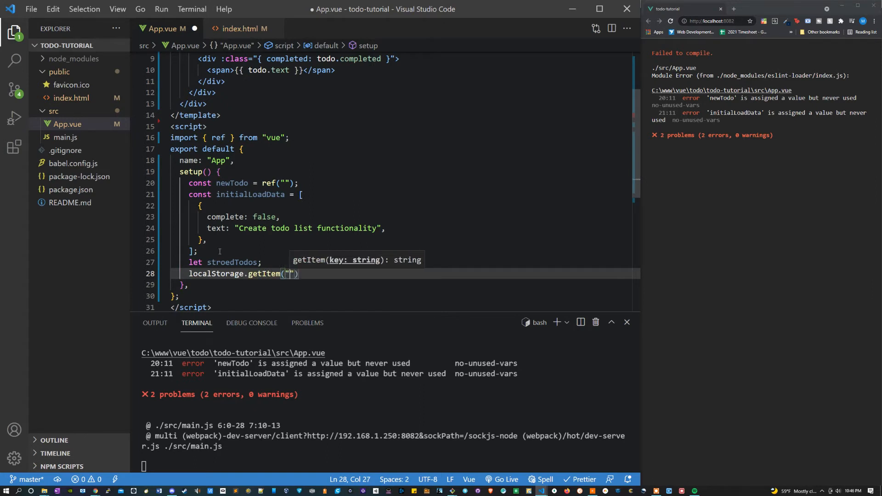
type("todos")
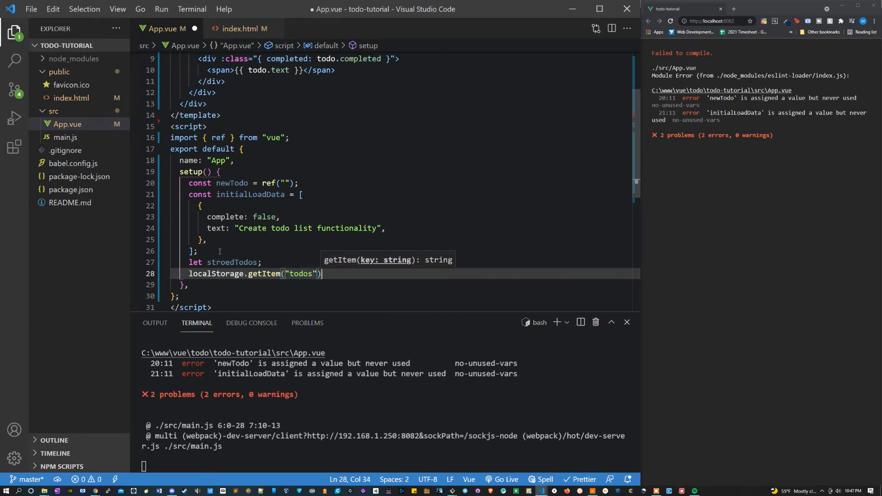
type(";")
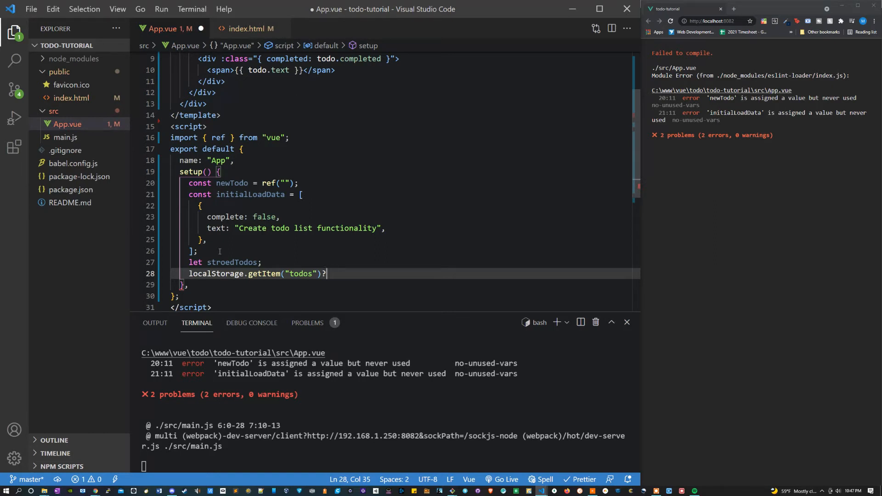
Complete the ternary: JSON.parse the stored todos, otherwise fall back to initialLoadData
type("stored")
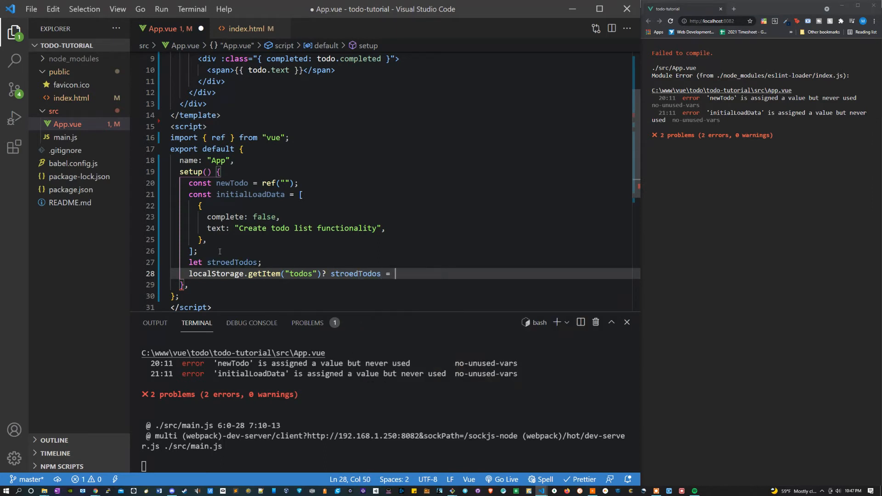
type("JSON.parse(")
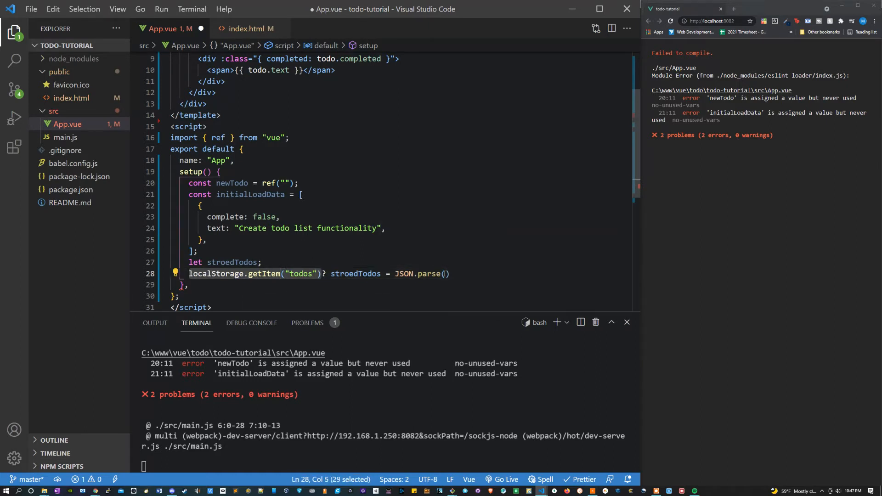
type("localStorage.getItem(\"todos\")")
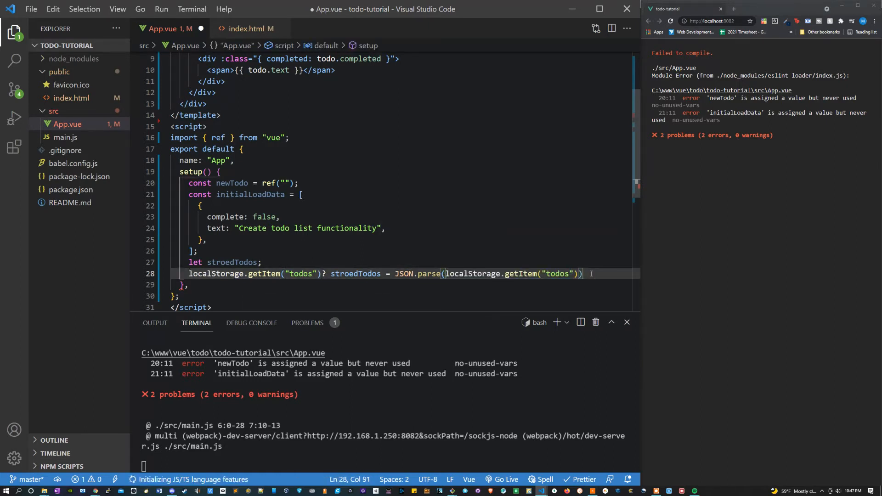
type(":")
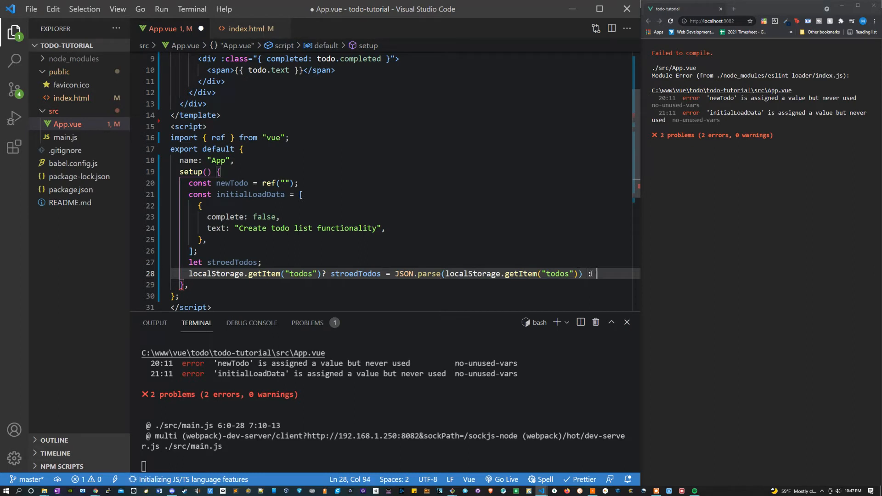
type("stroedTodos =")
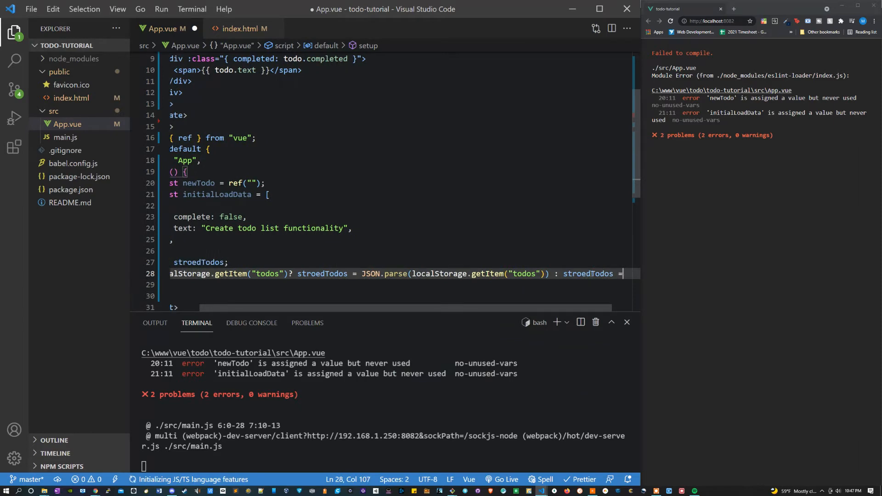
type("initialLoadData);")
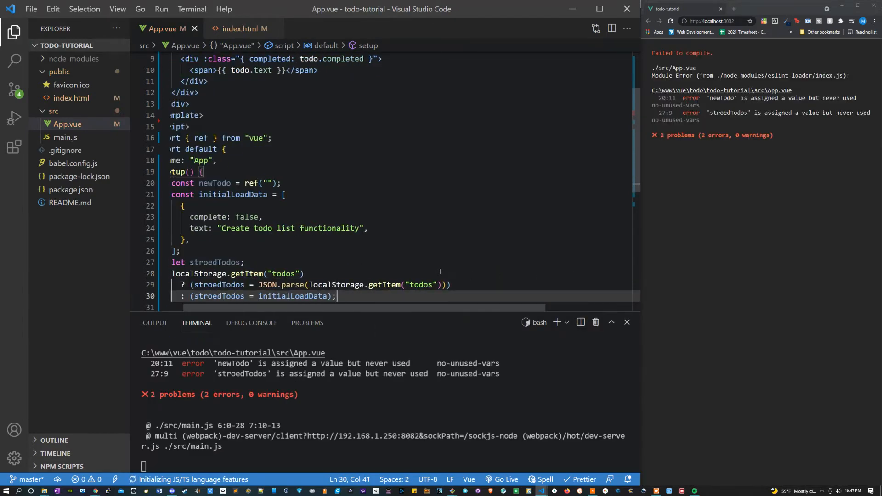
scroll("down", 3)
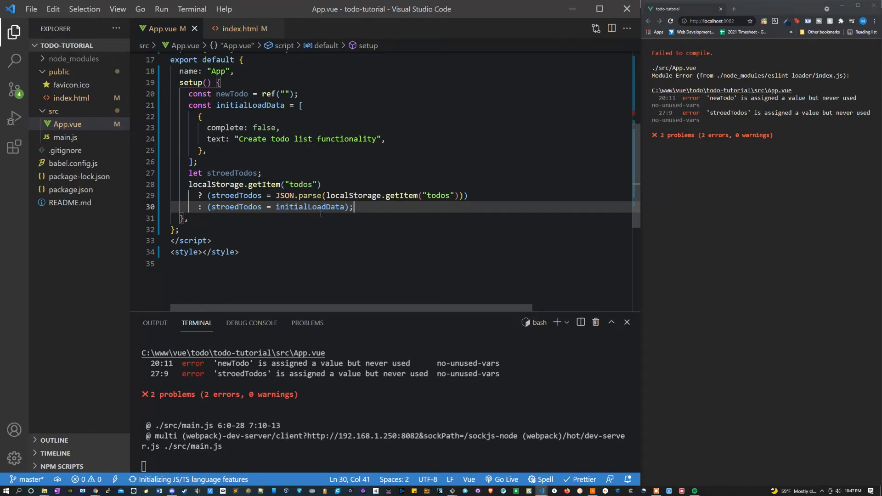
Declare const todos = ref(stroedTodos); in setup()
type("const todos = ref")
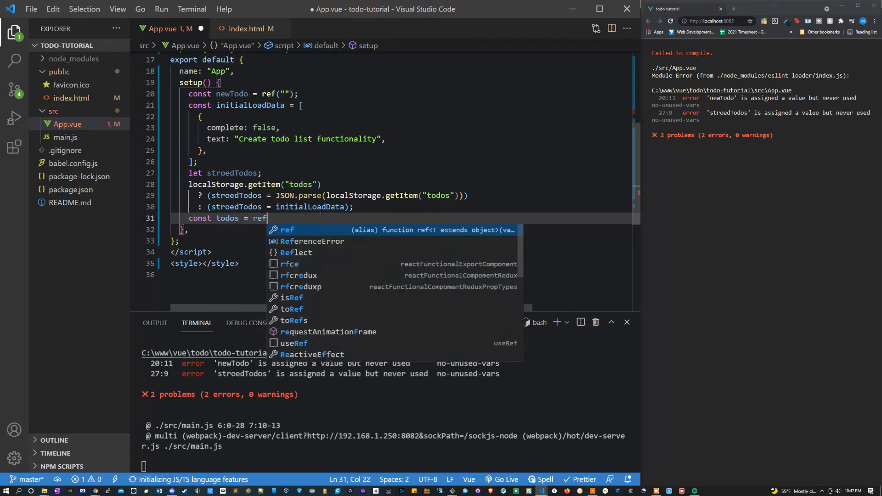
type("(sto")
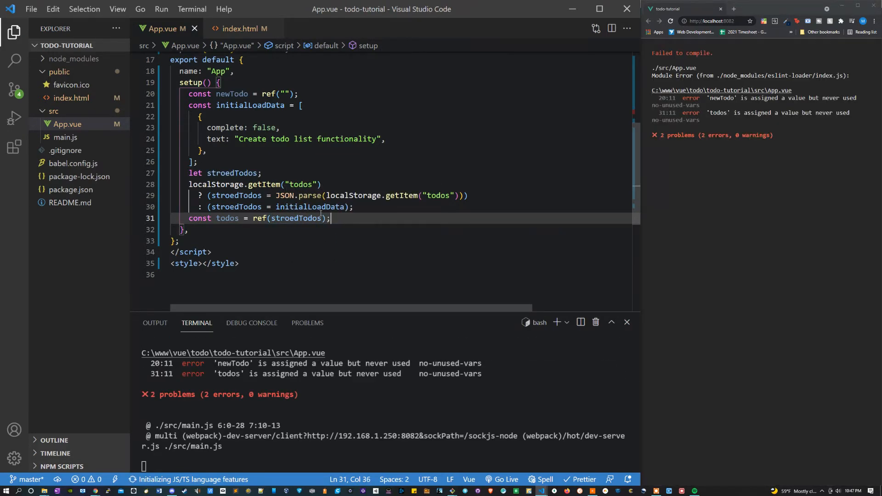
key("enter")
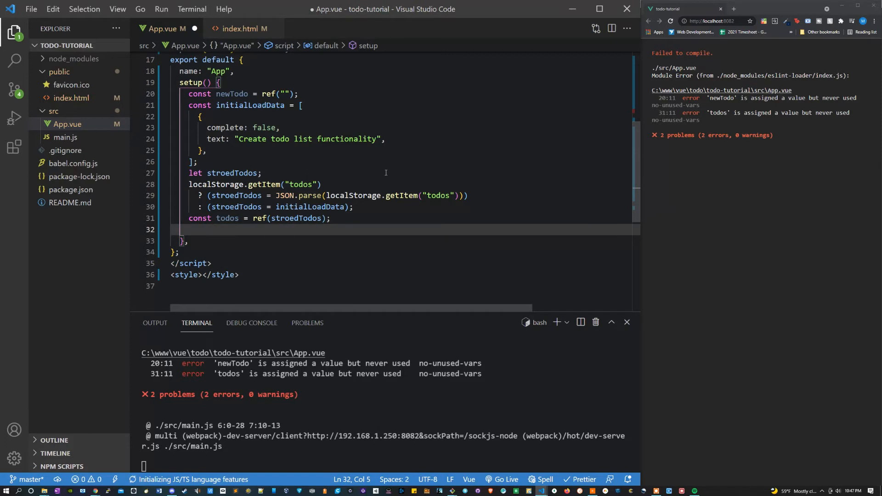
Write function addTodos() with an if (newTodo.value !== "") { } guard
type("function addTodos")
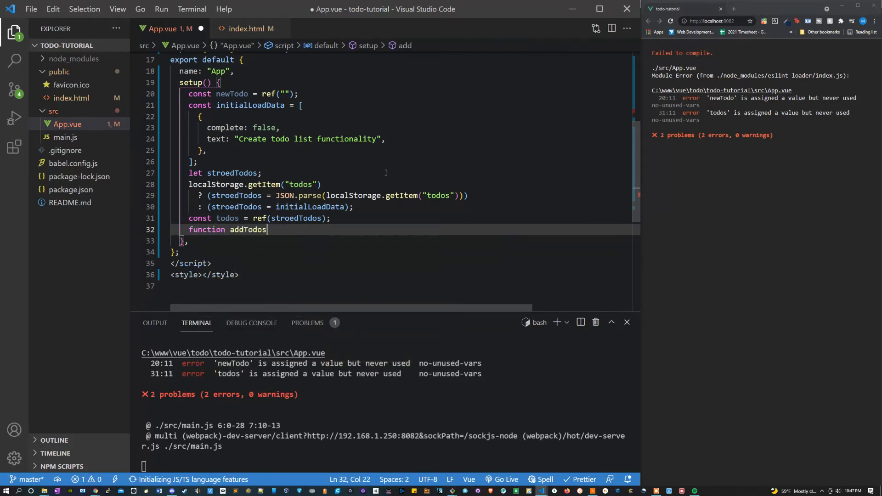
type("(){")
type("if(")
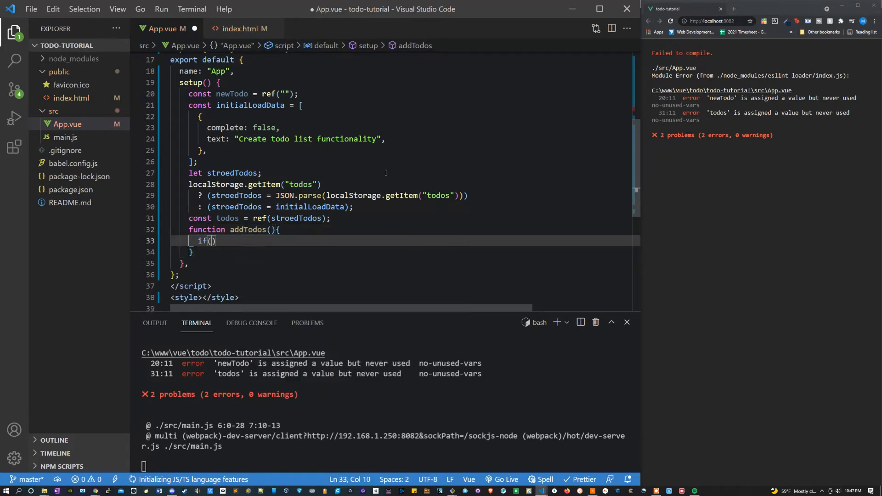
type("newTodo")
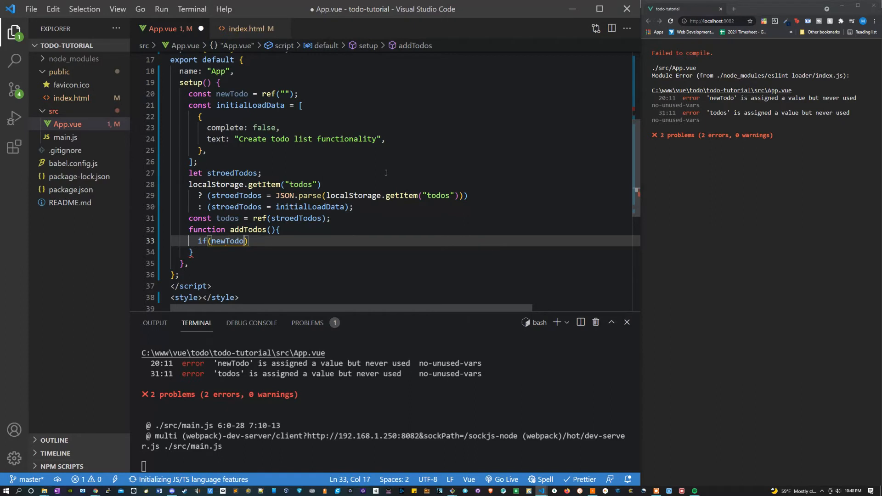
type(".value =")
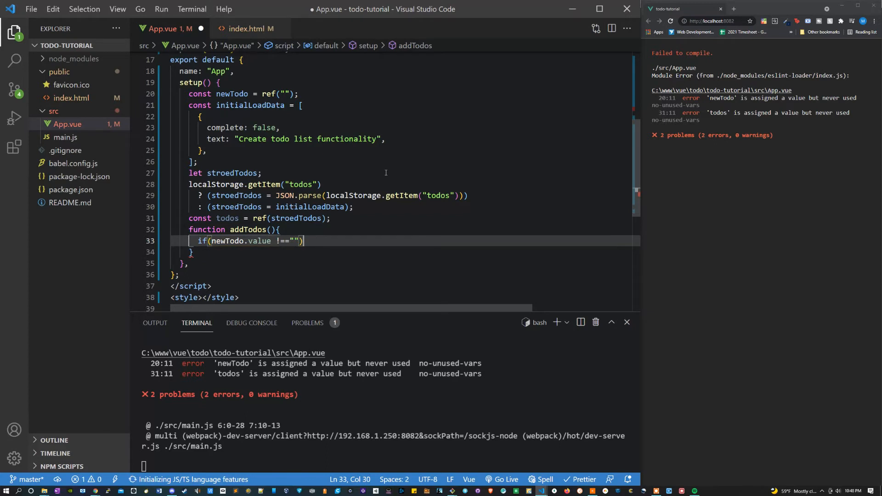
type("{}")
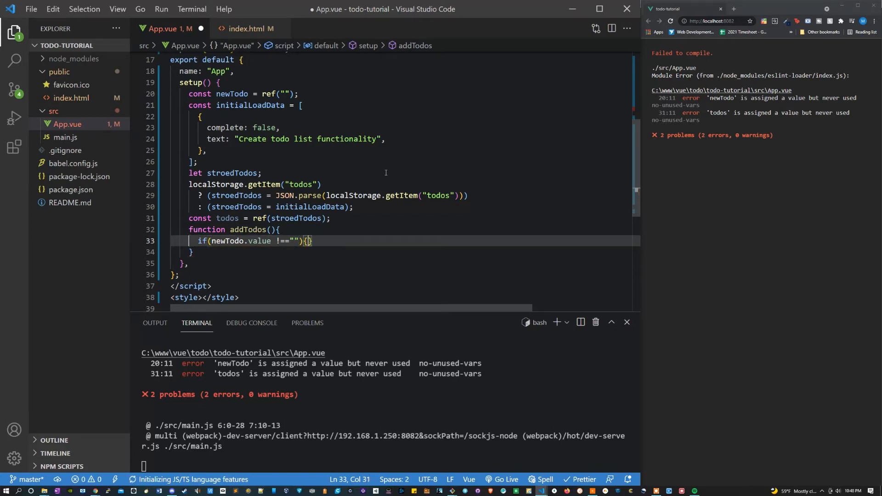
key("Enter")
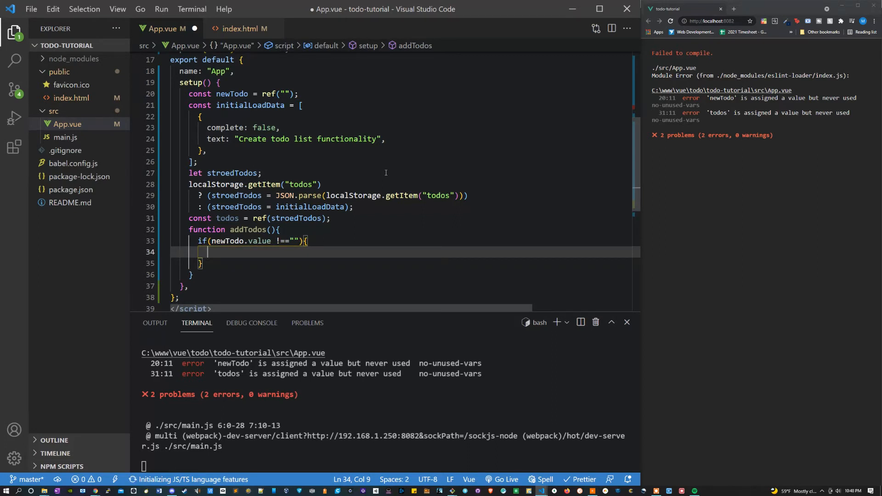
Inside the guard, push { complete: false, text: newTodo.value } onto todos.value
type("t")
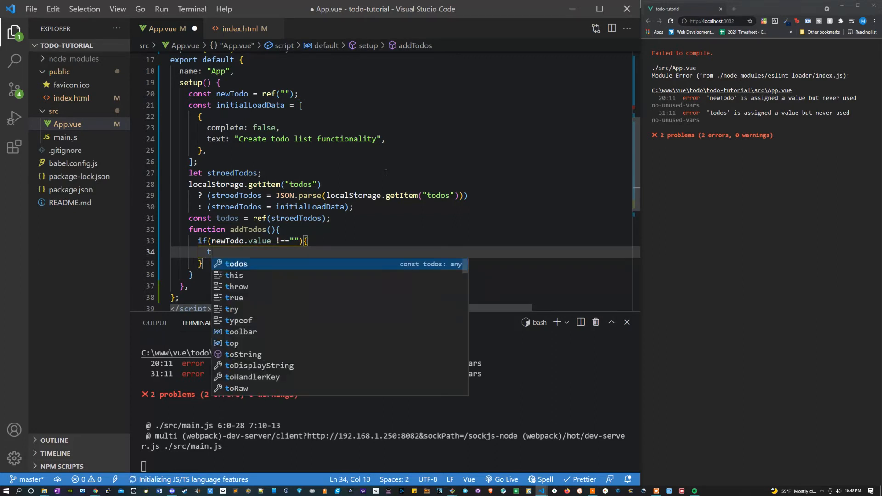
type("odos.value")
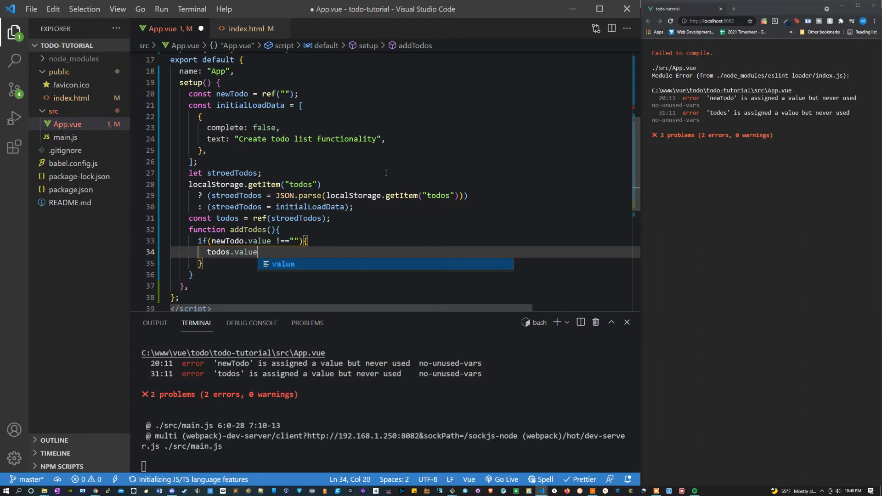
type(".push")
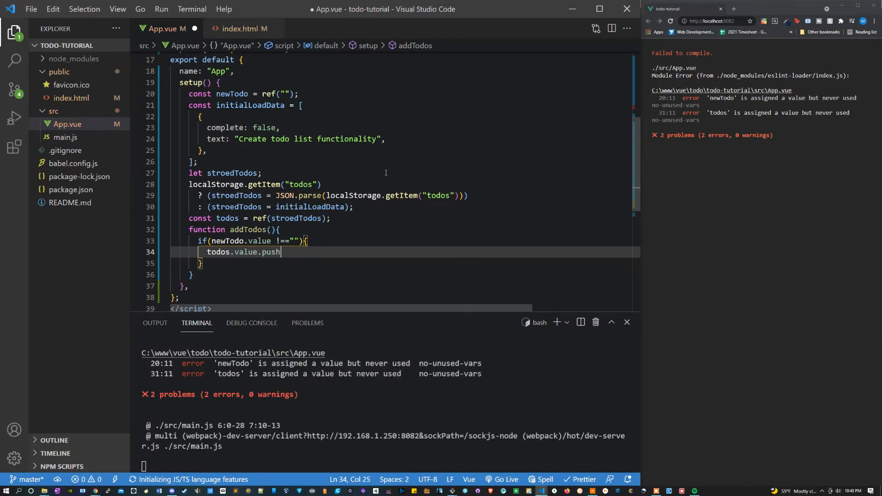
type("()")
type("text:")
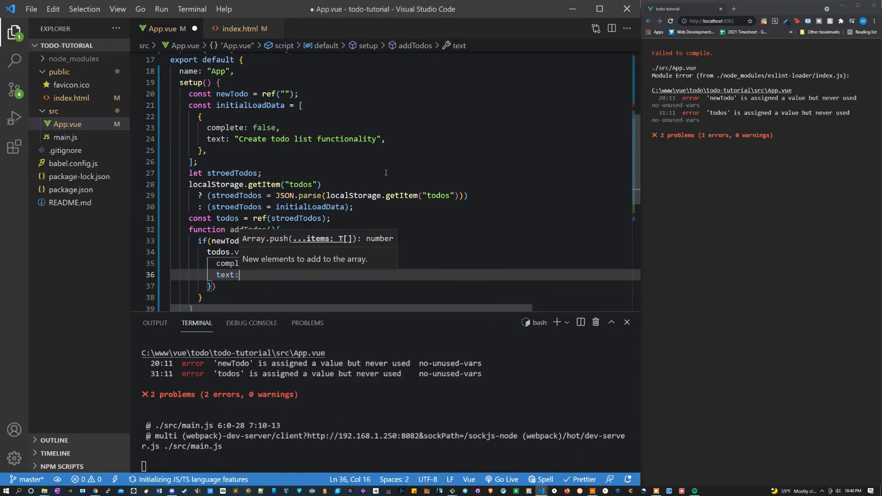
type("me")
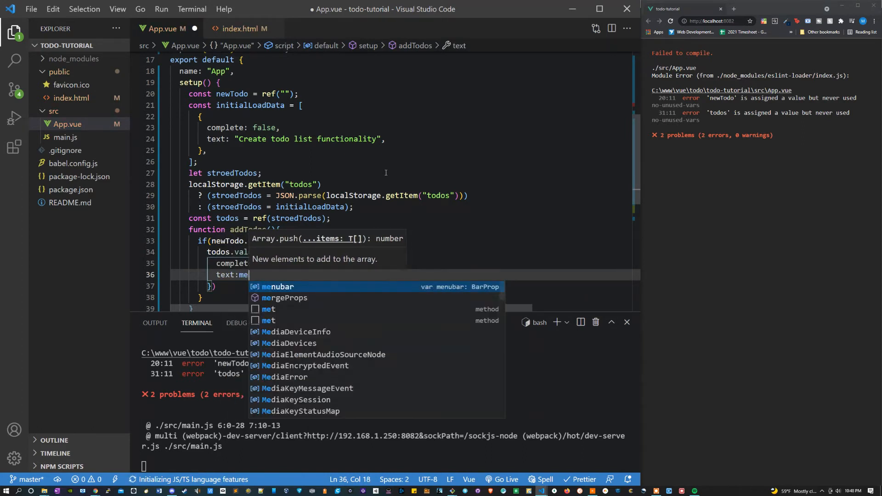
type("newTodo.value,")
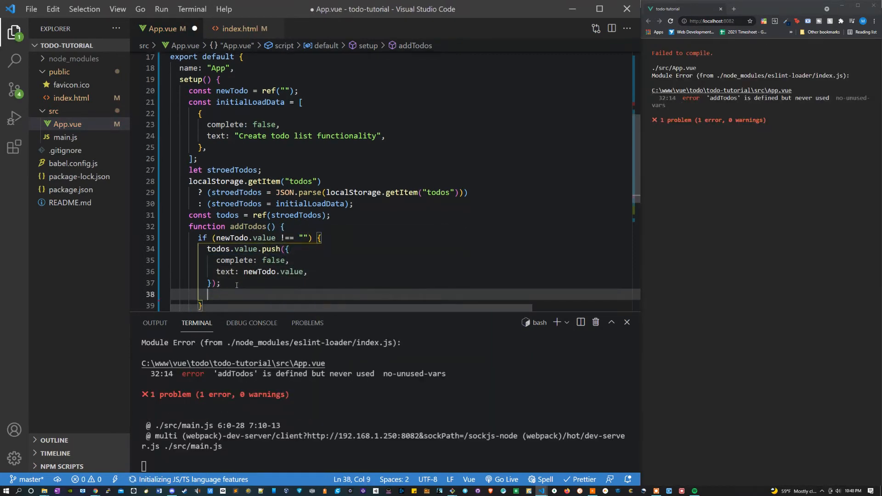
Reset newTodo to "" after the push and return { addTodos, todos } from setup
type("newTodo = \"\";")
type("addTodos")
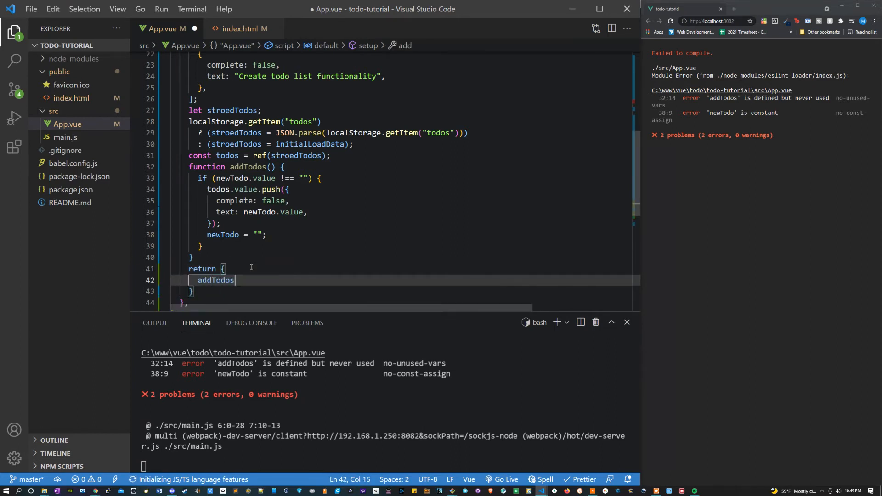
type(", todos")
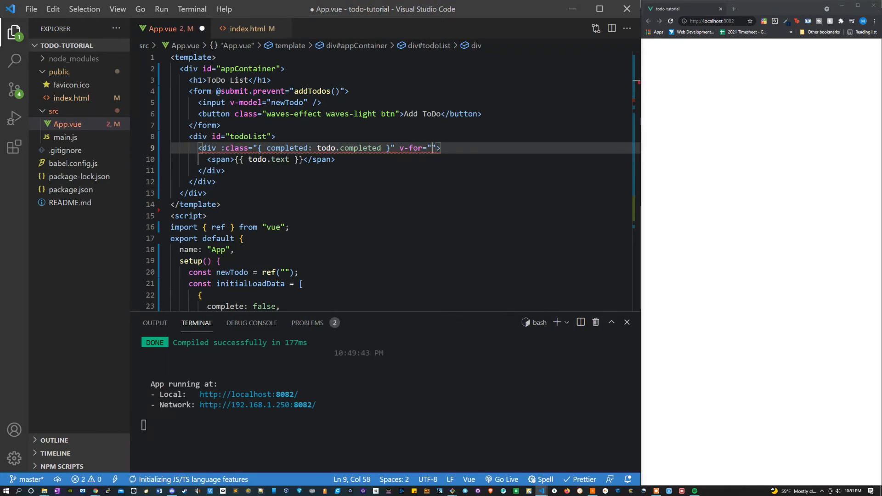
Give the todoList item div v-for="(todo, index) in todos" and begin its :key
type("todo")
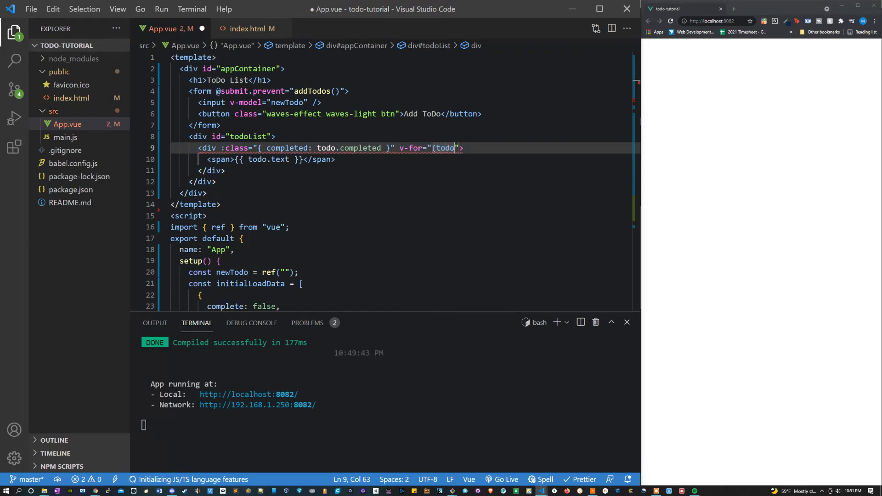
type(", index")
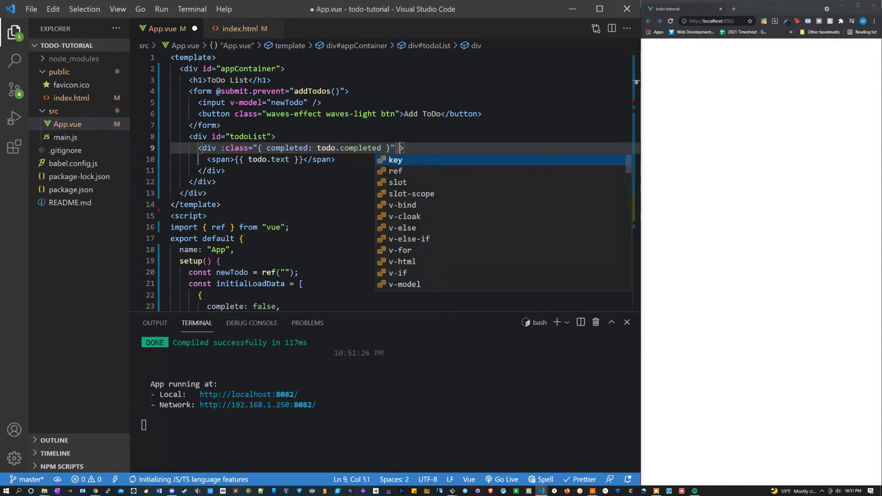
type("v-for=\"\"")
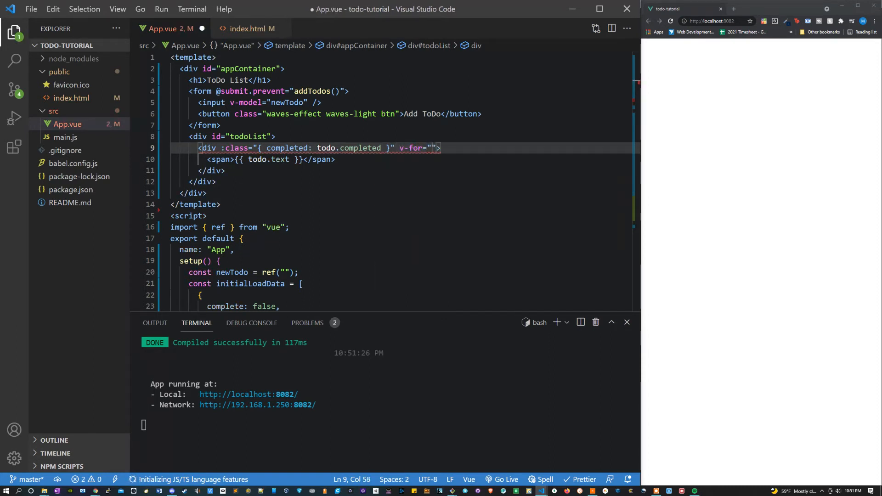
type("todo,")
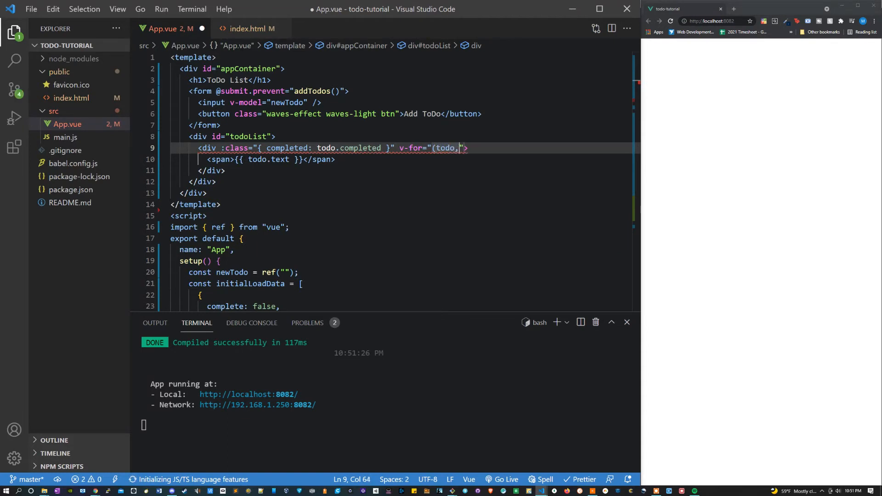
type("index) in todos\"")
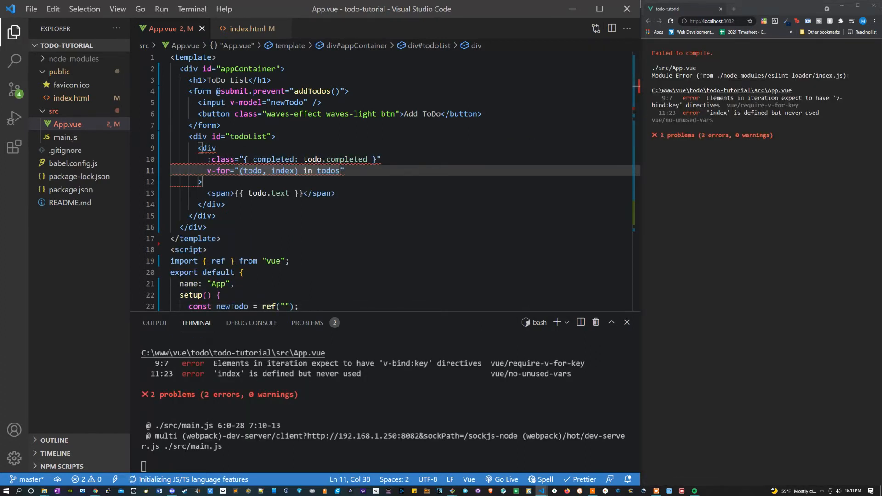
type(":key=\"index")
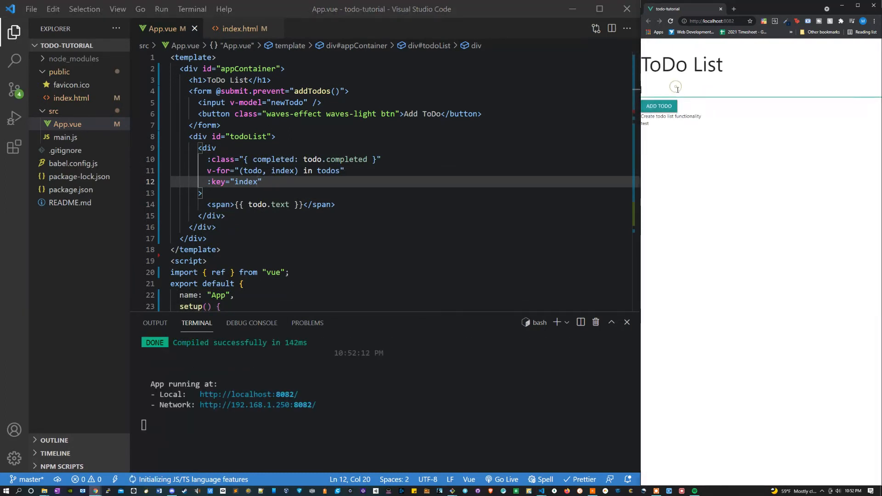
Key the repeated div by index, save, and try a test todo in the browser preview
type("test tw")
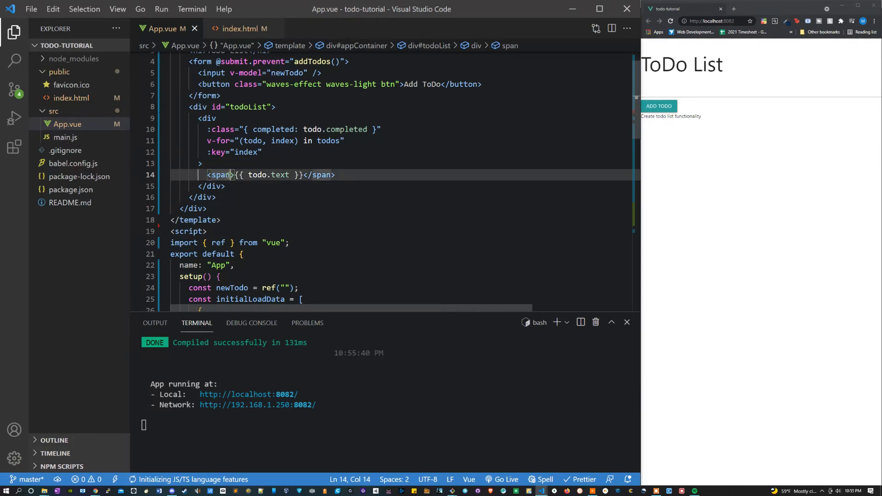
Wrap the todo span in div class="row" and div class="col s12 m6" opening tags
type("class =")
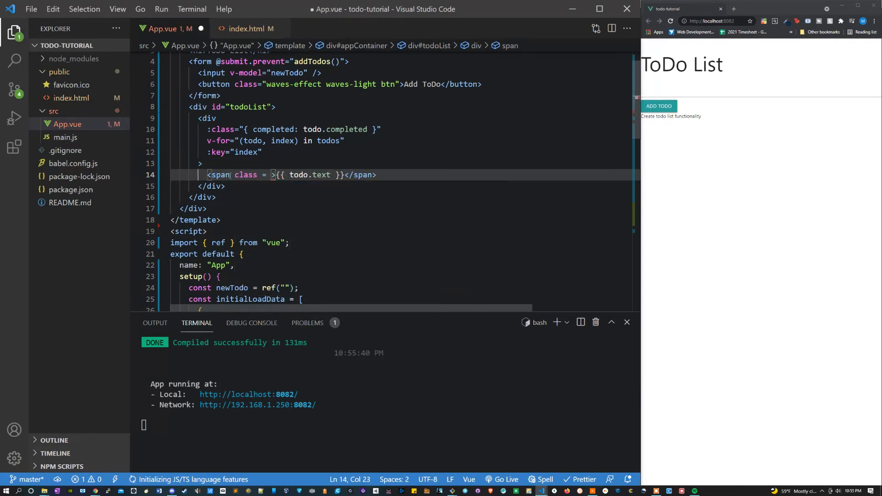
type("card-i")
type("<div clas")
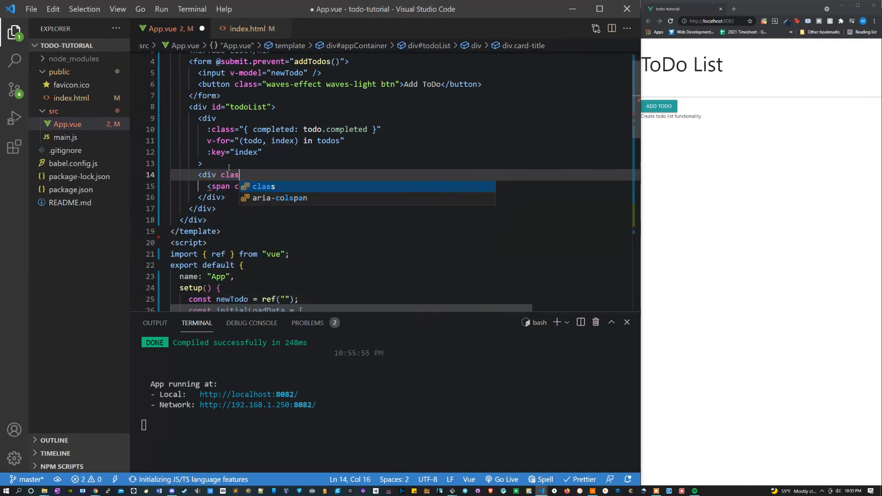
type("= \"row\">")
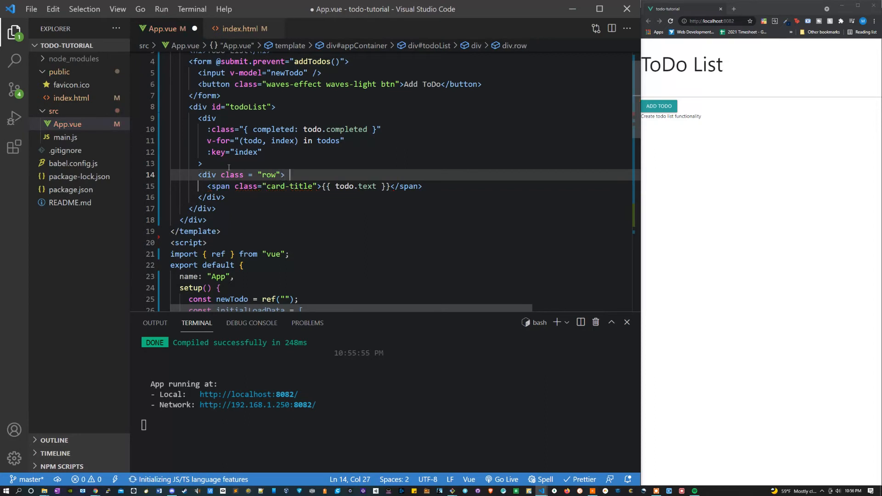
type("<div")
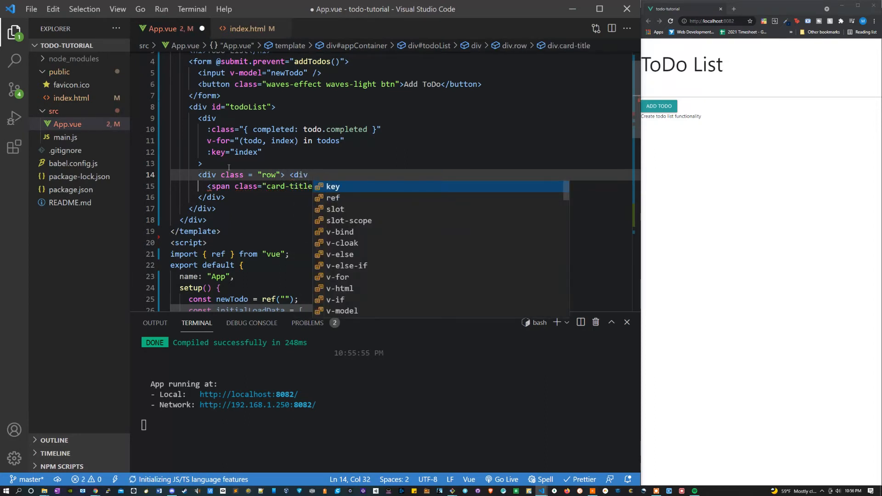
type("class = \"")
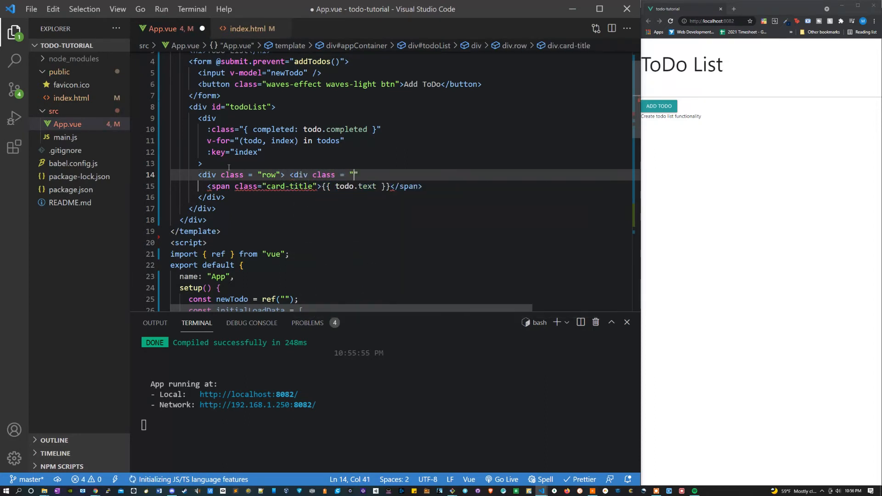
type("col s12 m6")
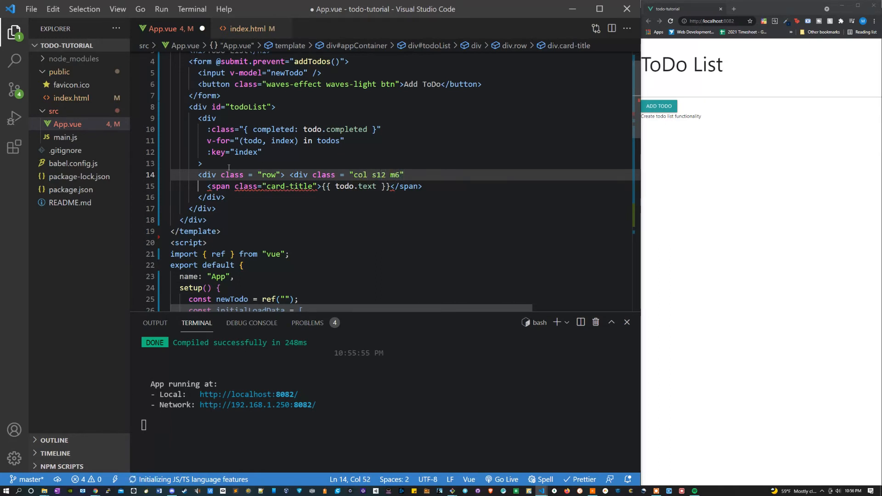
type(">")
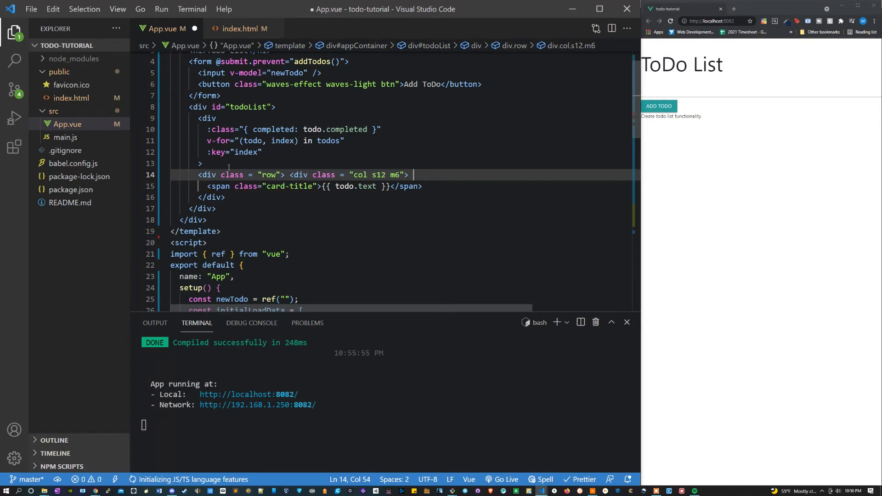
Add a div class="card teal lighten-1" opening tag around the card-title span
type("<")
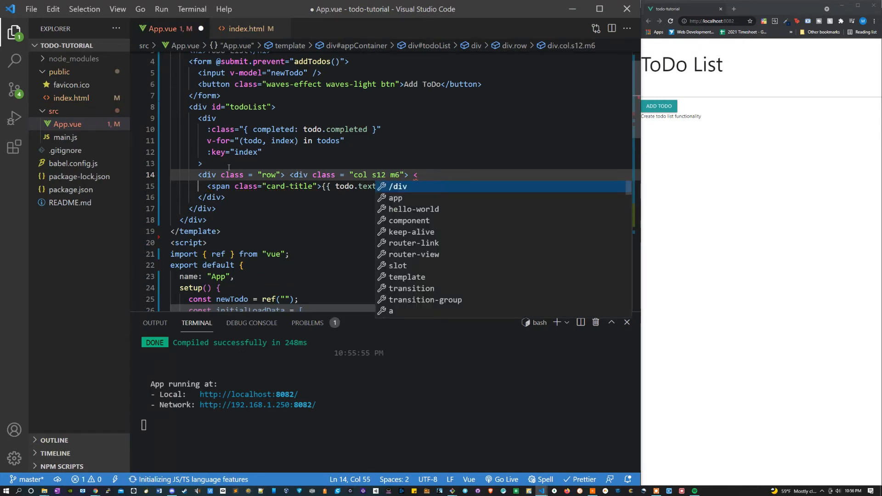
type("div class =")
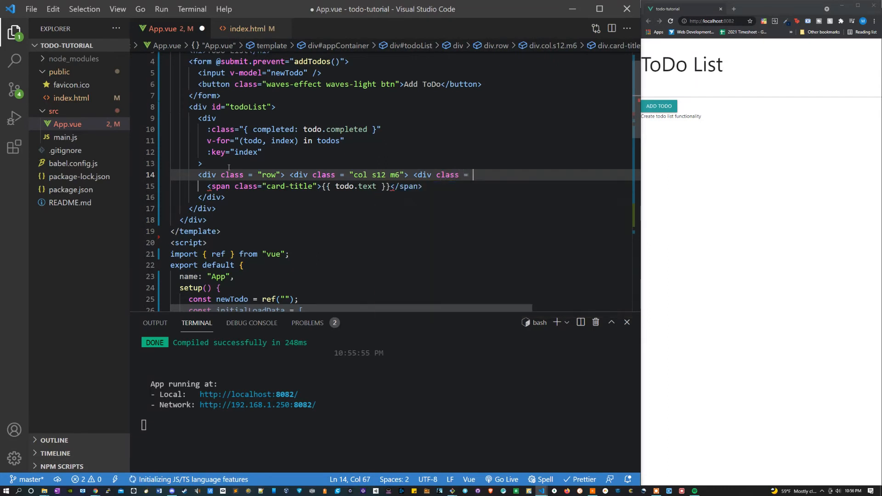
type("card t\"")
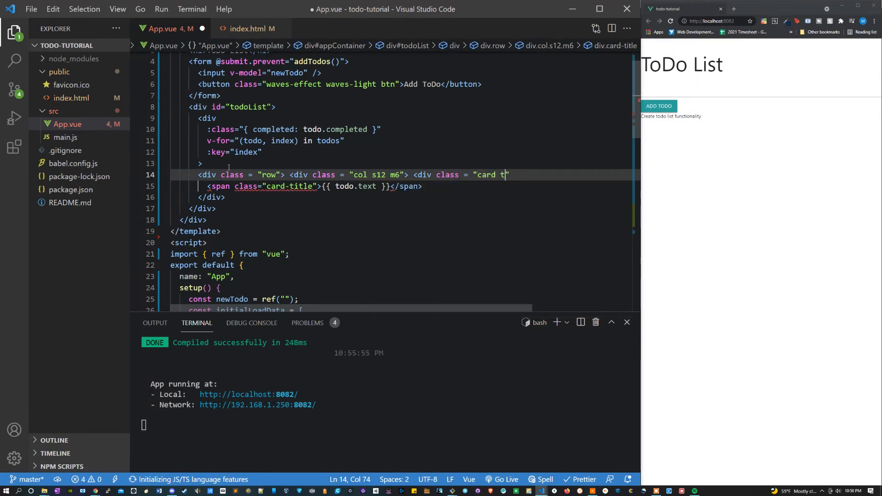
type("teal teal")
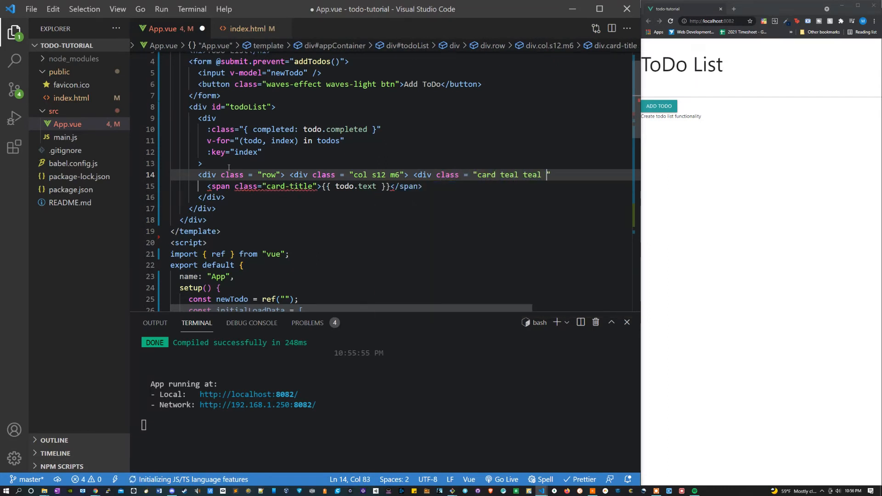
type("lighten-1")
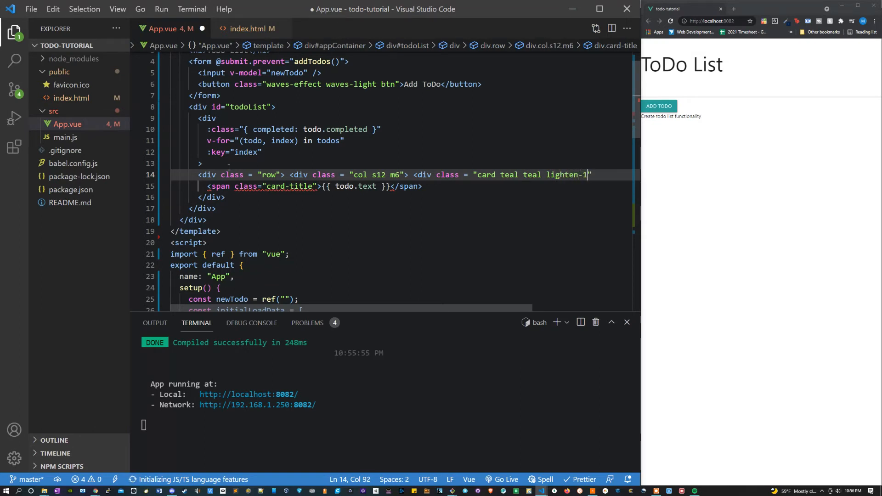
type("\">")
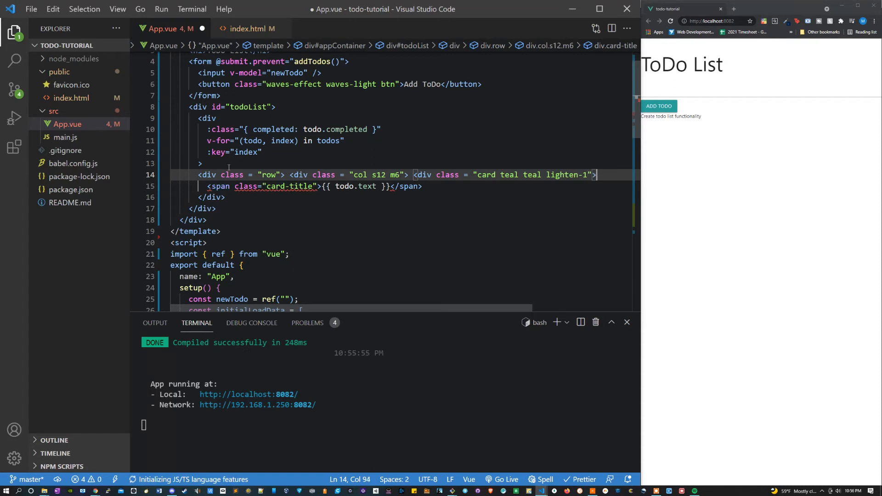
type("<")
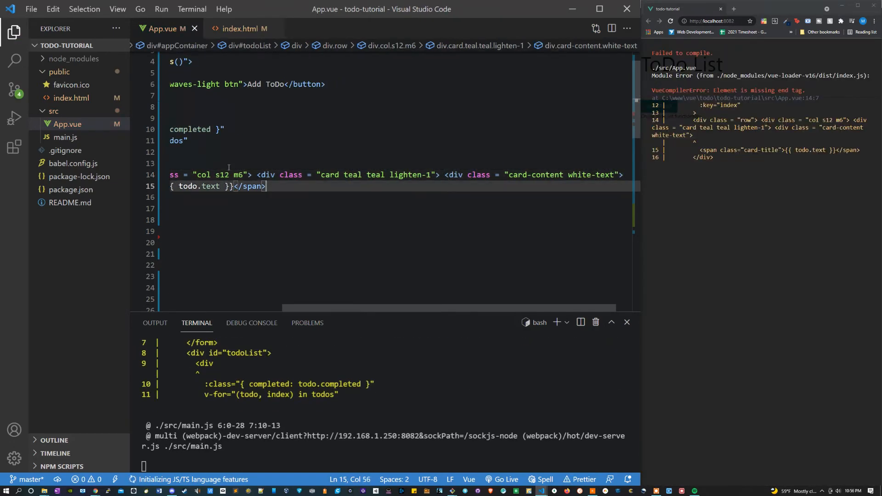
Add the missing closing </div> tags so App.vue recompiles, then add a 'test' todo in the browser
type("</div> </div>")
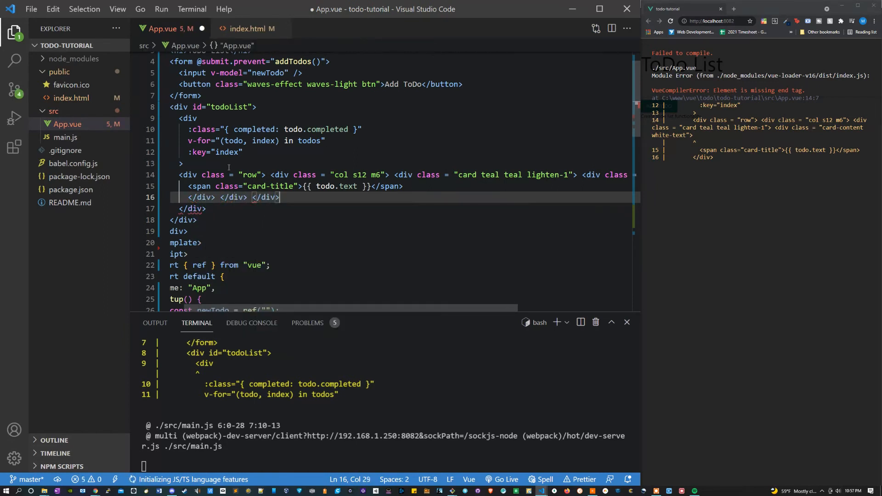
type("</div>")
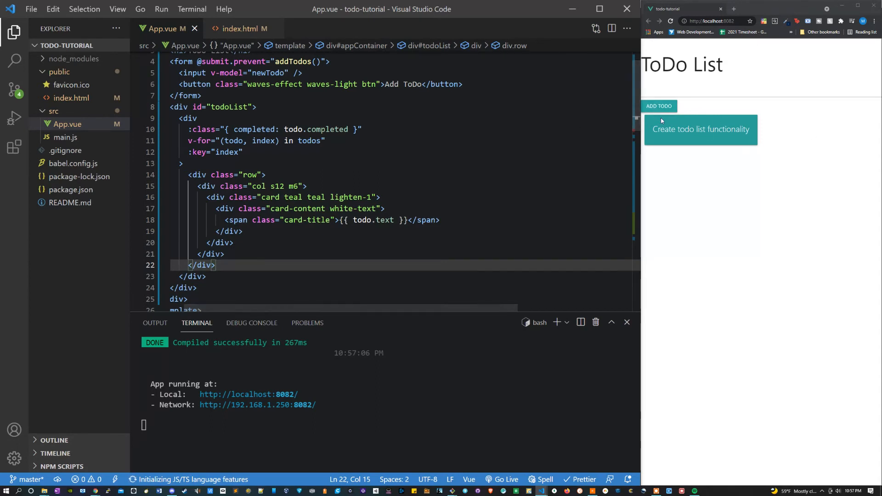
type("tes")
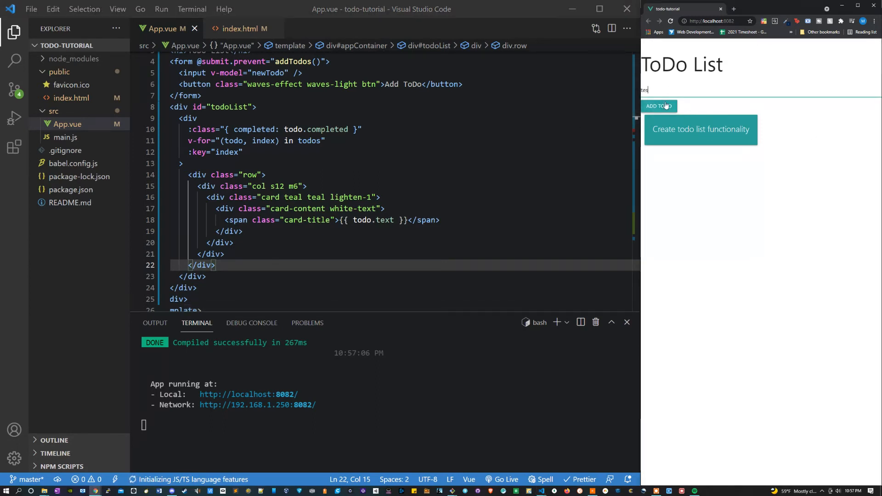
left_click(658, 105)
type("@")
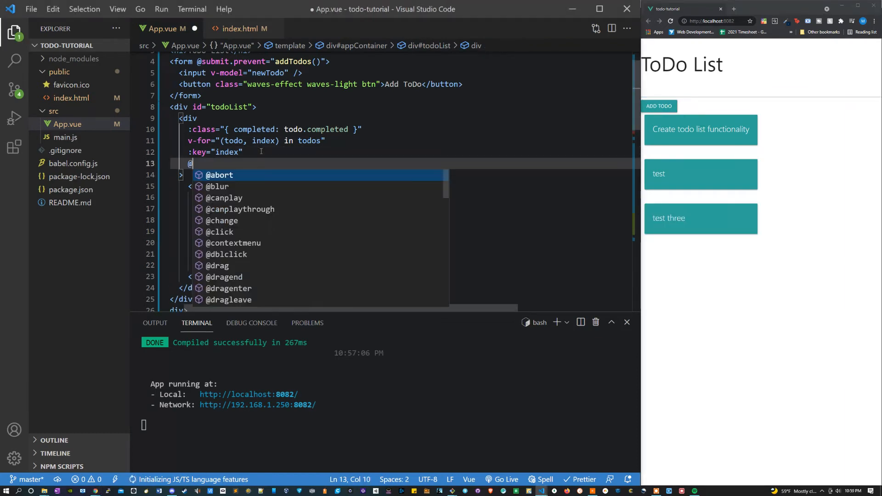
type("click")
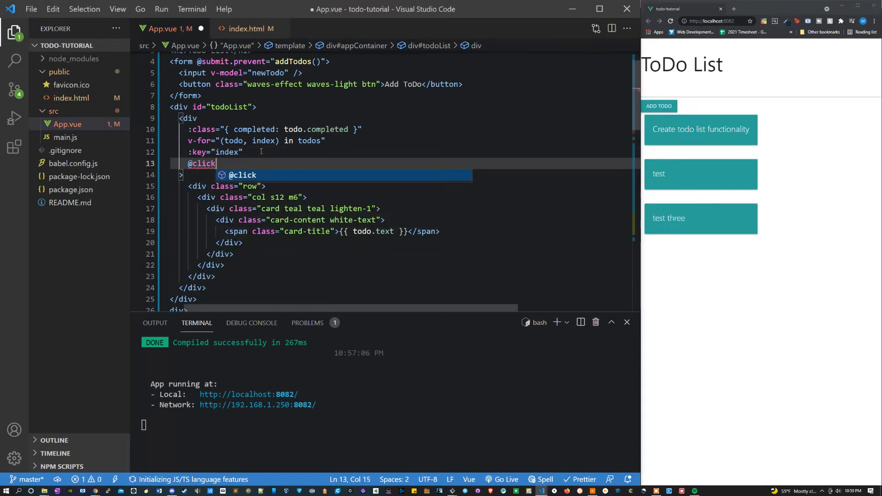
type("=\"")
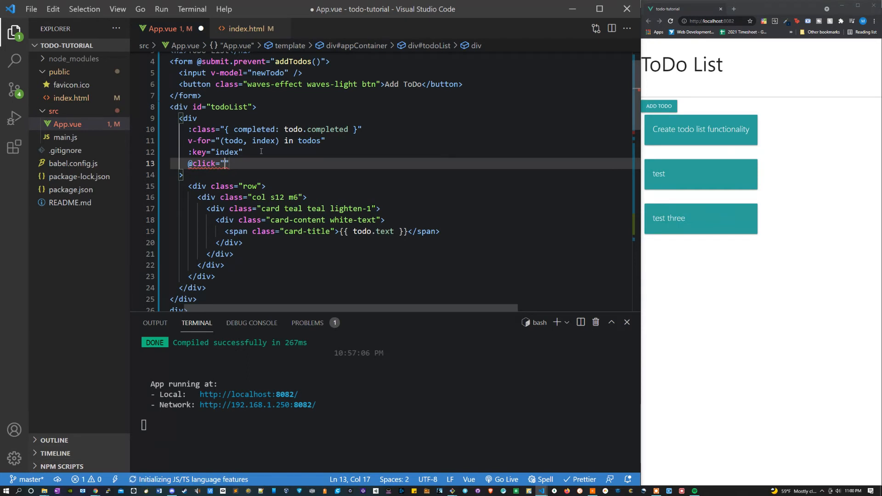
type("completedTodo")
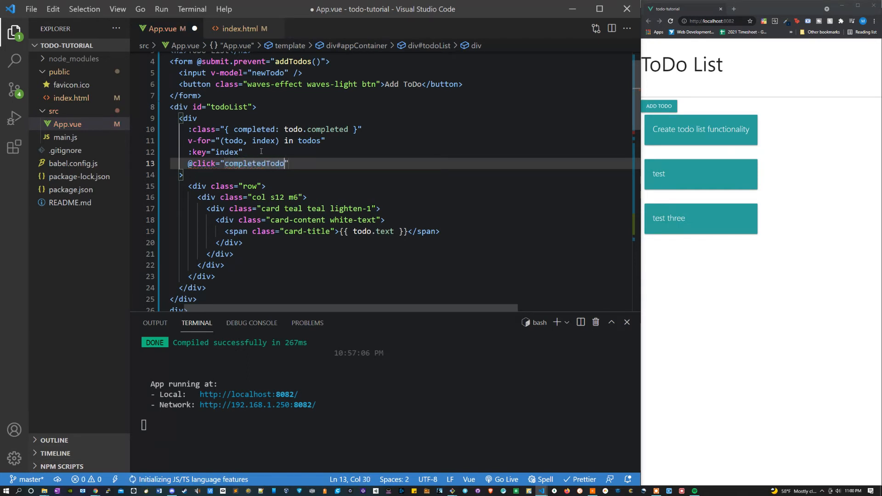
type("(todo")
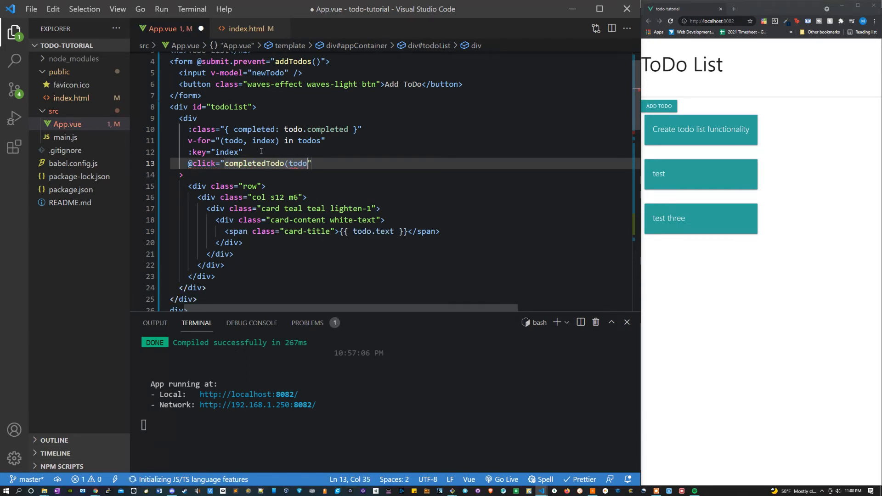
type(")")
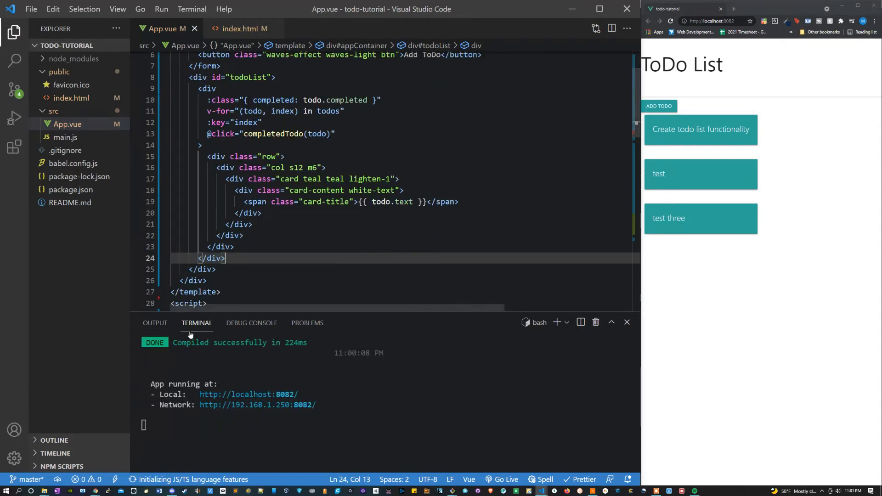
key("Enter")
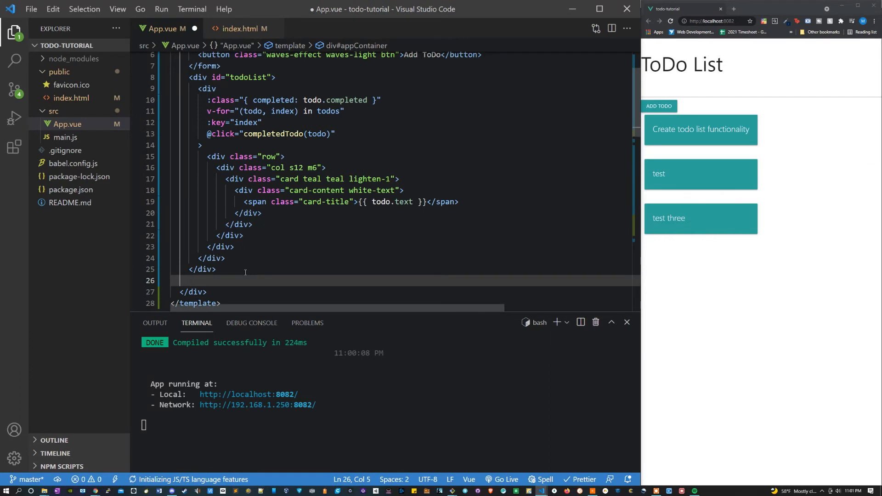
Write a <button class="btn waves-effect waves-light red lighten-2"> labelled Remove All Todos
type("<button")
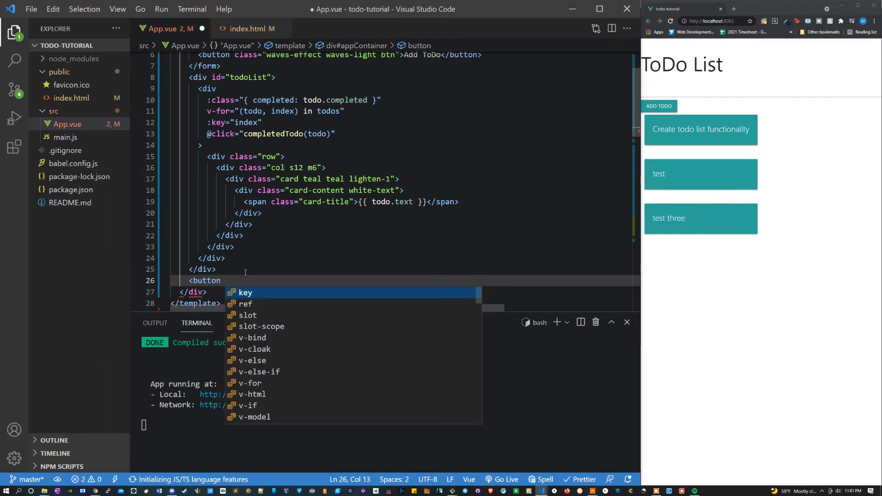
type("class =")
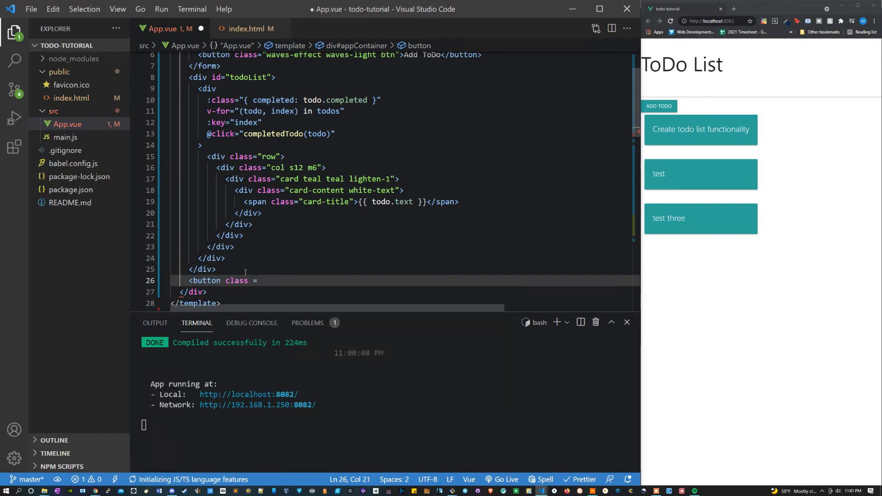
type("\"btn waves-effect waves-light red lighten-2")
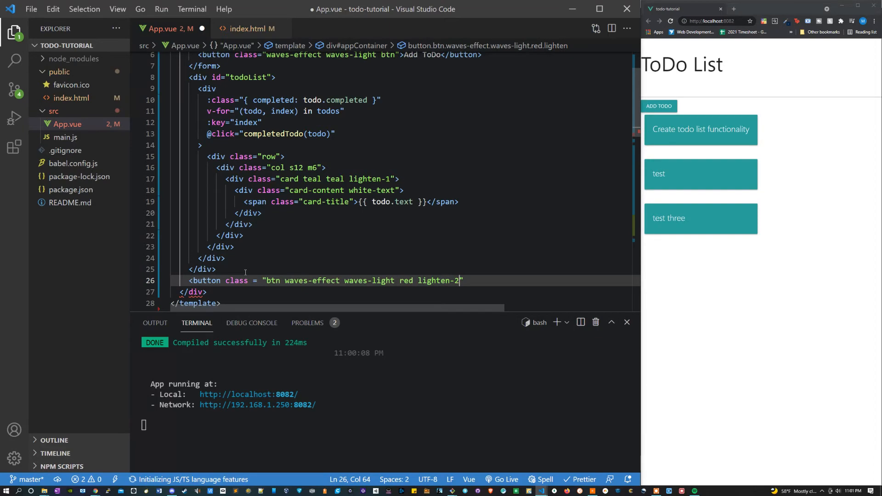
type(">")
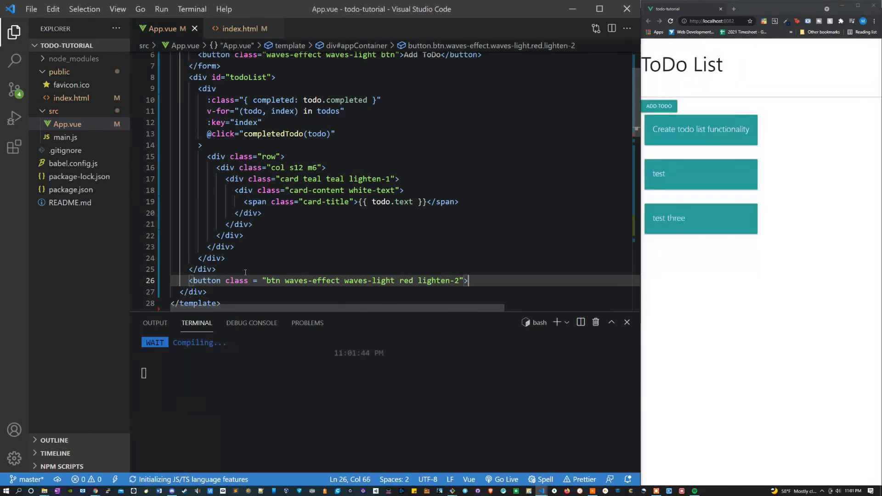
type("Remove")
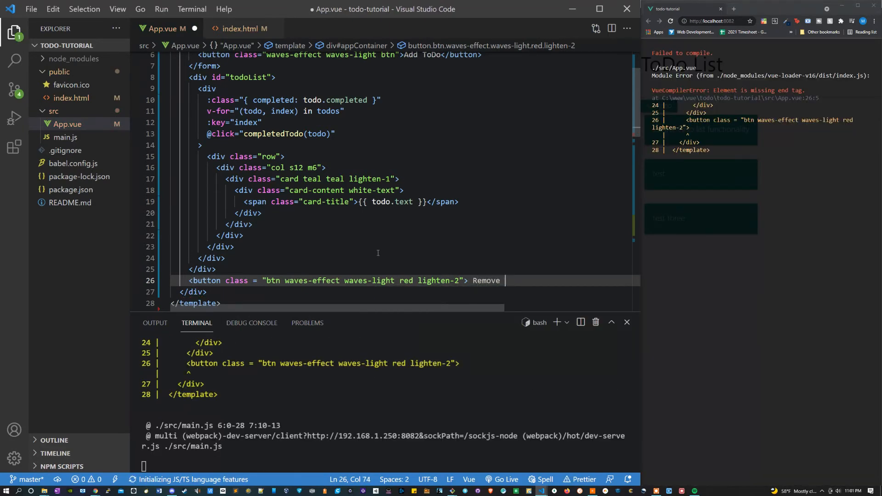
type("All Todos </")
type(" @")
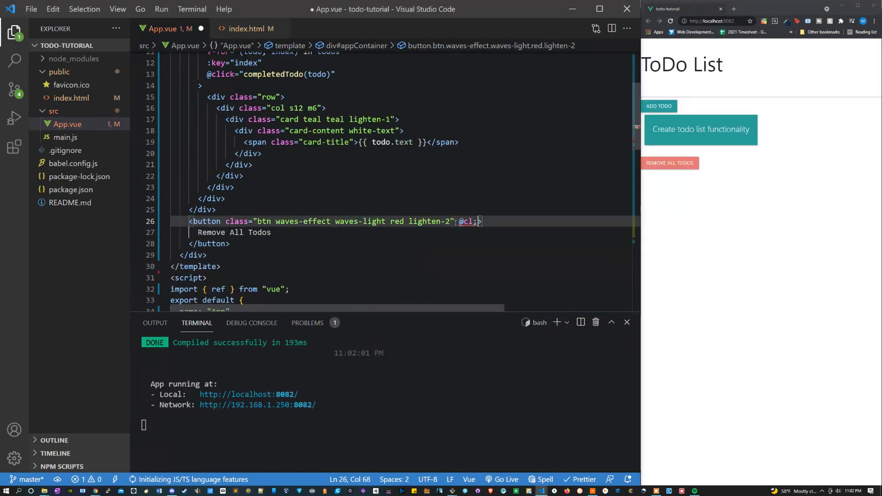
type("click=\"\"")
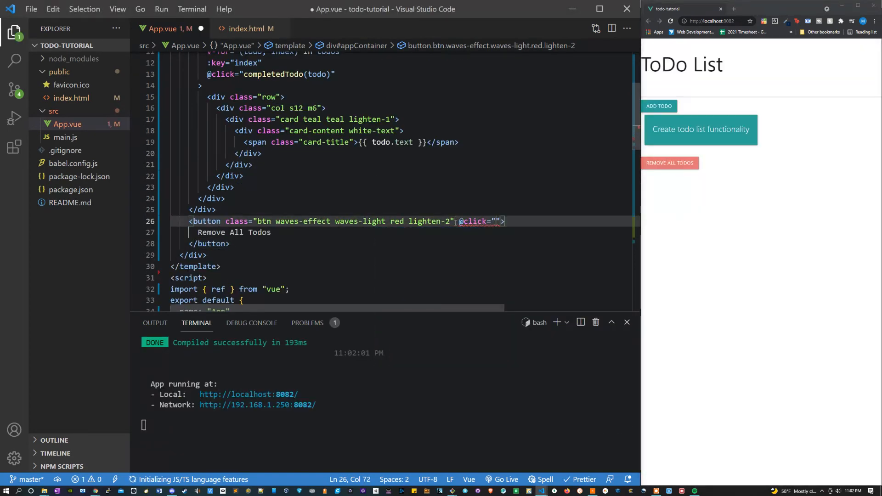
type("rem")
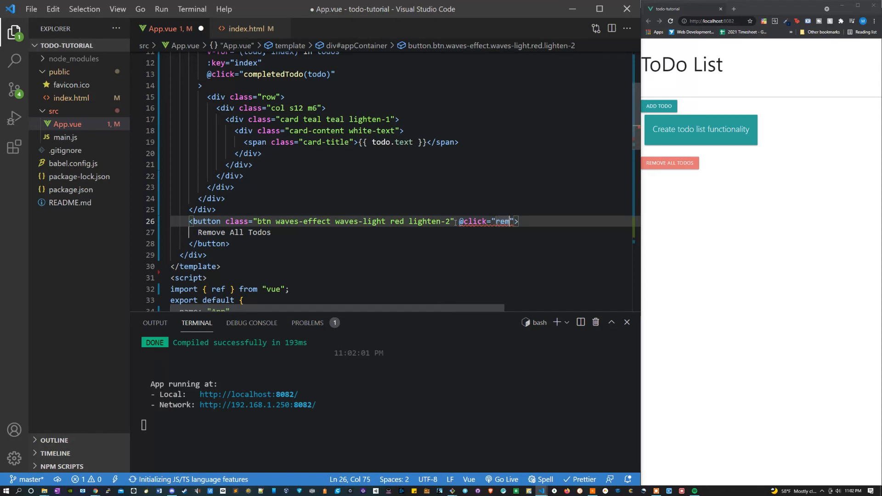
type("oveTodos")
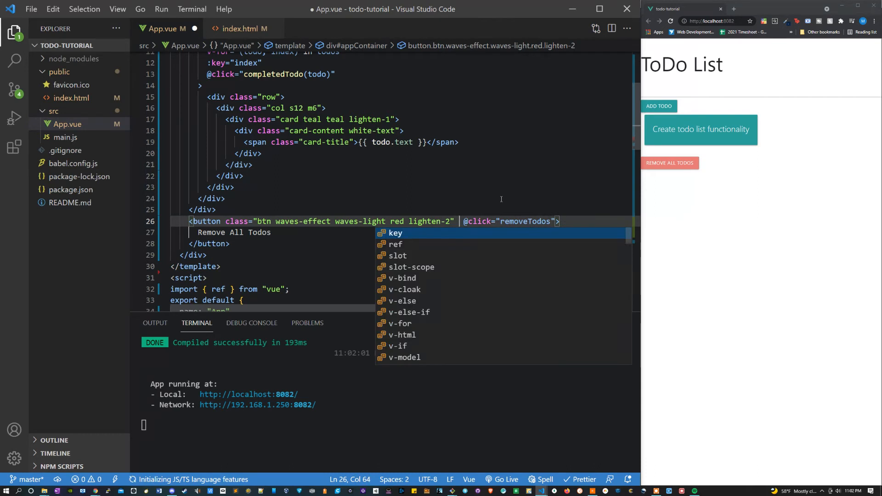
type("v-if=\"\"")
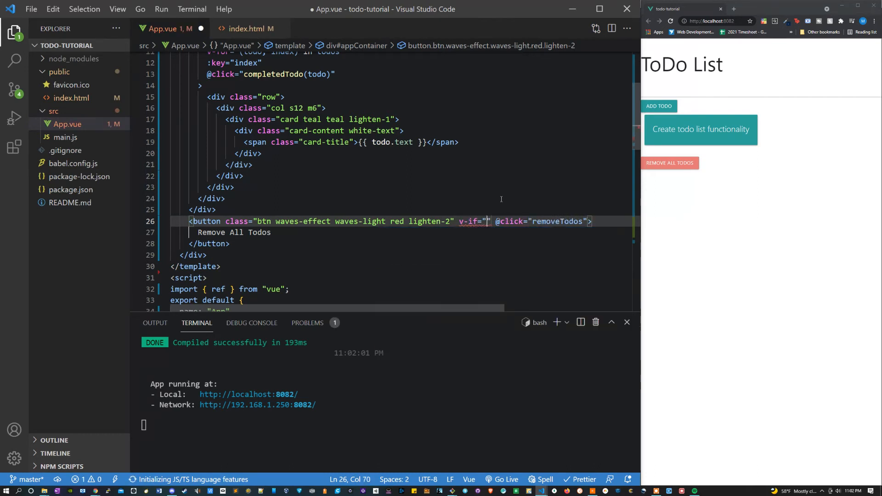
type("todos.length")
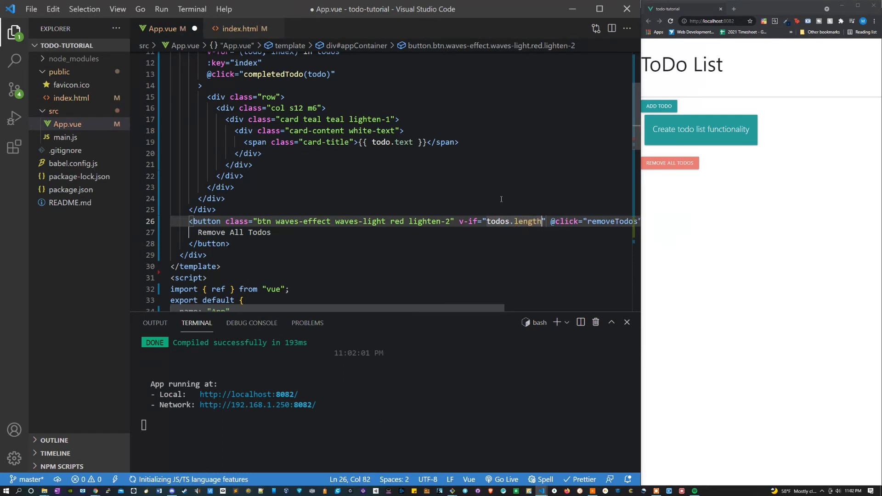
type("!== 0\"")
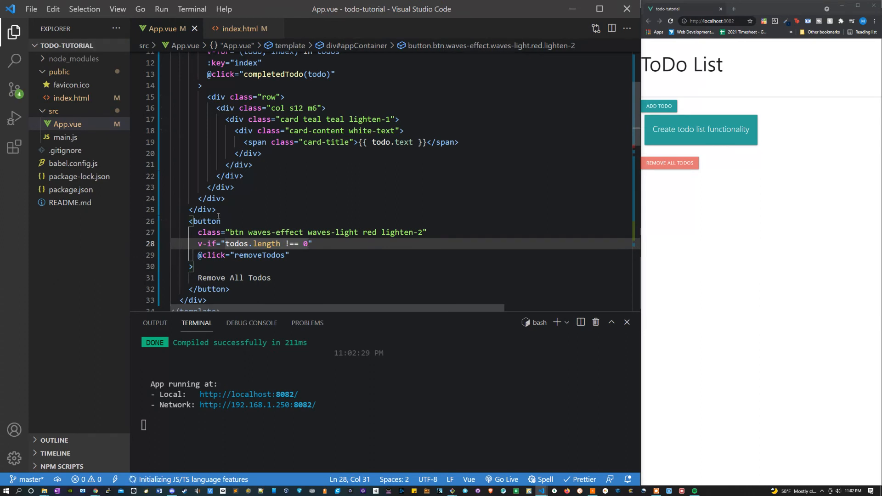
Insert <p v-if="todos.length === 0"> with an empty-list 'please enter' message after the todo list
left_click(217, 209)
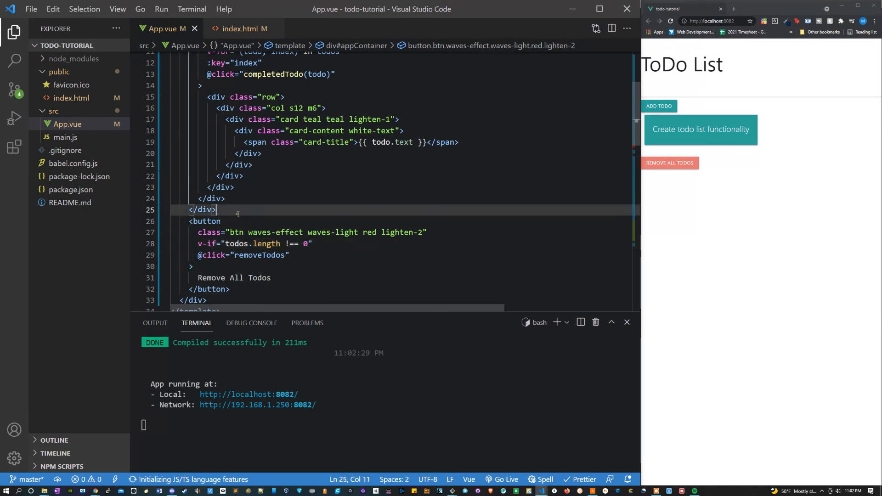
type("<p v-")
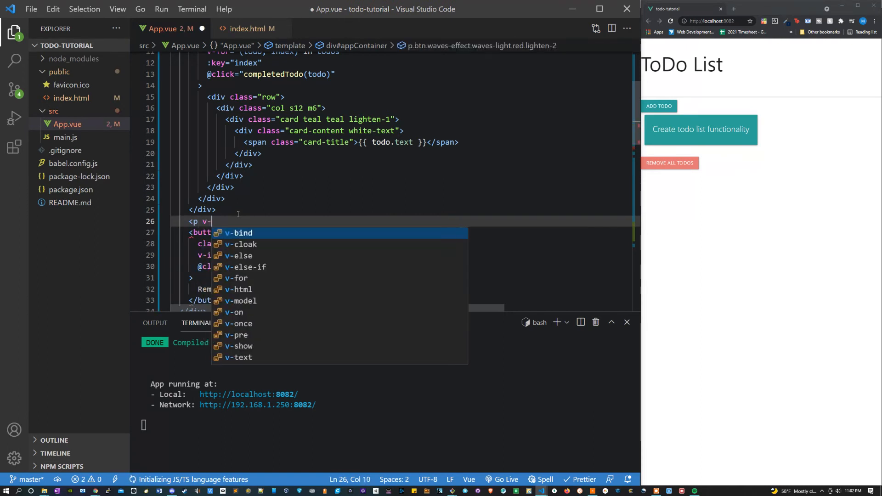
type("if")
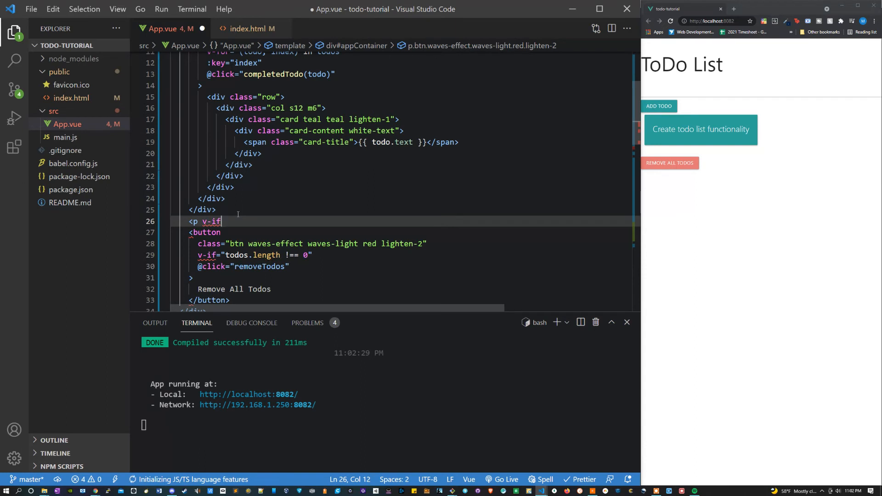
type("= \"\"")
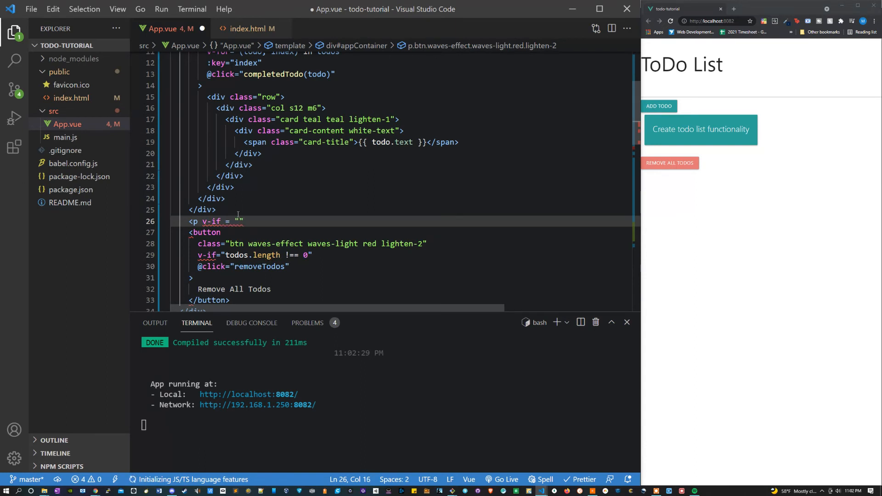
type("todos.le")
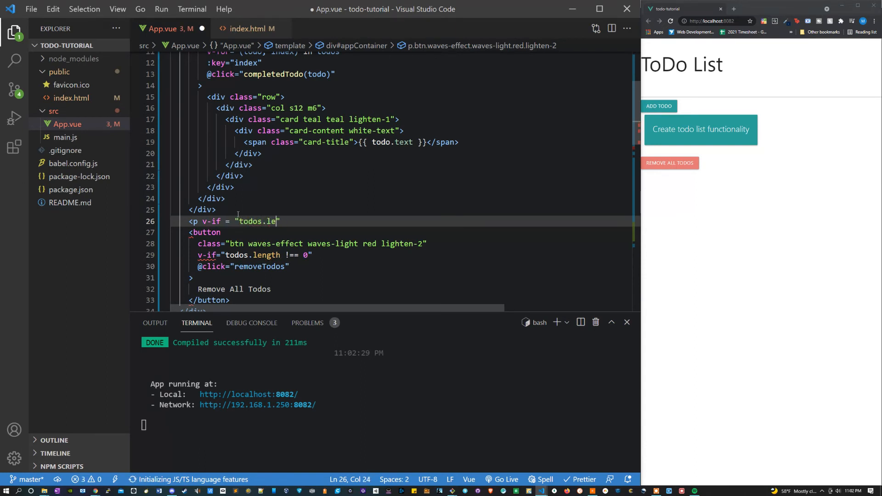
type("ngth ===")
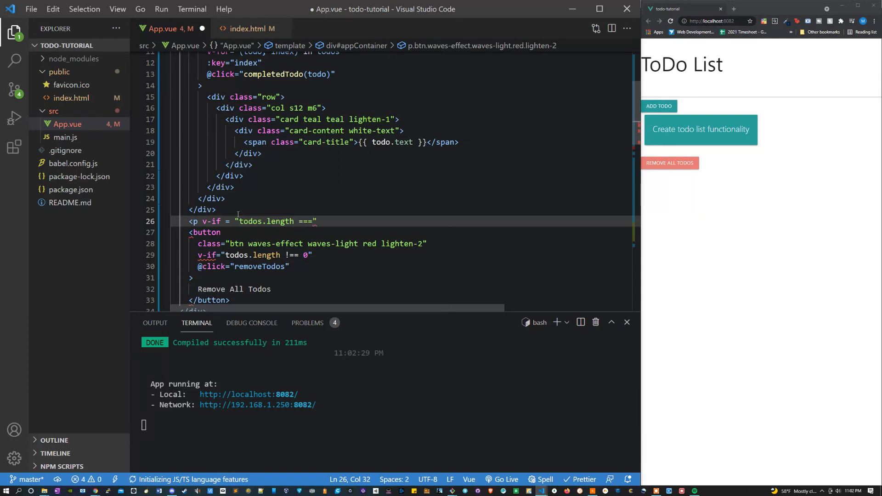
type("0\"> </p>")
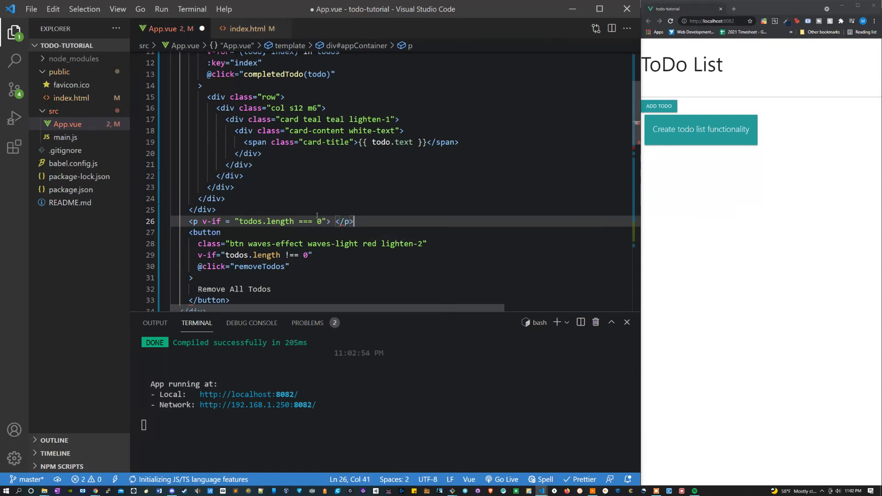
type("Empty lis")
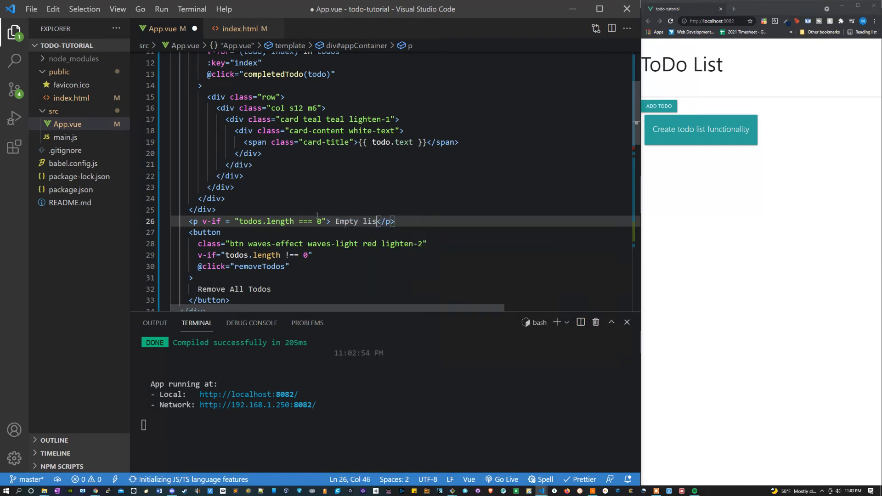
type(", please en")
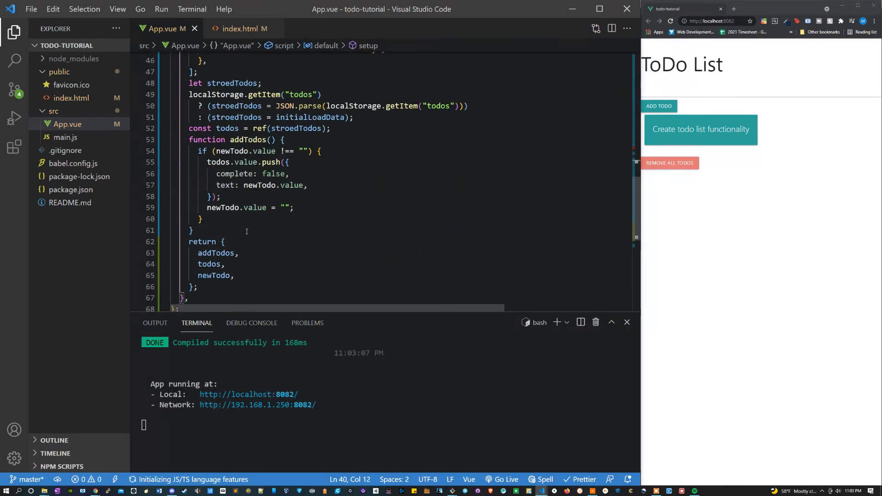
Define empty removeTodos() and completedTodo(todo) functions below addTodos
type("function")
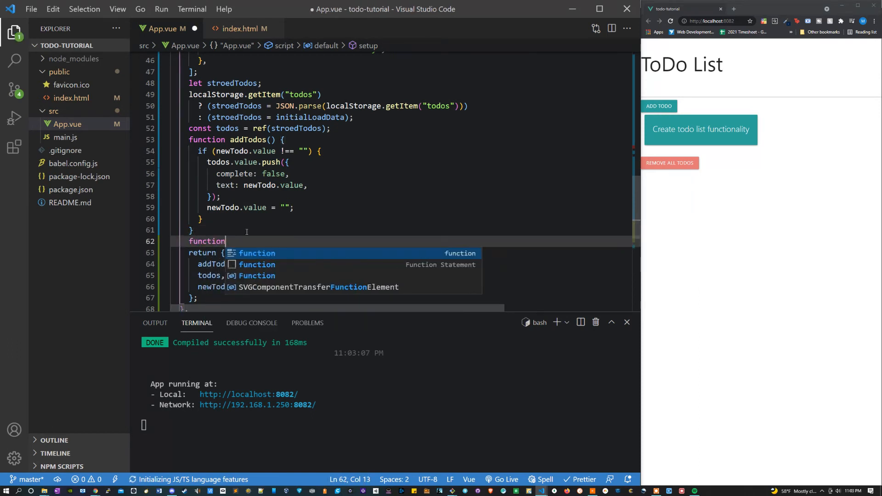
type("removeTodos(){")
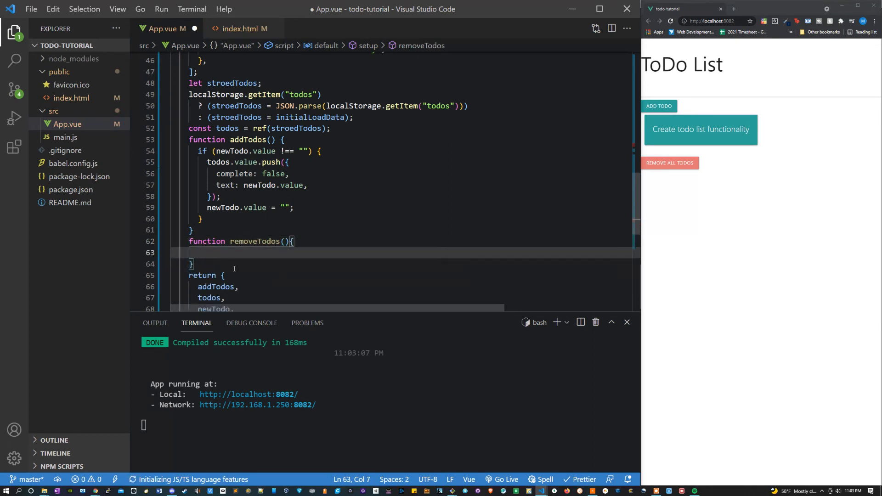
type("function")
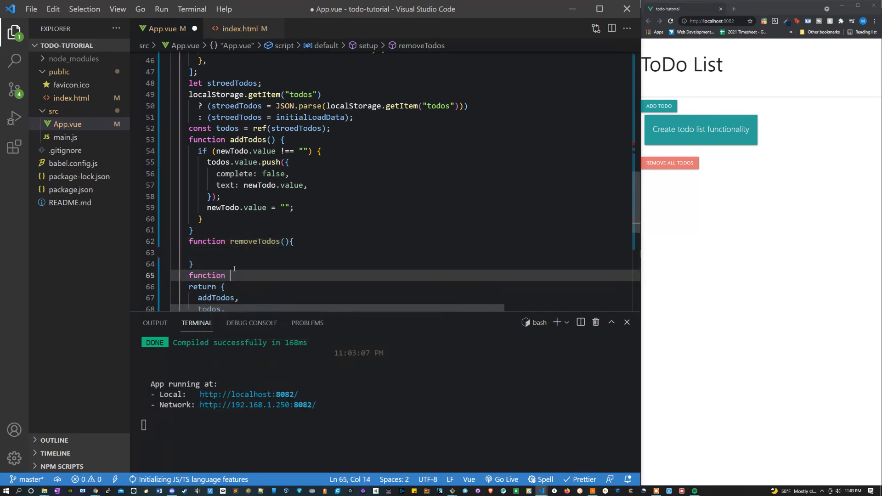
type("comple")
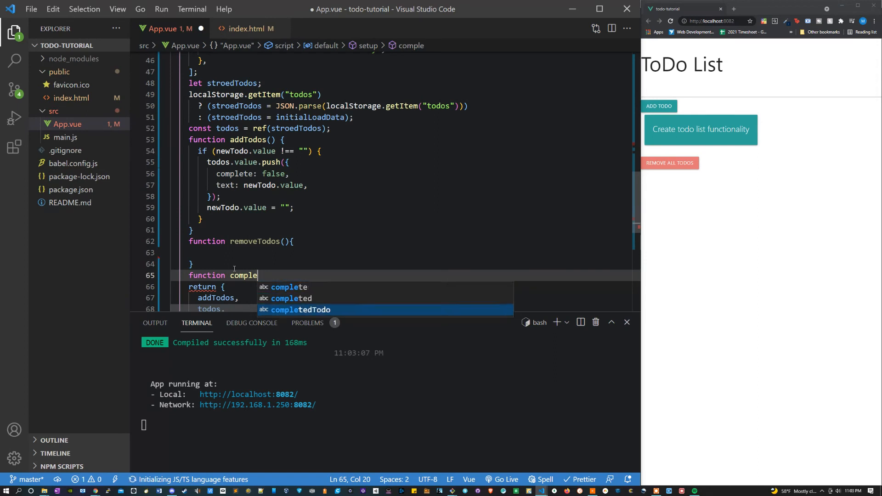
key("Tab")
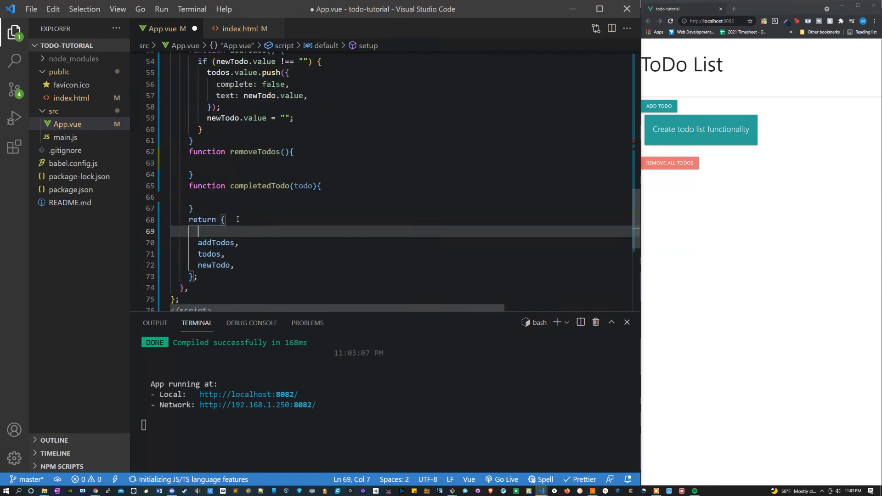
Return completedTodo and removeTodos from setup and begin the todo.complete toggle
type("completedTodo,")
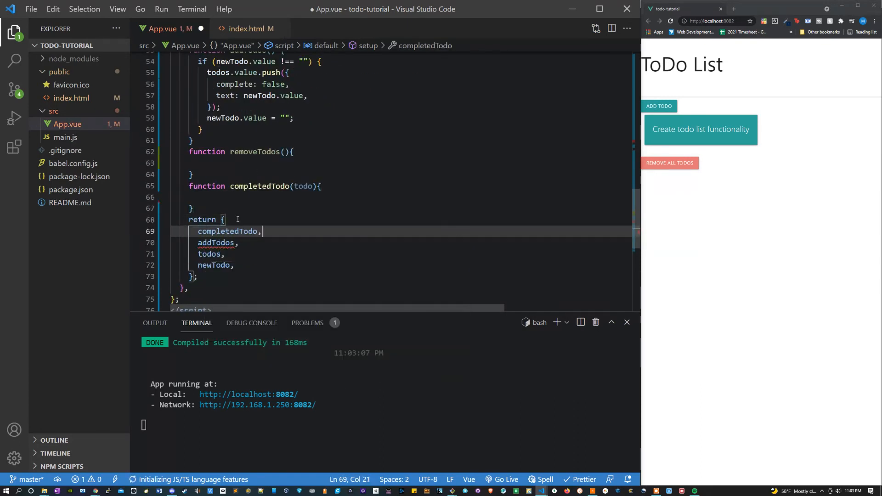
type("removeTodos,")
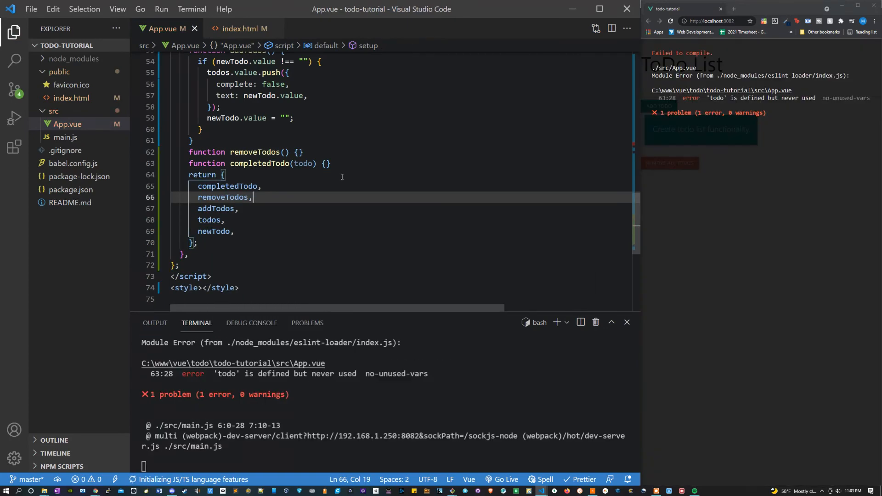
type("to")
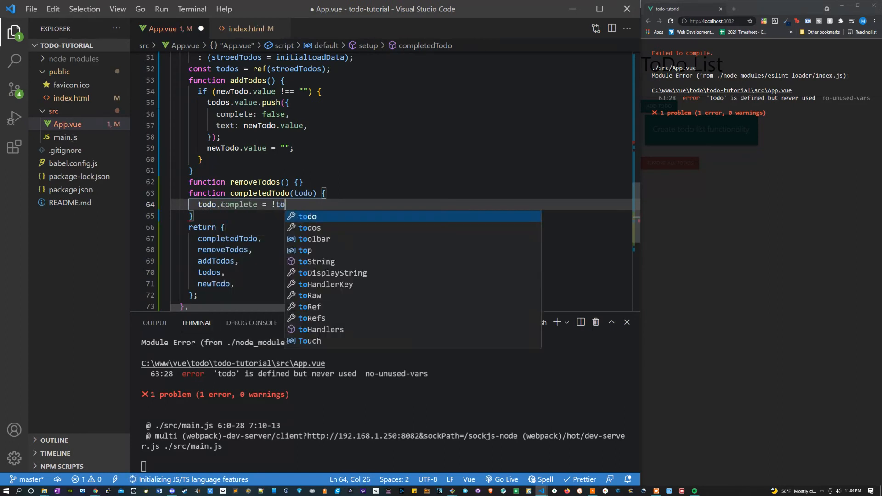
Make completedTodo set todo.complete = !todo.complete and bind the completed class to todo.complete
type("do.com")
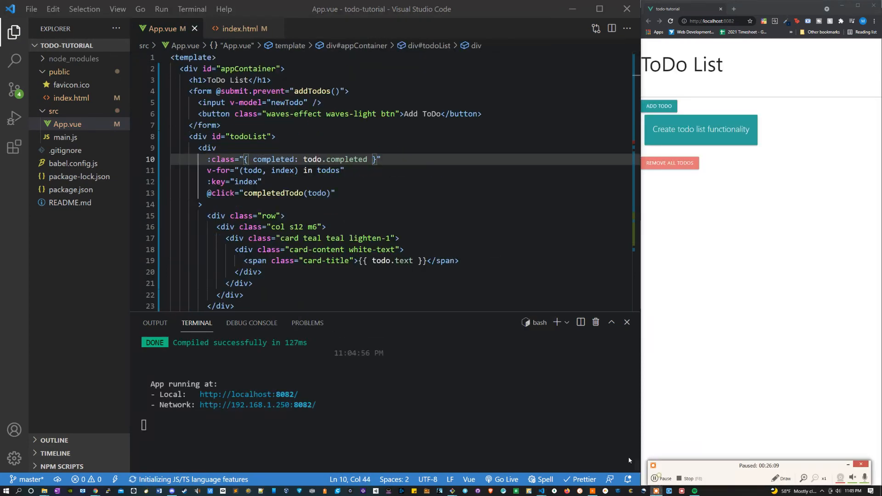
left_click(664, 478)
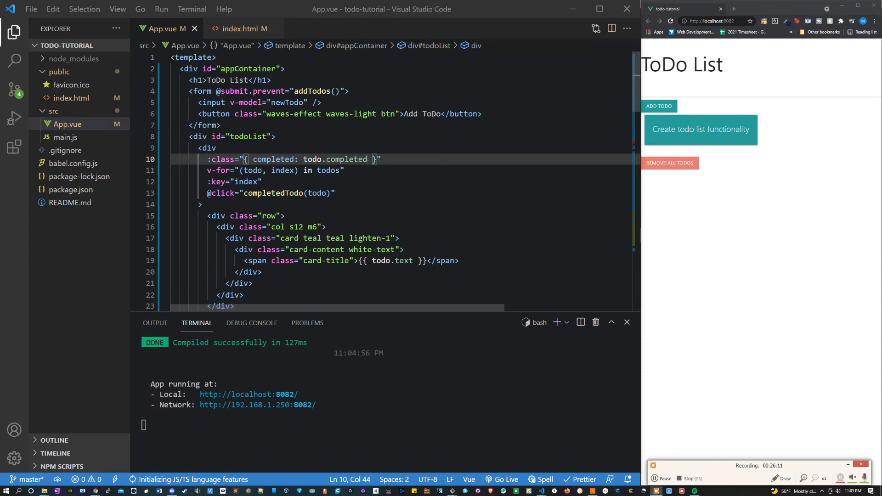
key("Backspace")
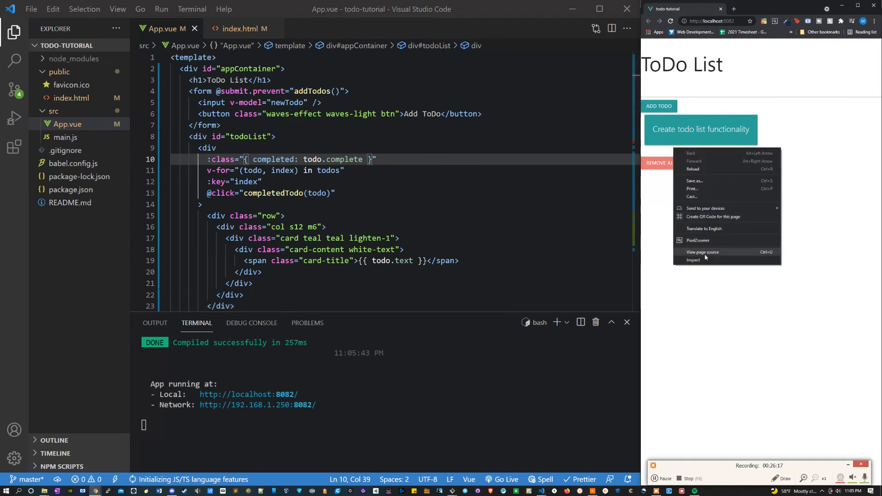
left_click(693, 260)
type("function removeTodos() {}")
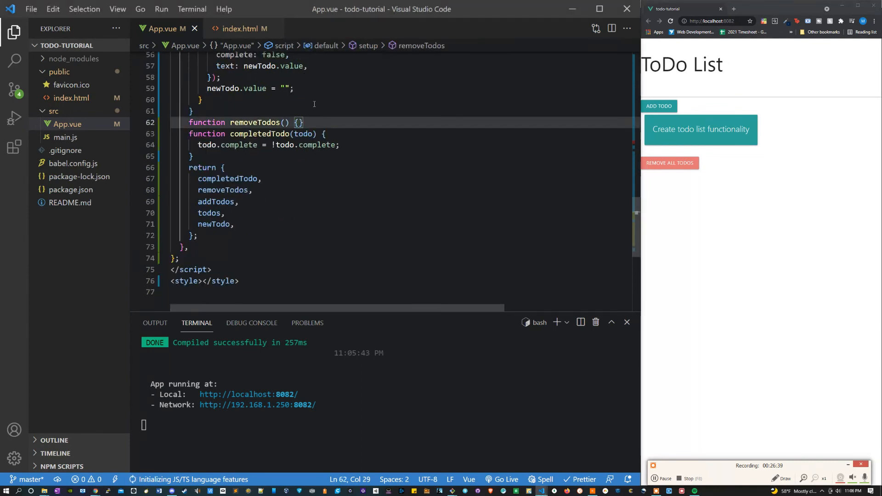
Make removeTodos run todos.value.splice(0, todos.value.length) and test Remove All Todos in the app
key("Enter")
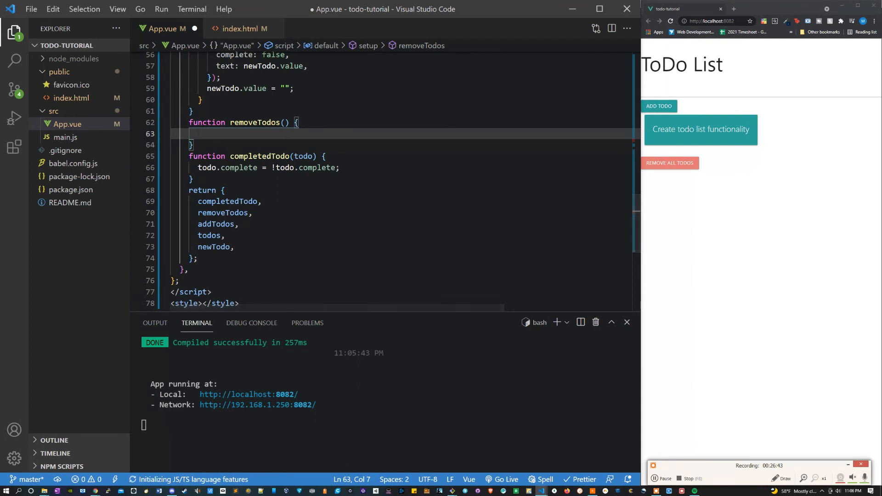
type("todos.value.splic")
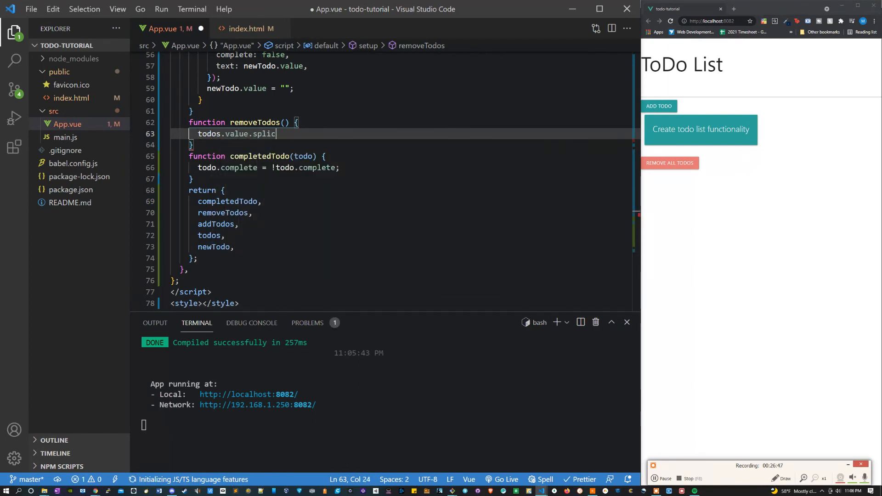
type("()")
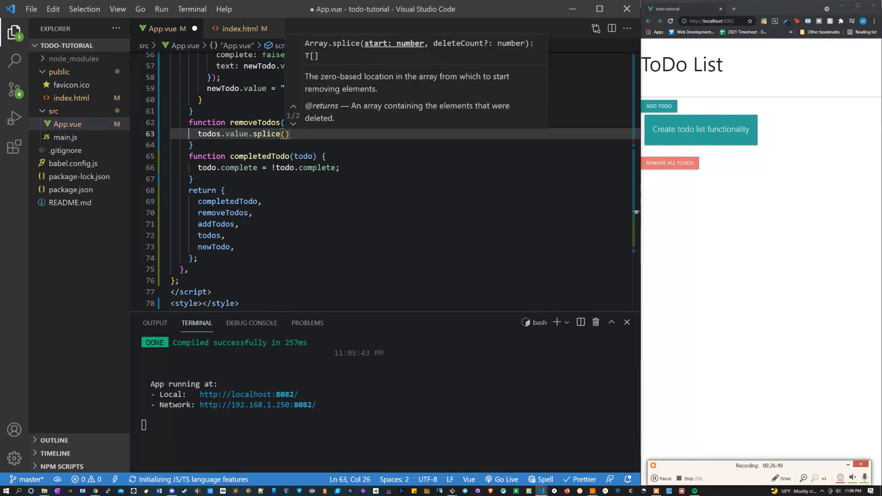
type("0, todos.value.")
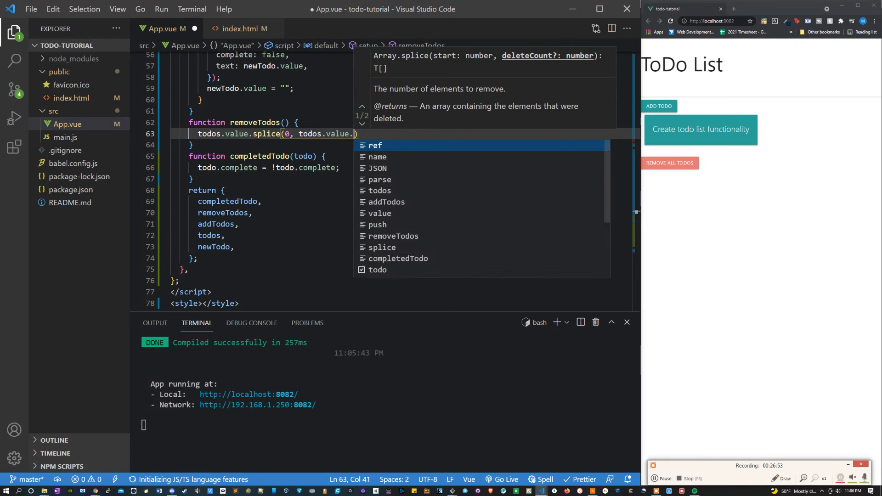
type("length")
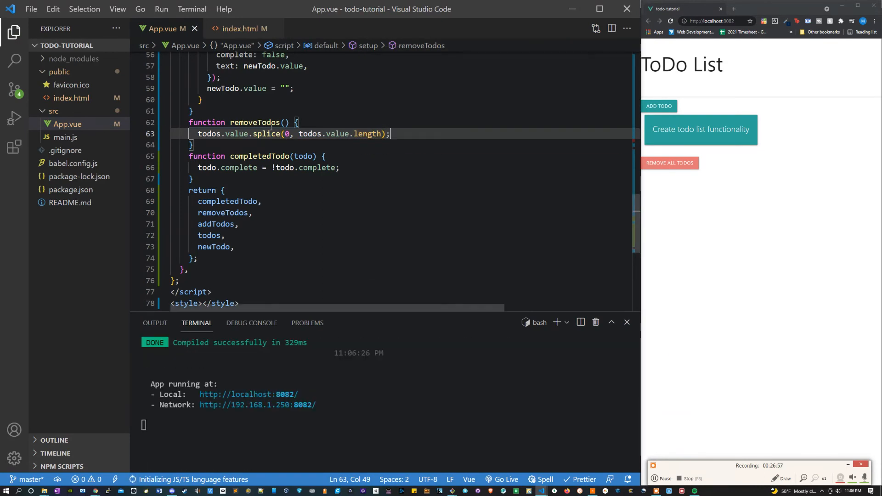
left_click(669, 164)
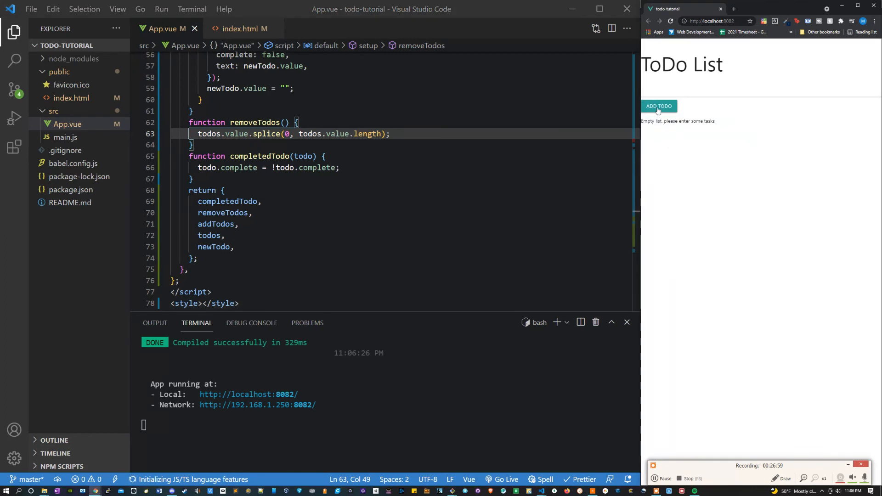
mouse_move(699, 119)
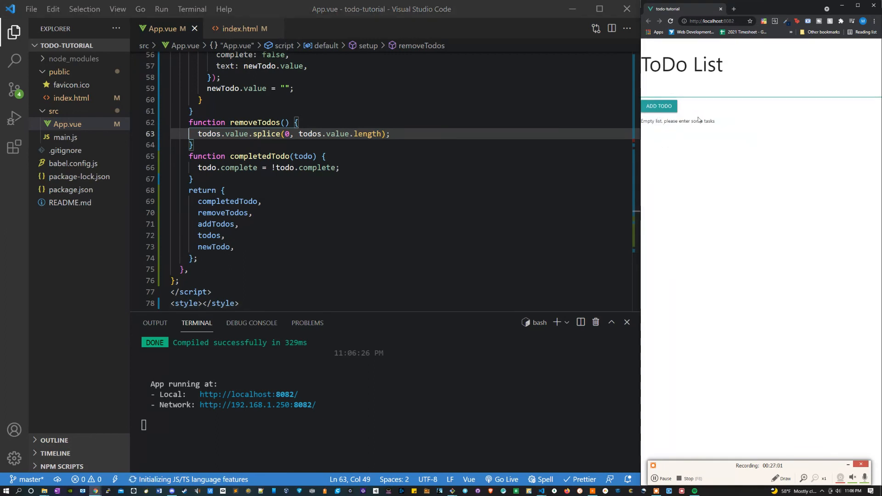
Write updateStorage() doing localStorage.setItem('todos', JSON.stringify(todos.value)) and call it from completedTodo
type("fuin")
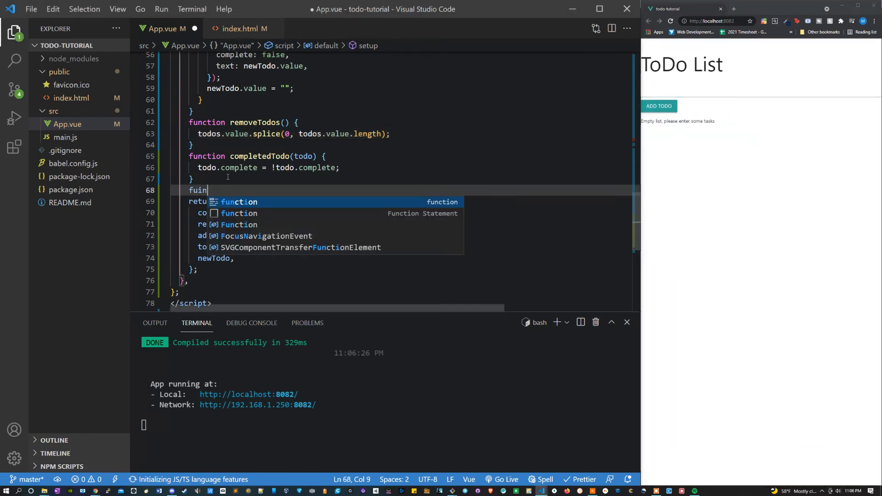
type("nction update")
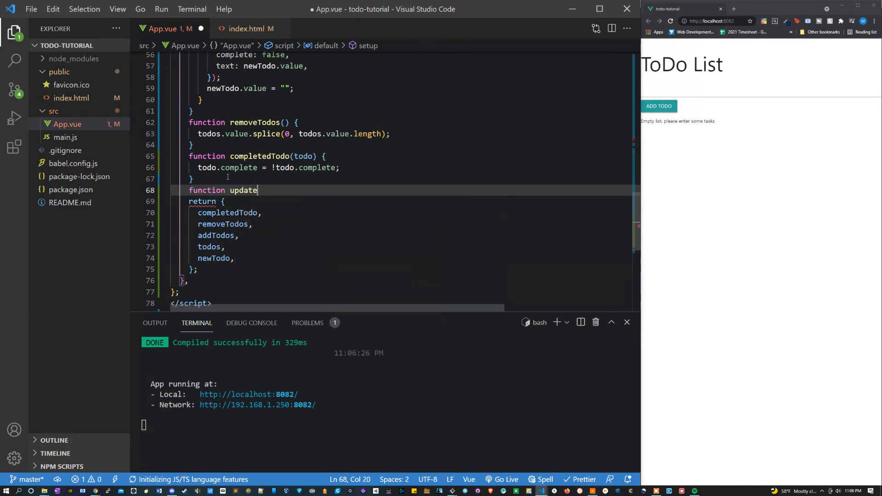
type("Storage()")
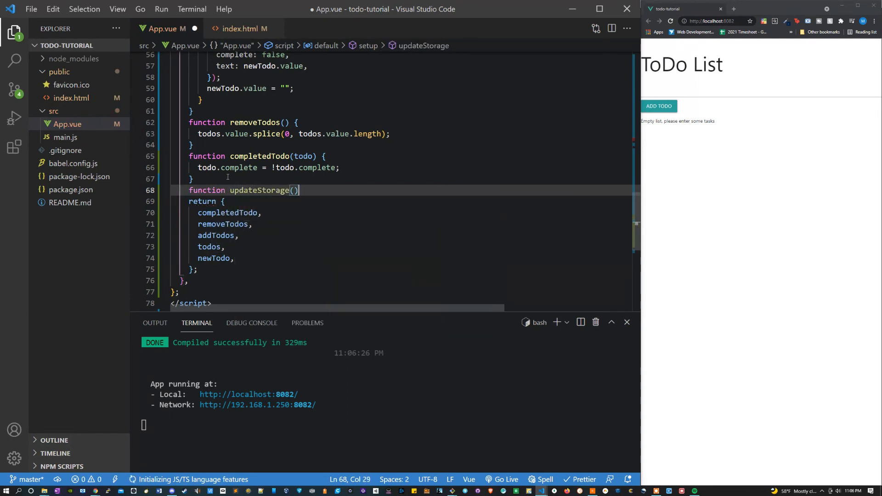
type("log")
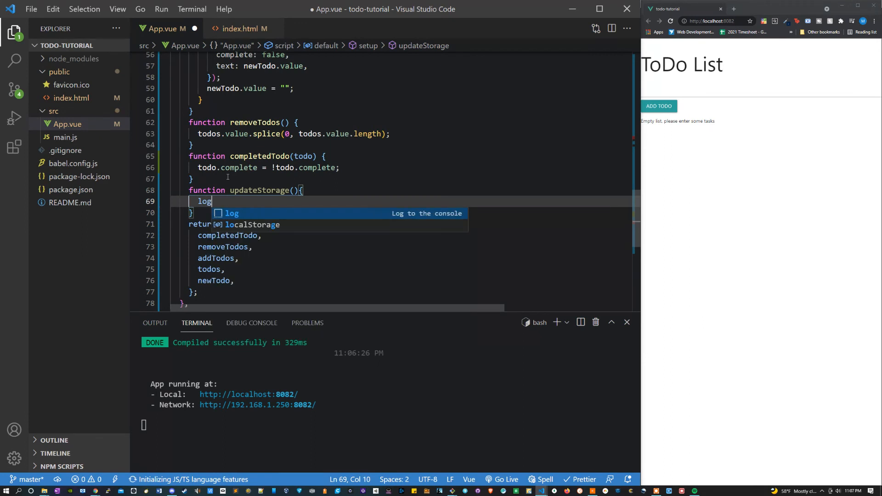
type("localStorage.setItem(")
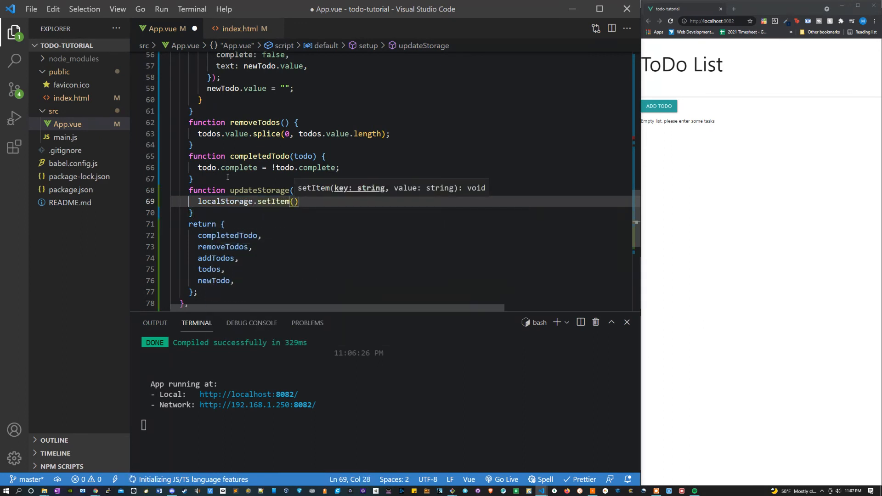
type("'t'")
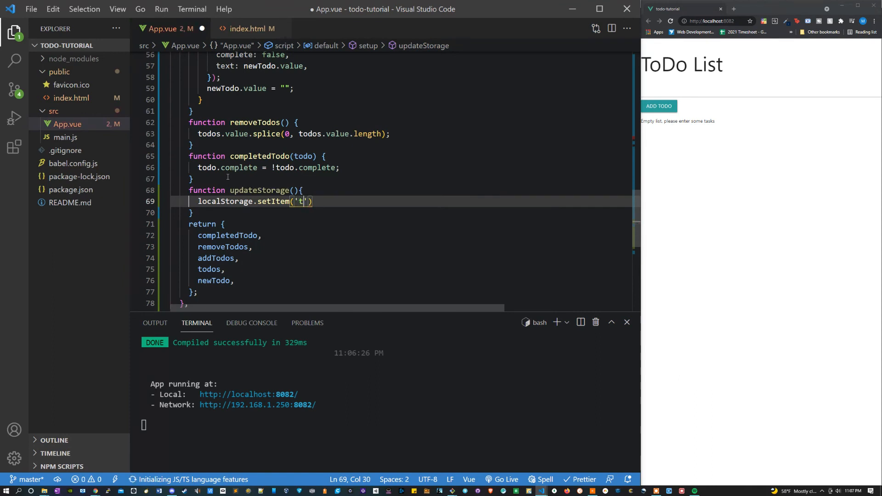
type("odos',")
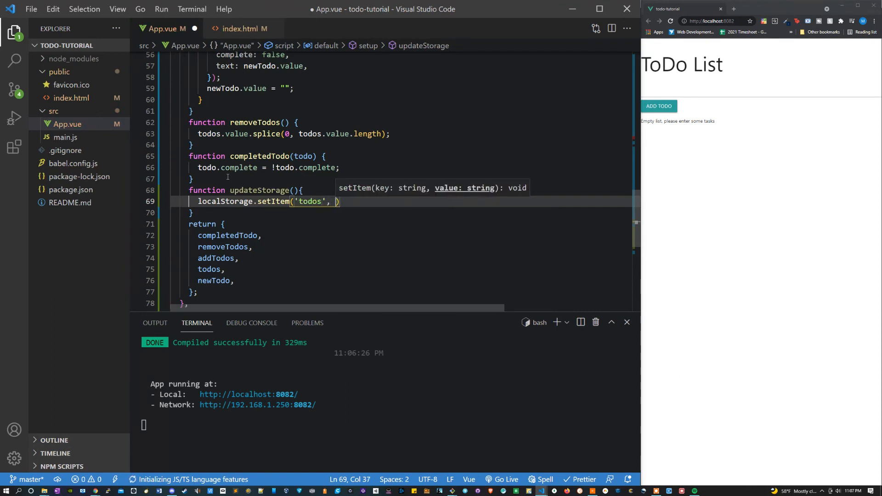
type("JSON.")
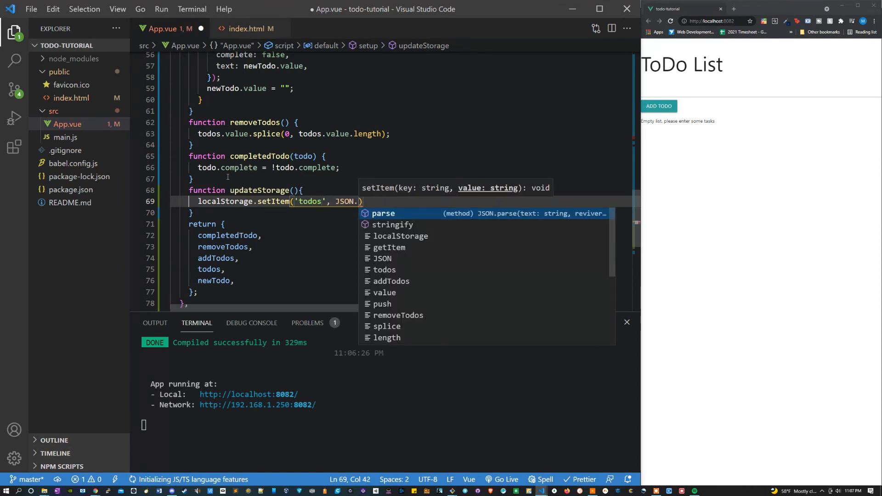
type("stringify(todos.value")
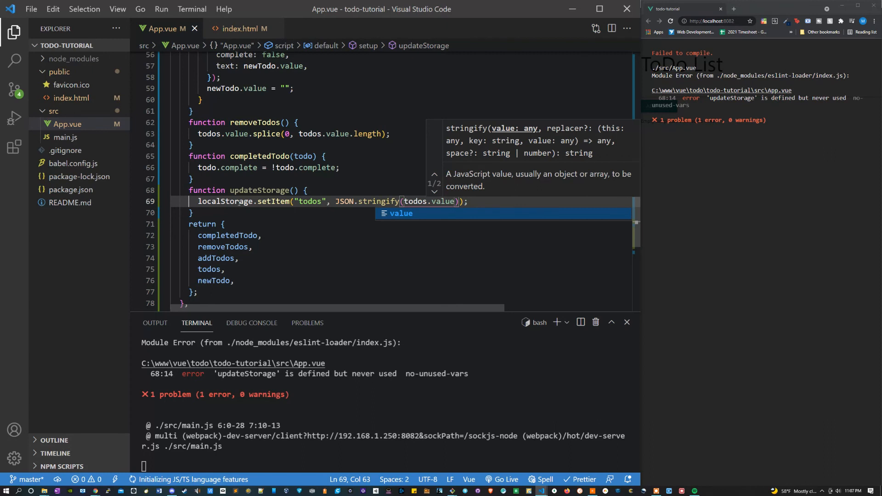
type("updateStorage(")
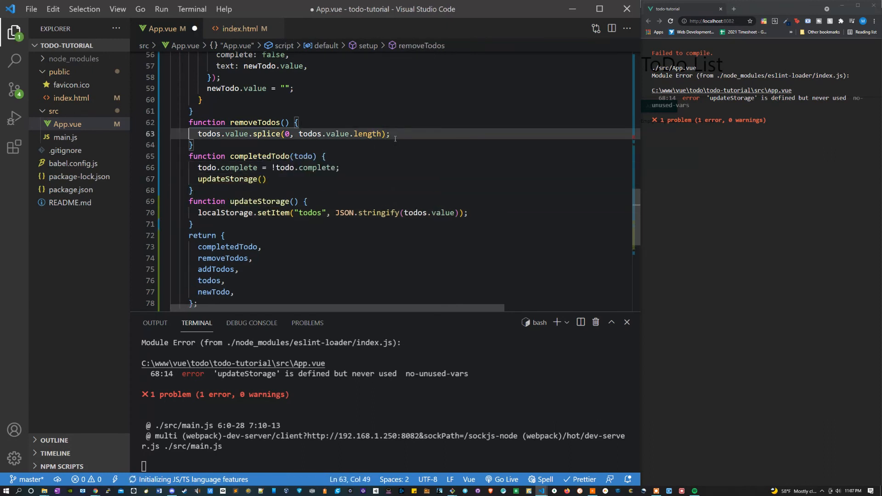
Call updateStorage() in removeTodos and addTodos too so every change persists and App.vue compiles
type("updateStorage()")
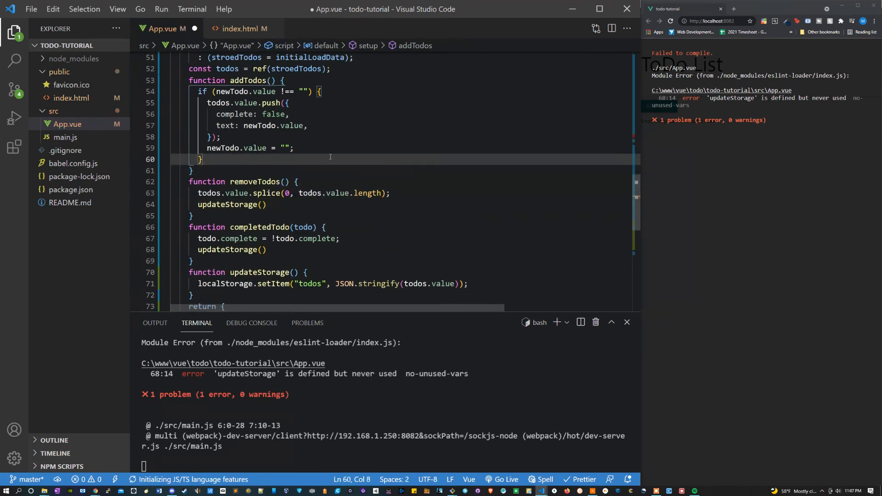
type("updateStorage()")
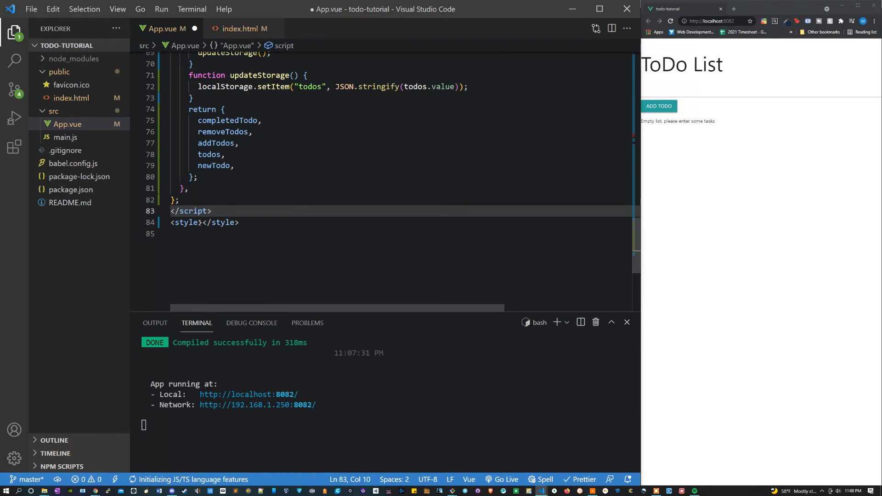
Style #todoList with margin 2% and padding 0%, and start a .card-content:hover rule
key("Enter")
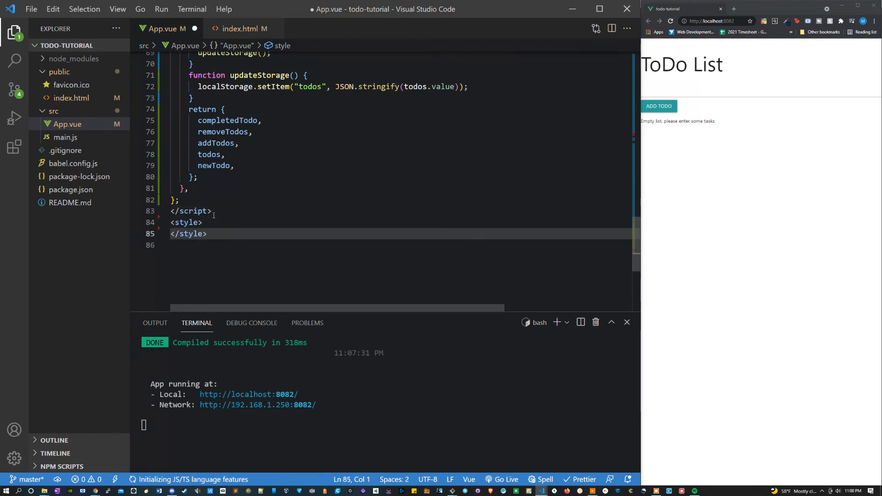
type("#")
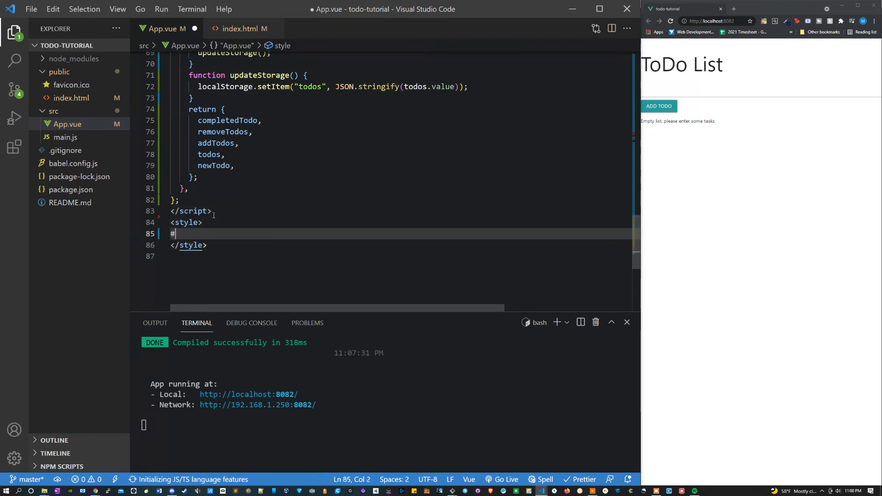
type("todoList")
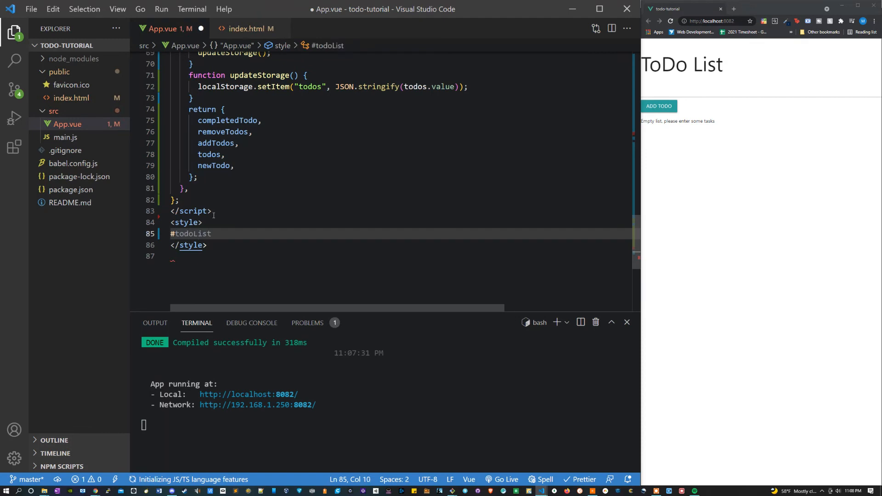
type("{")
type("margin:2")
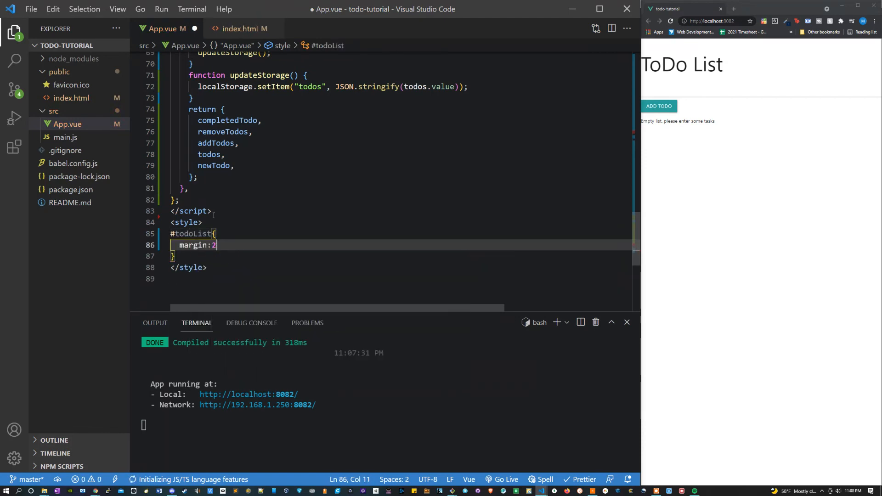
type("%;")
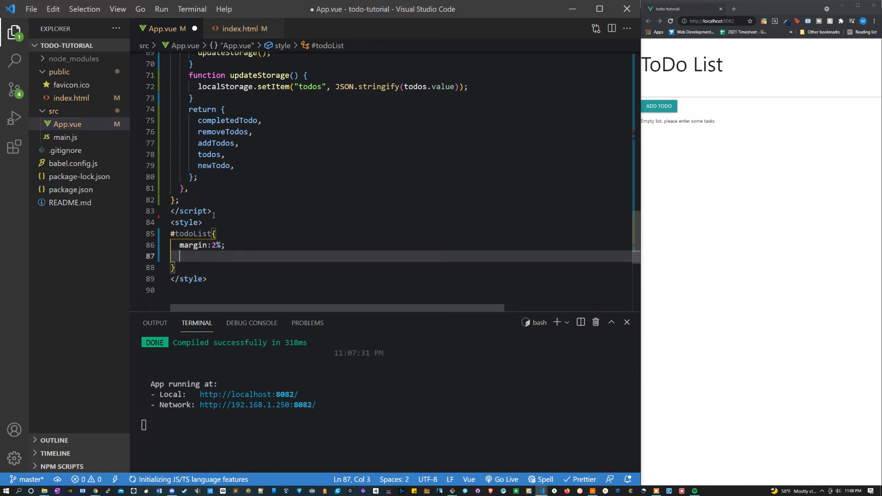
type("padding:0")
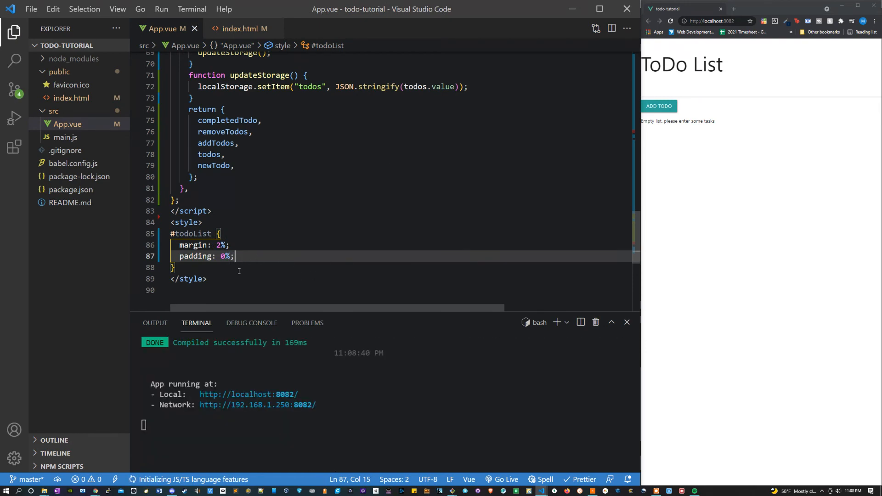
type(".card-content:hover{")
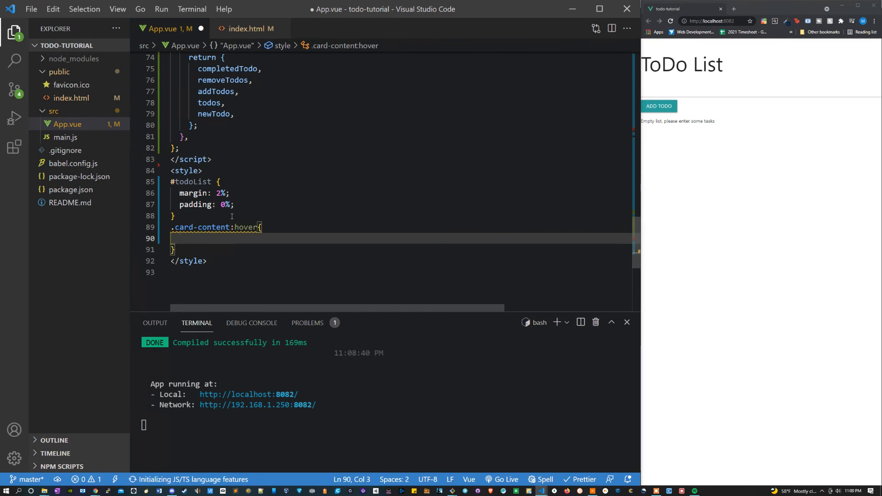
Add box-shadow: 0 4px 8px 0 rgba(0,0,0,2) to the .card-content:hover rule
type("box-shadow: ;")
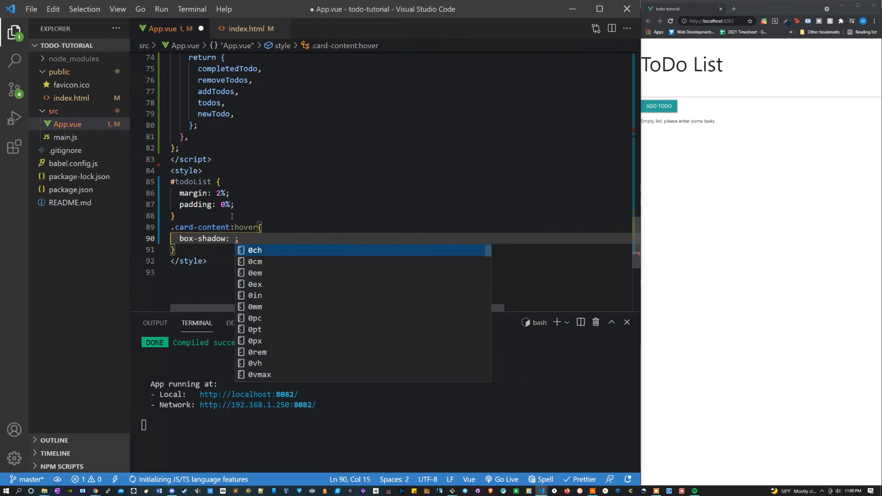
type("0 4px")
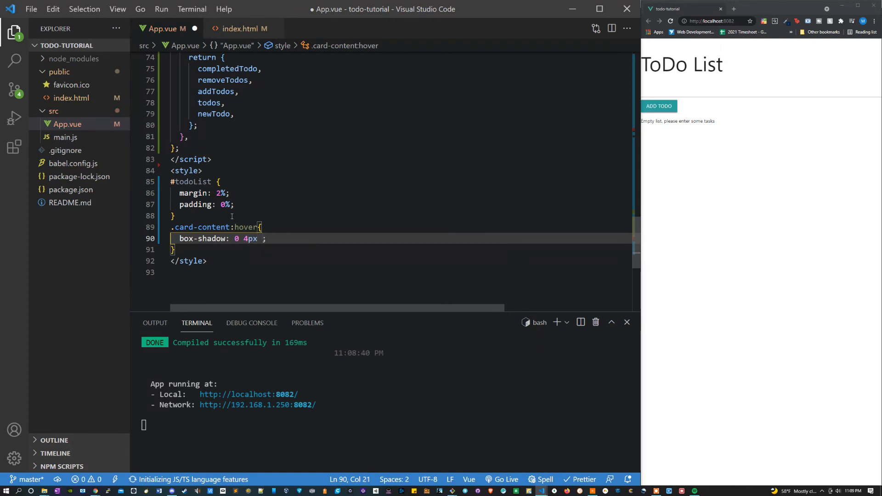
type("8px 0")
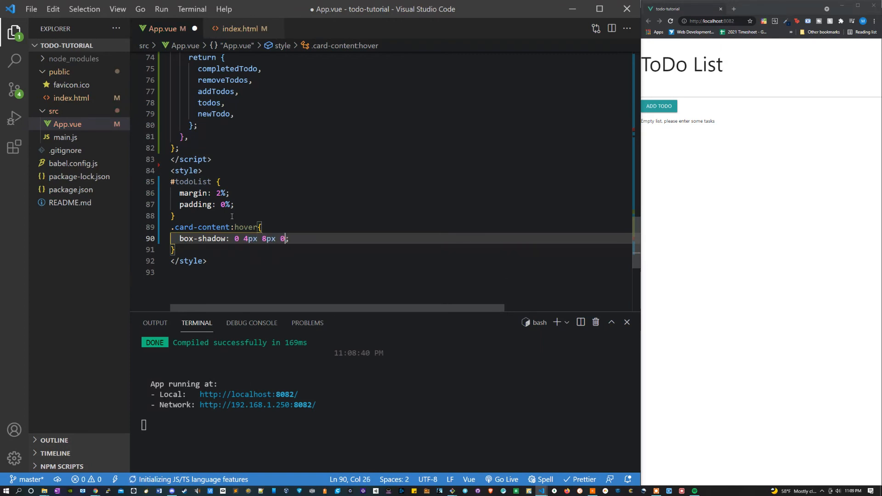
type("rgba")
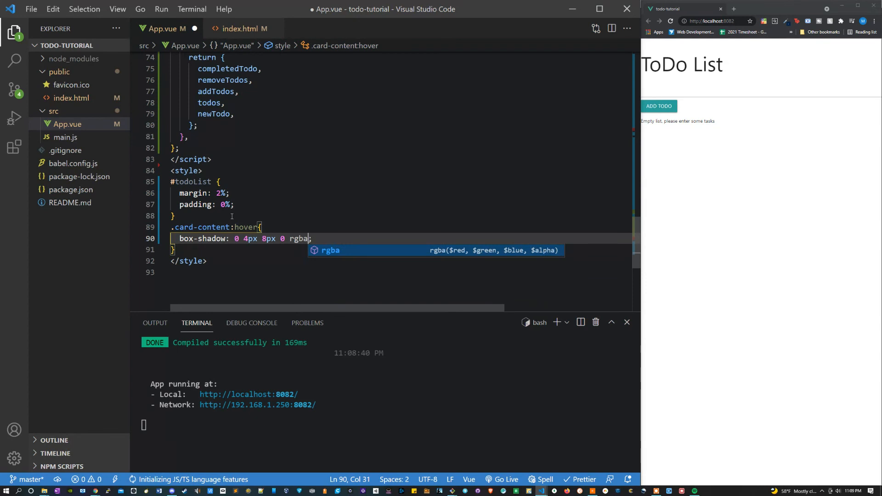
type("(0,0,0,2")
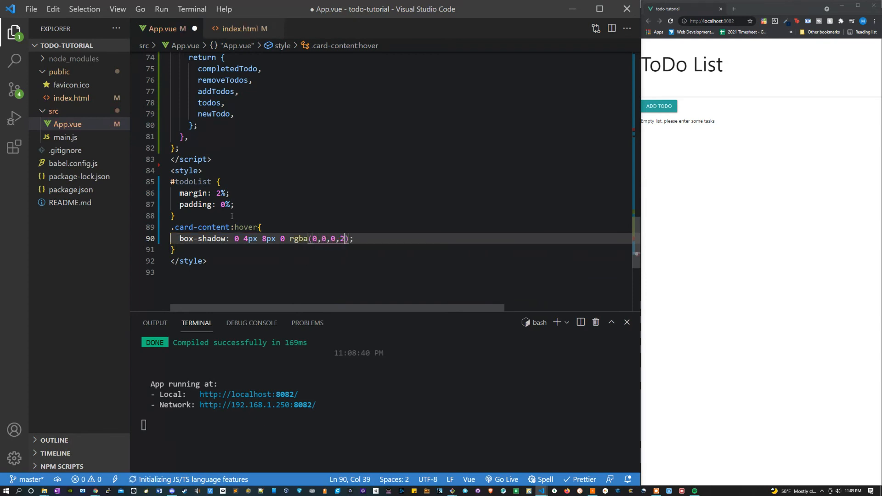
Save the file and add a todo card in the browser to preview the hover shadow
key("ctrl+s")
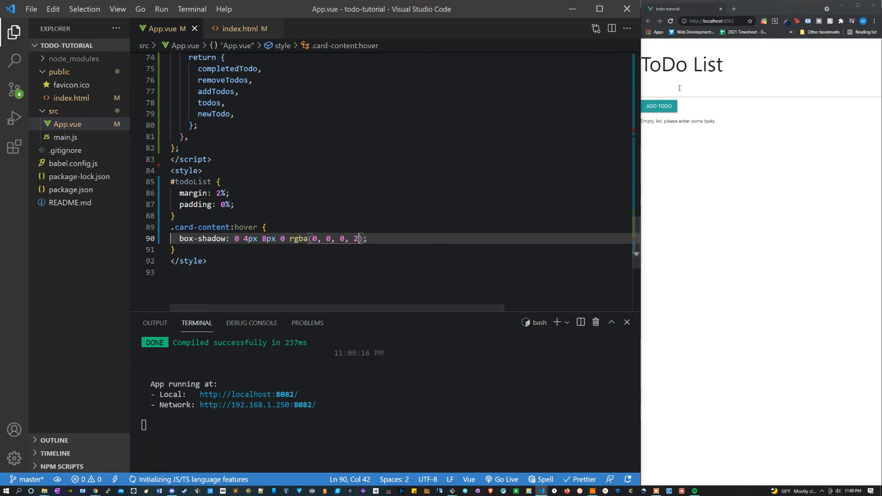
left_click(658, 106)
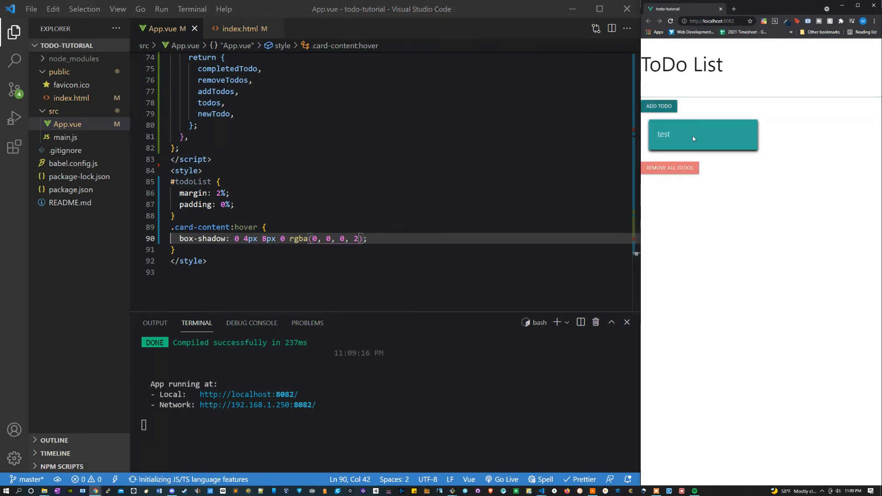
mouse_move(701, 139)
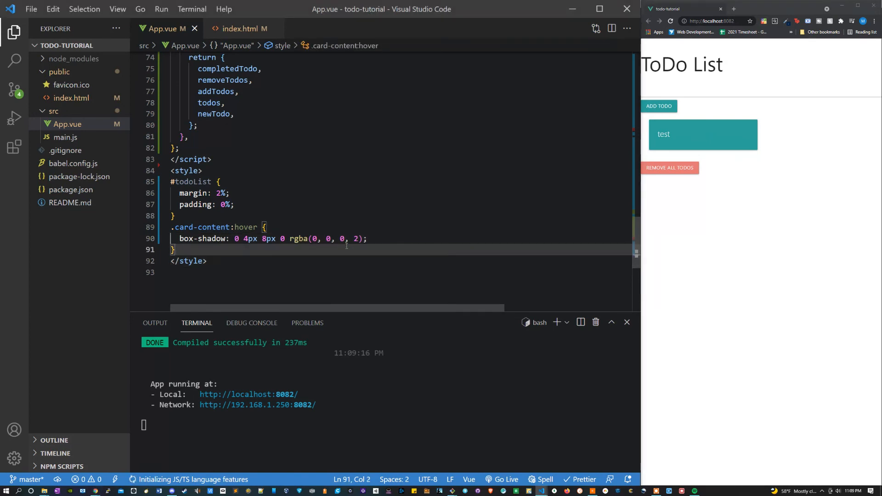
key("Enter")
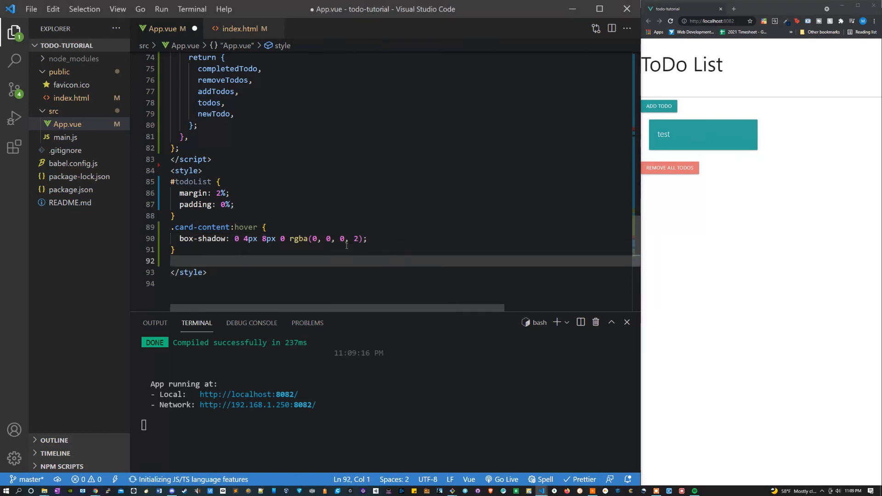
Add a #todoList div.completed rule with opacity 0.5, then begin a #app rule below it
type("#to")
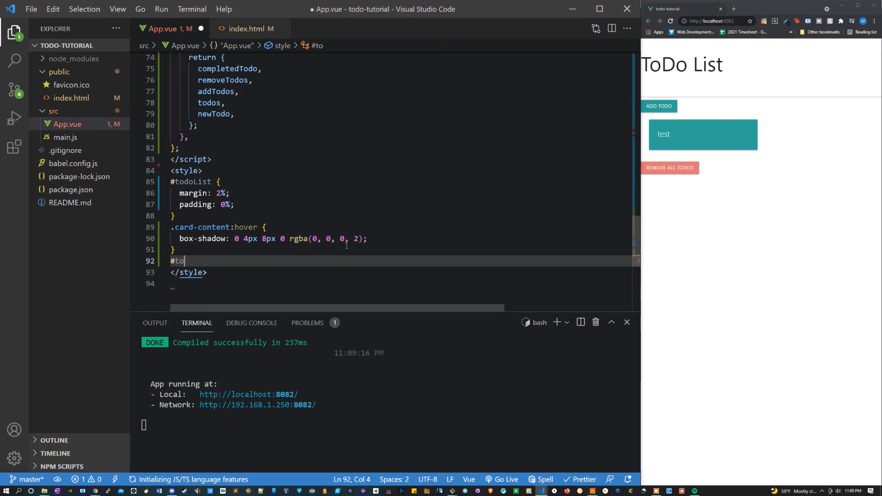
type("doList div.completed{")
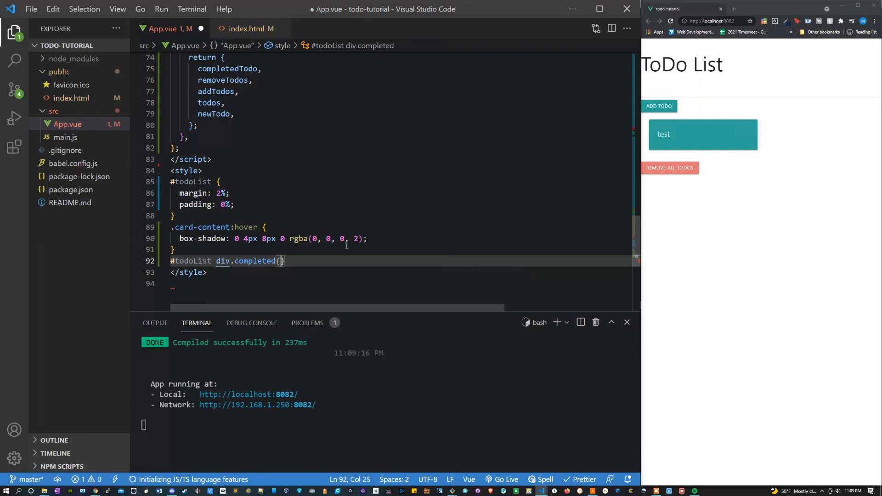
type("opacity")
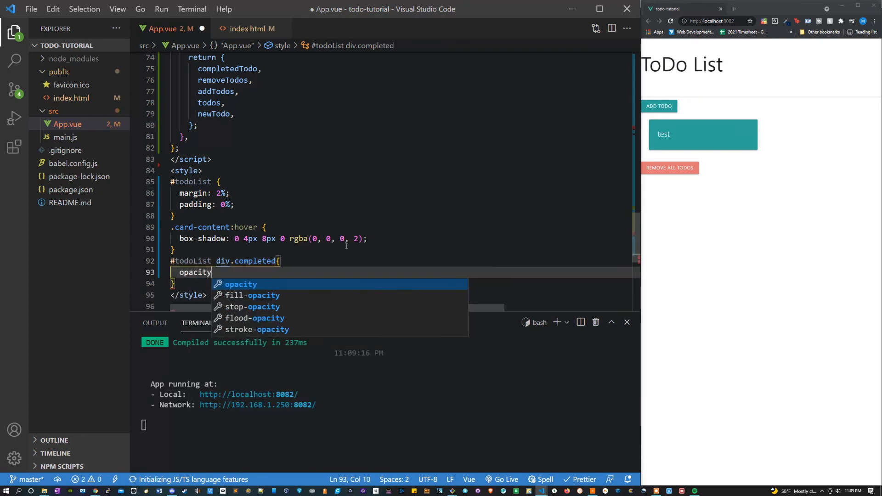
type(".5;")
type("$")
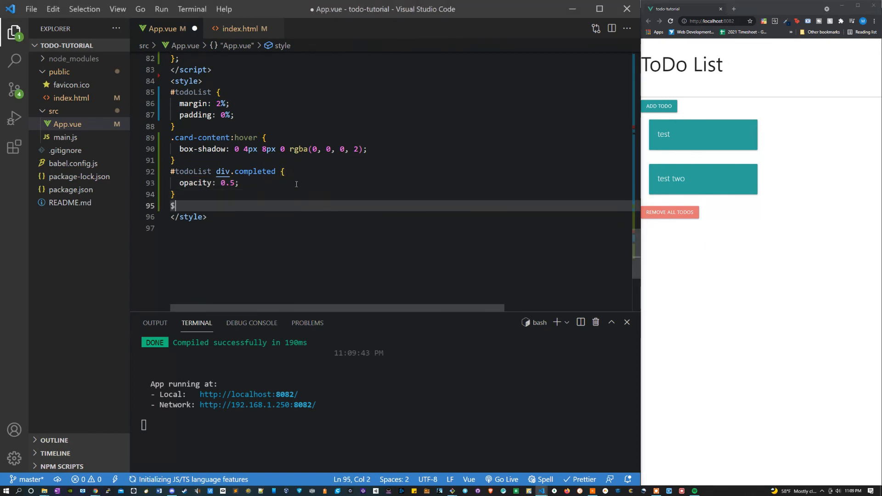
type("#app")
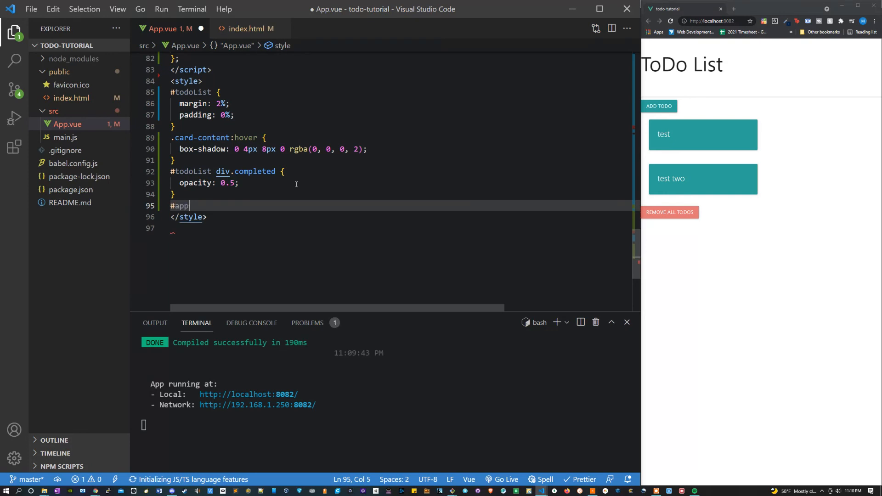
Write the #appContainer rule with padding: 2%
type("Container{")
type("padding:2")
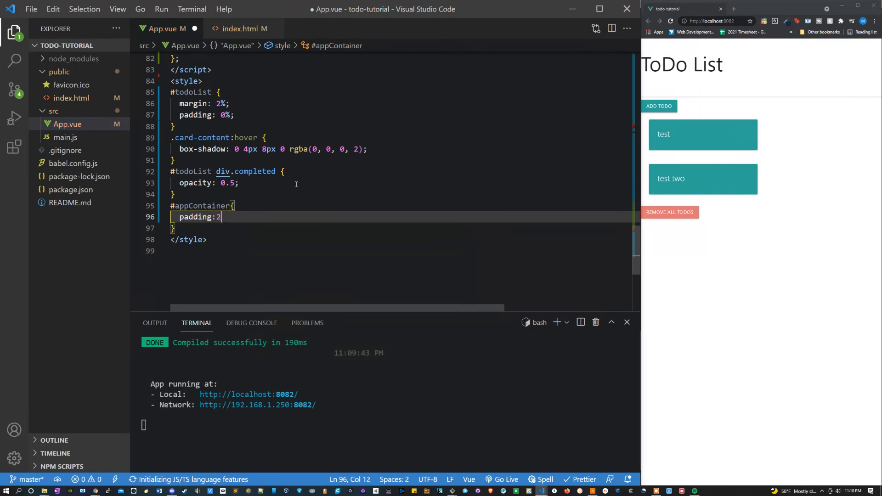
type("%;")
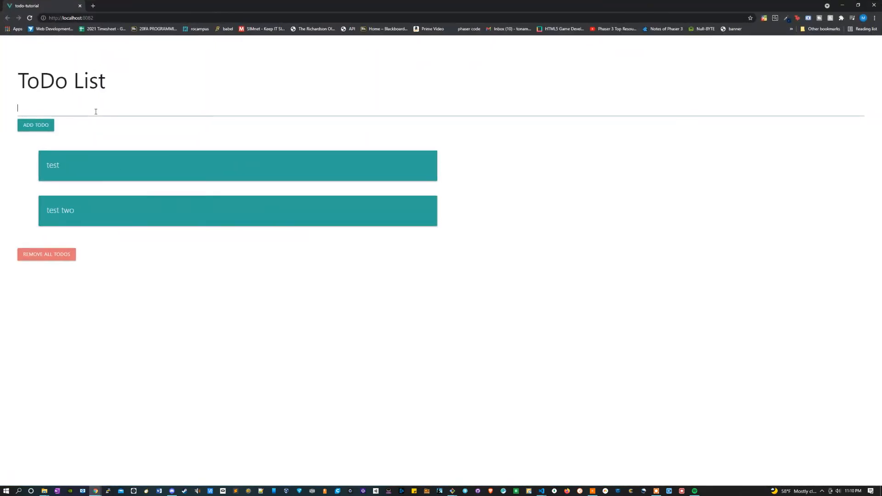
Add a 'this looks great' todo, then remove all todos to show the empty-list message
type("this looks")
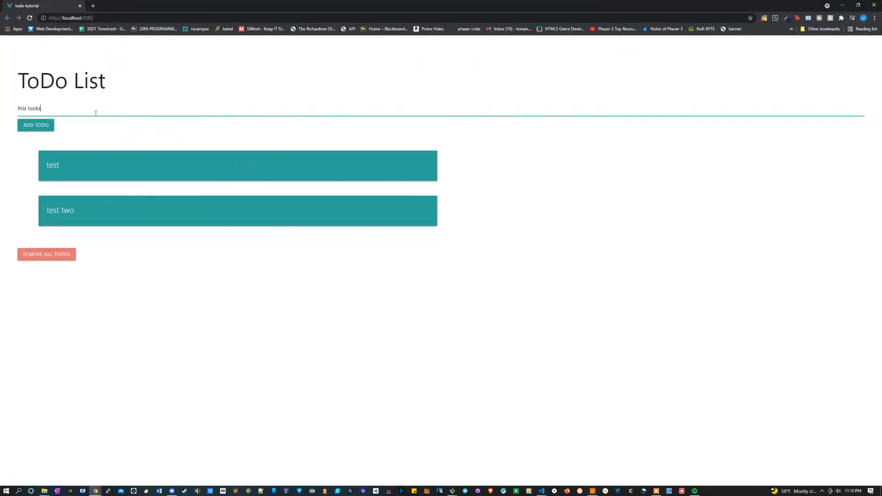
left_click(36, 125)
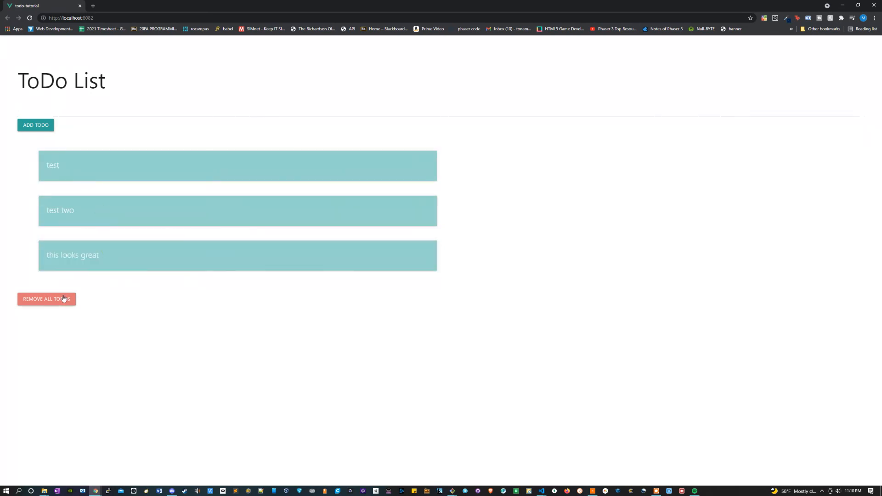
left_click(46, 299)
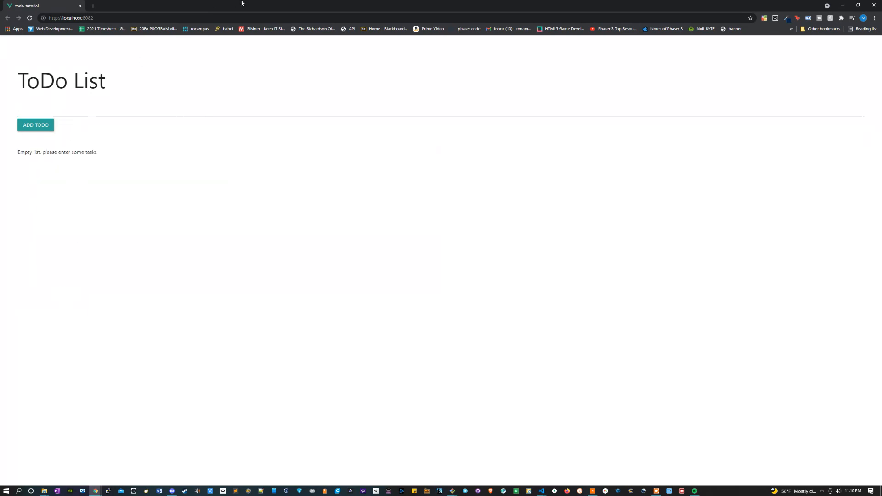